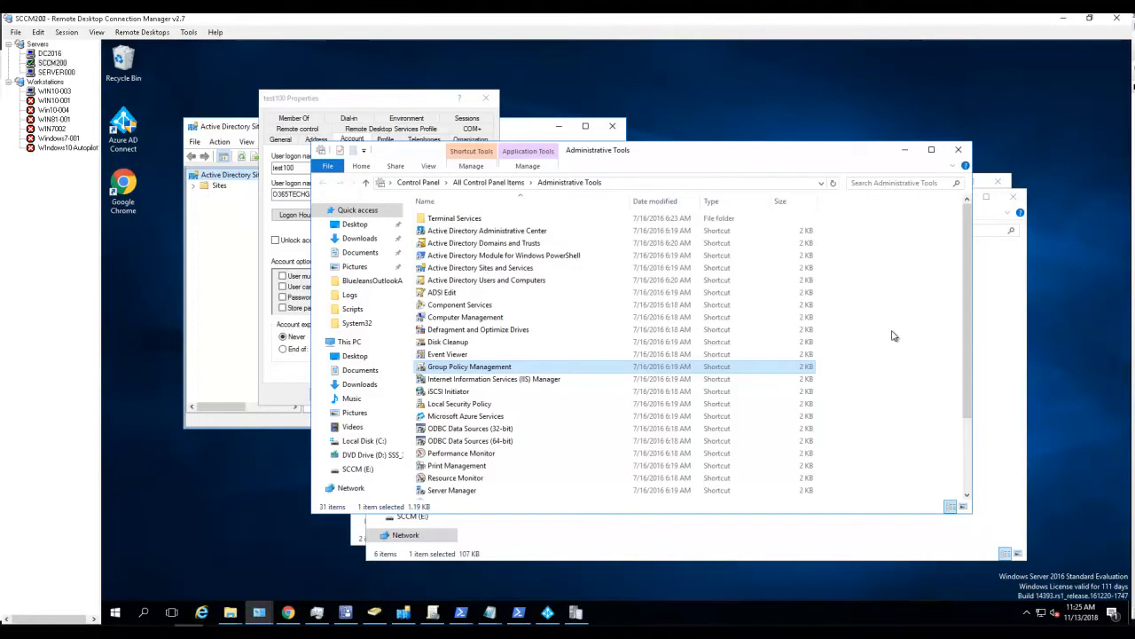
pyautogui.moveTo(595, 548)
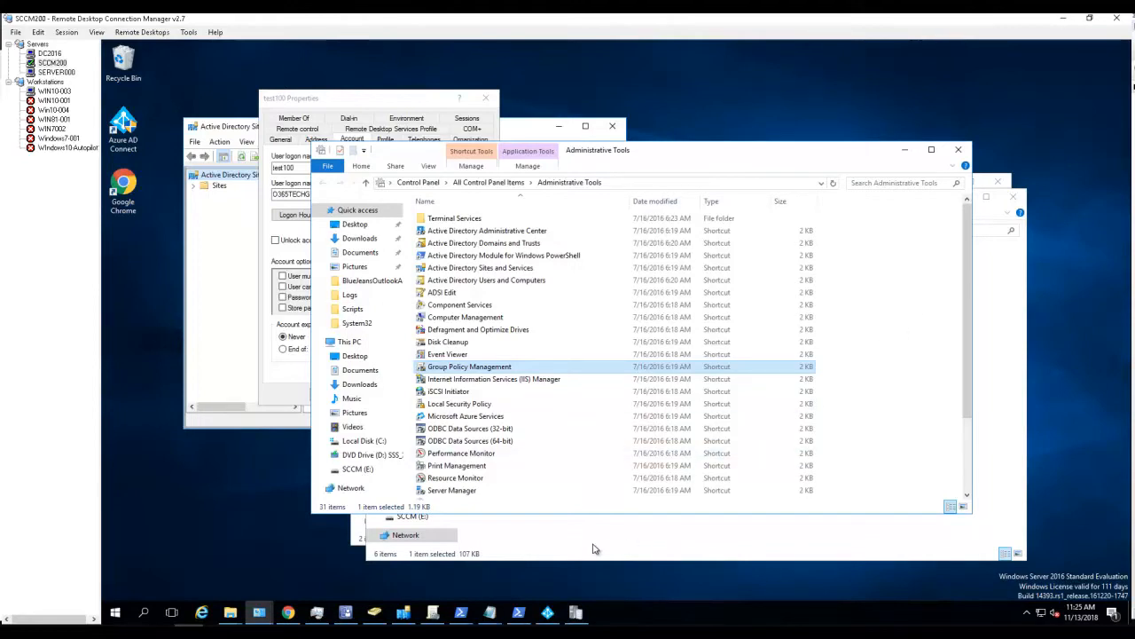
pyautogui.moveTo(752, 477)
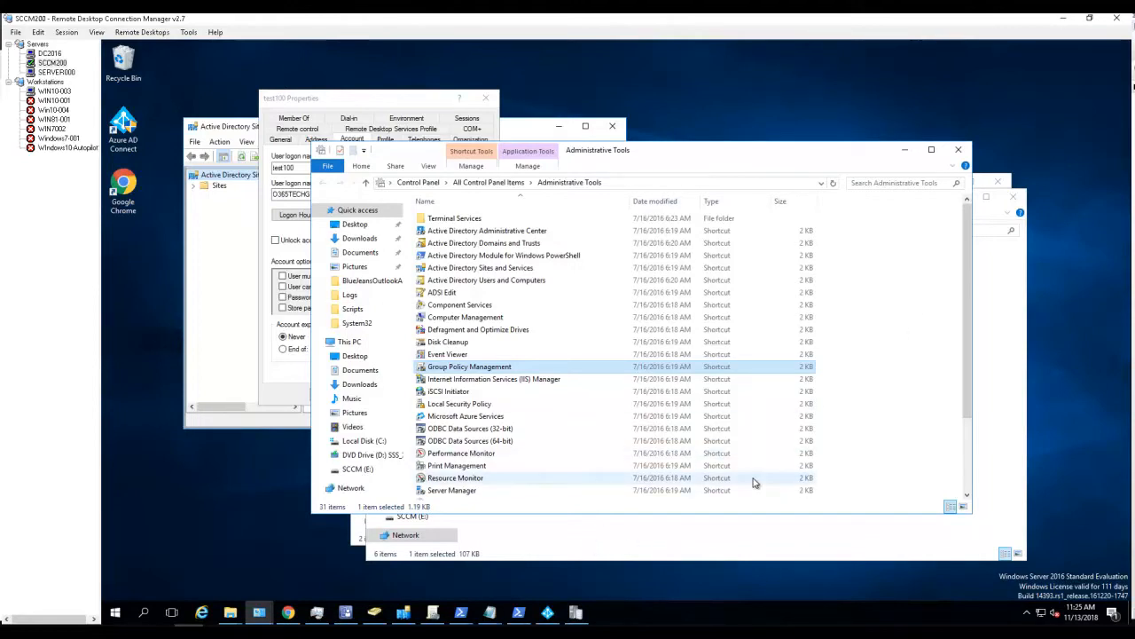
pyautogui.moveTo(944, 479)
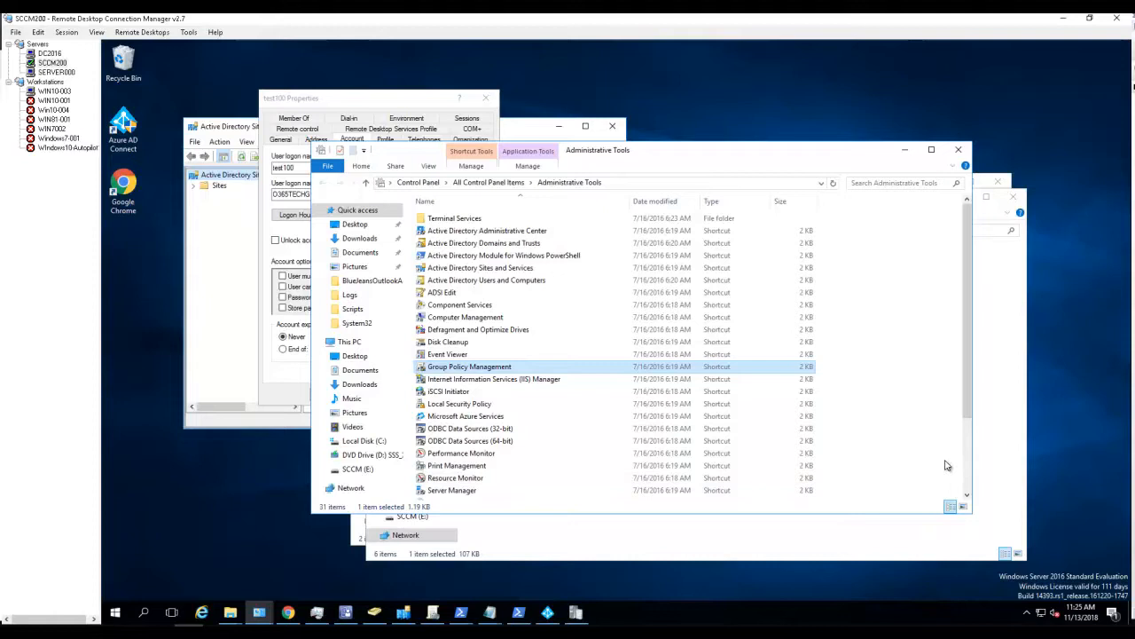
pyautogui.moveTo(281, 412)
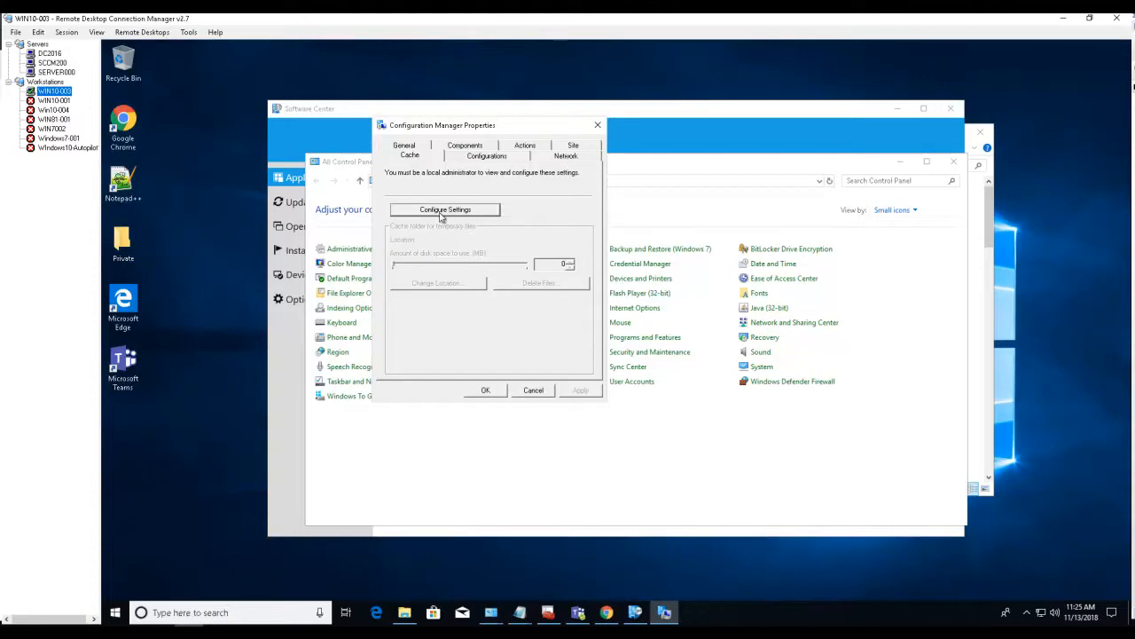
pyautogui.moveTo(463, 270)
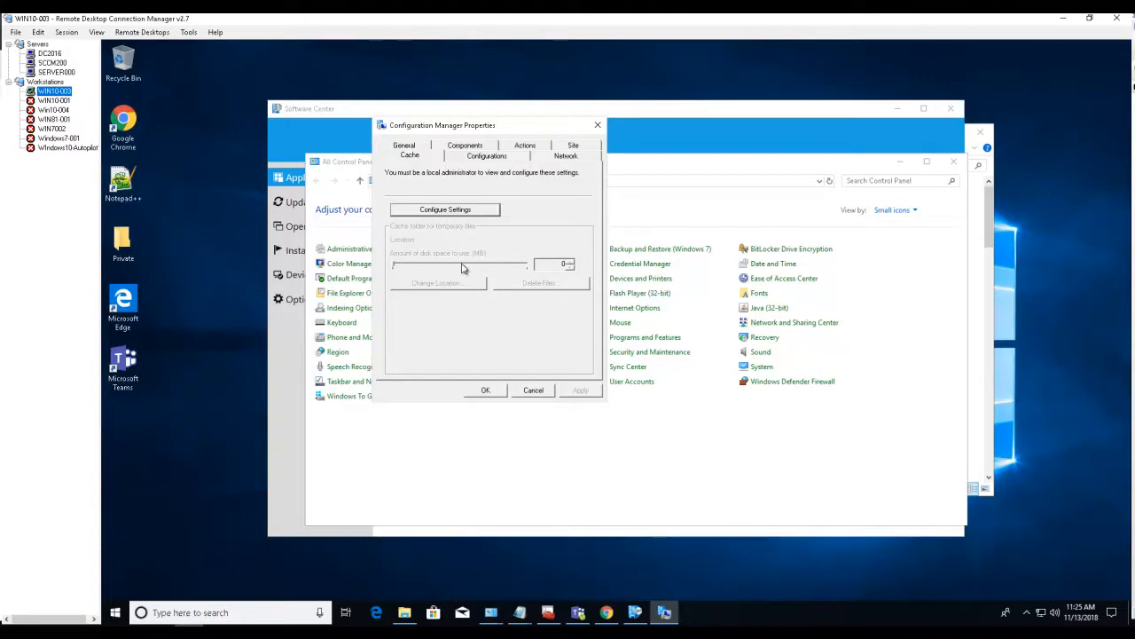
pyautogui.moveTo(486, 323)
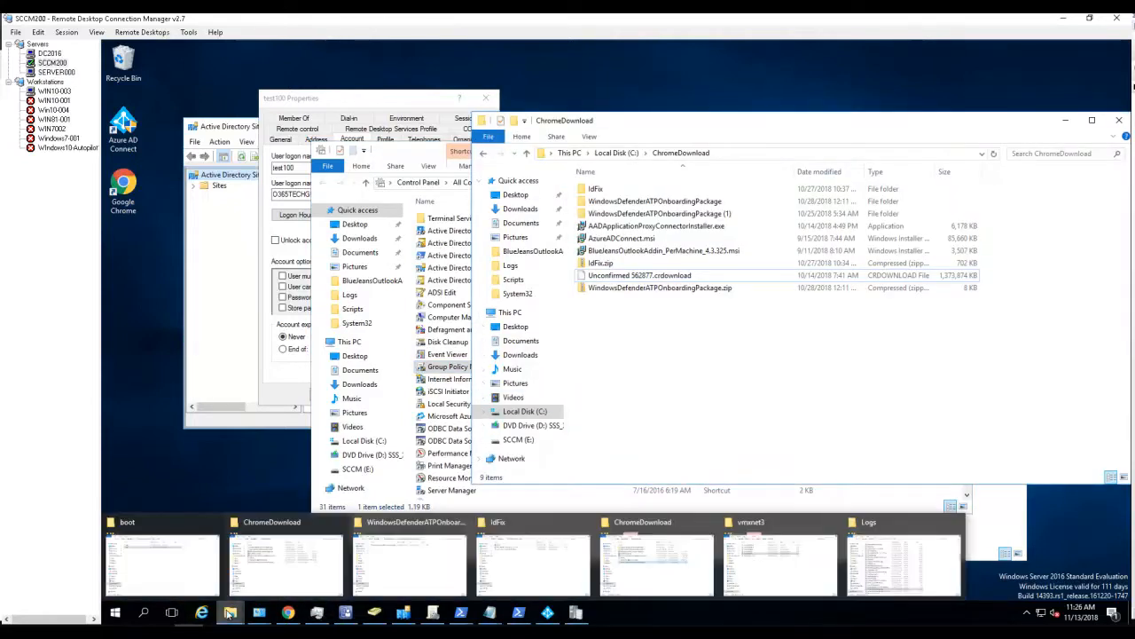
# Bring up the \\dc2016\Apps\Deploy share via the Run dialog's recent history
pyautogui.click(161, 564)
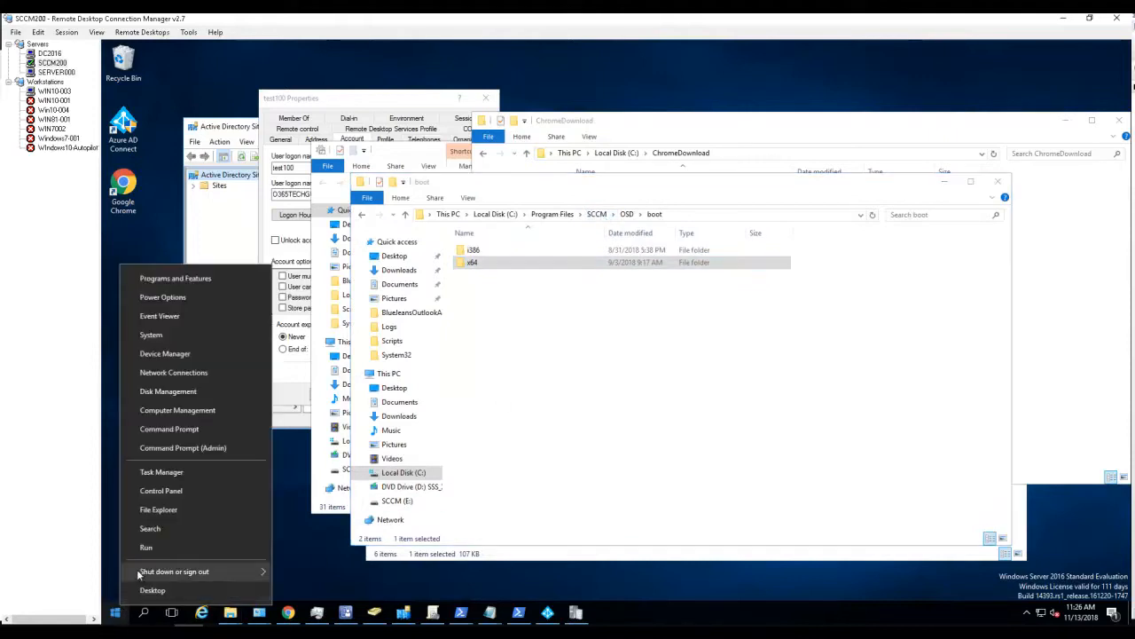
pyautogui.click(146, 546)
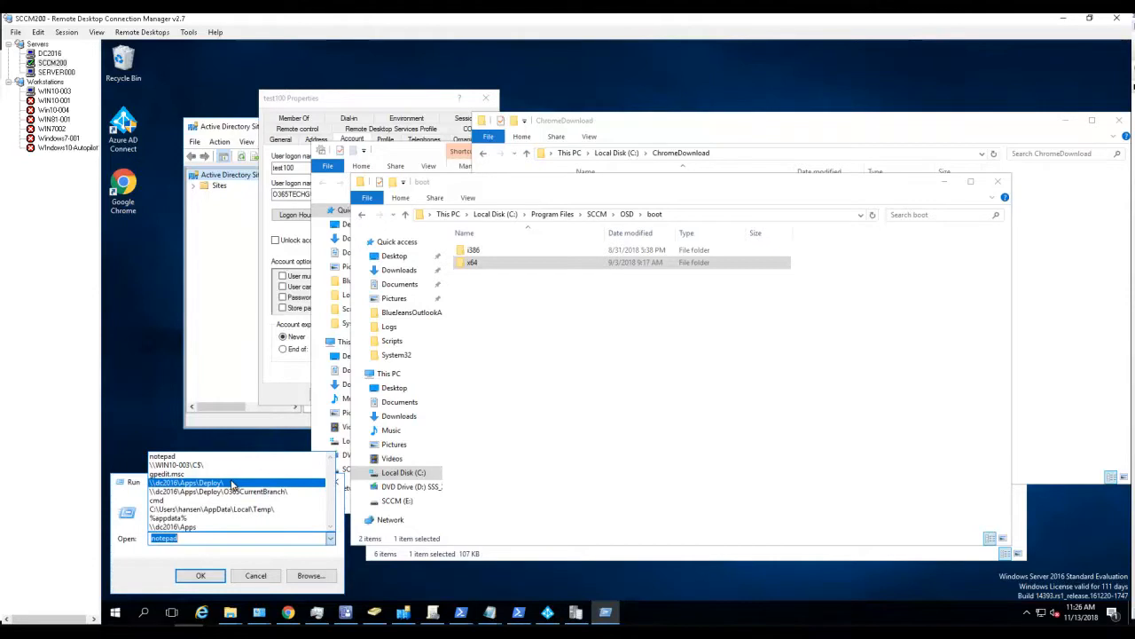
pyautogui.click(199, 575)
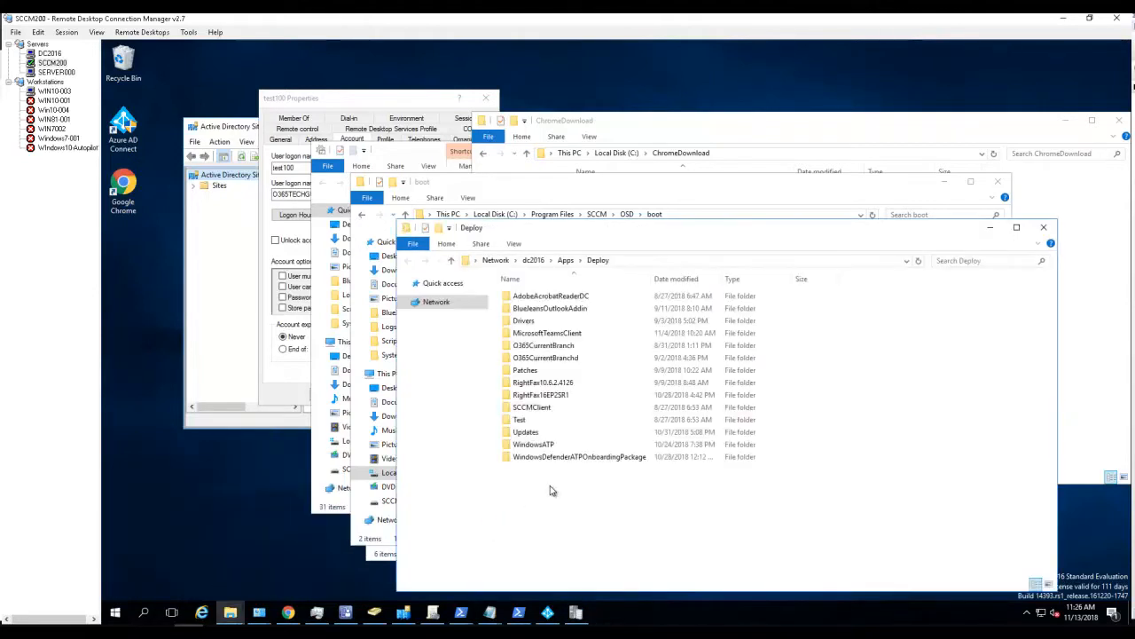
# Create a new folder named CacheSize in the Deploy share and enter it
pyautogui.rightClick(550, 492)
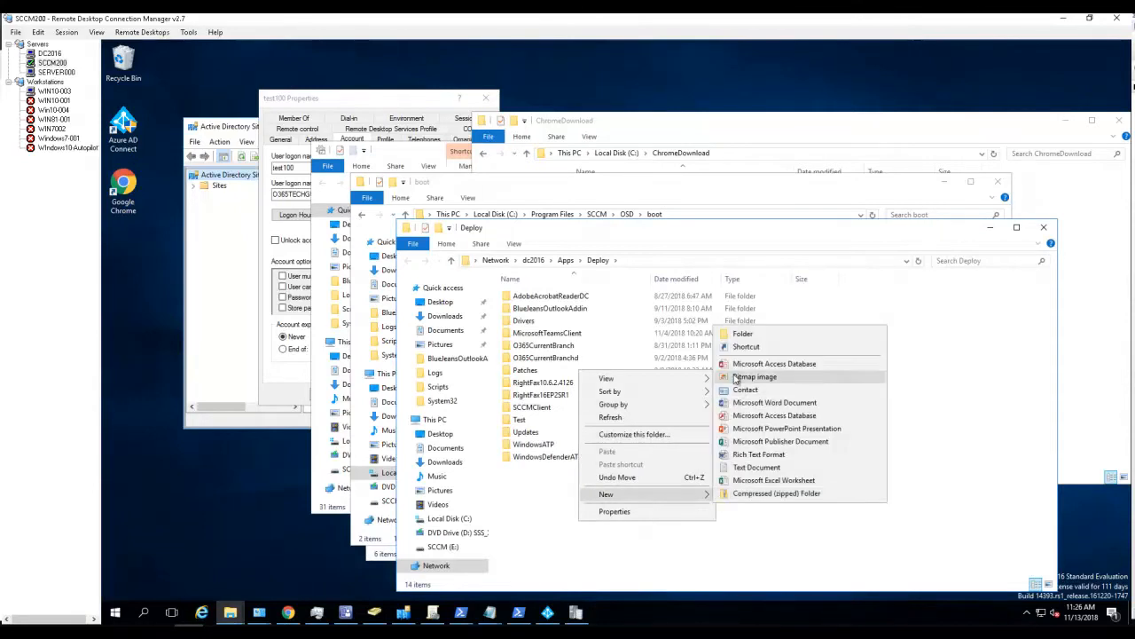
pyautogui.click(742, 333)
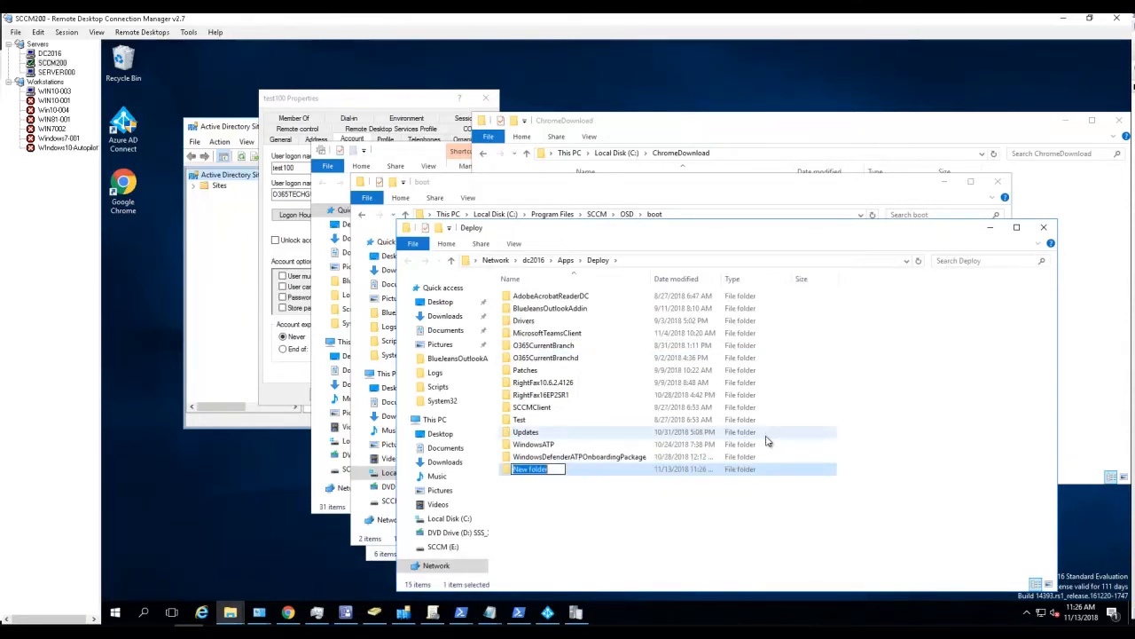
pyautogui.write('CacheSize')
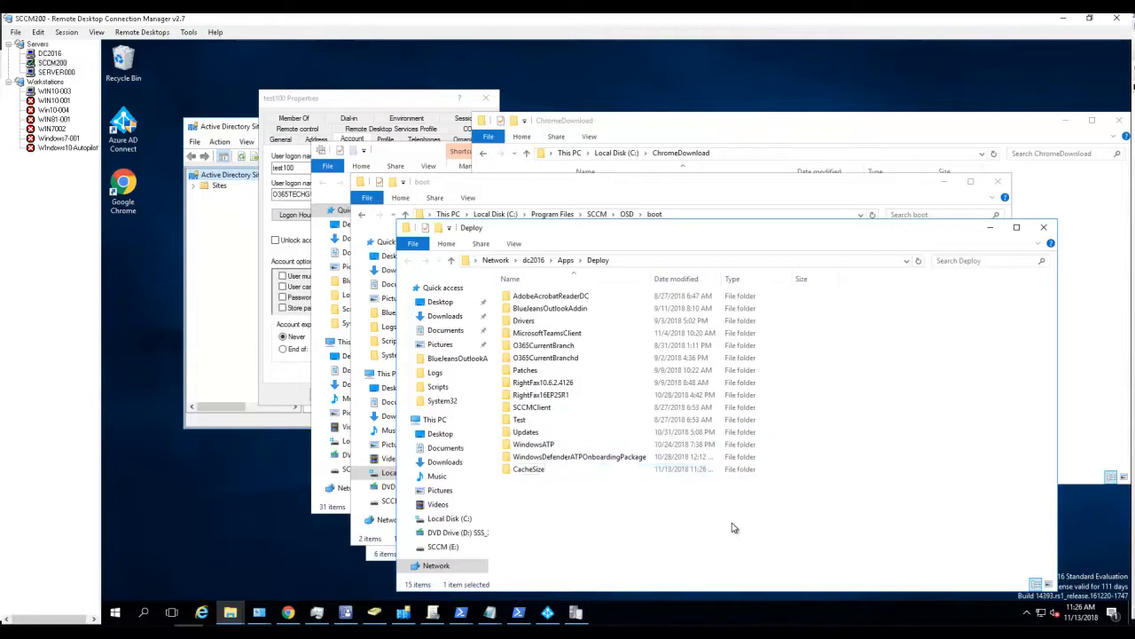
pyautogui.doubleClick(529, 469)
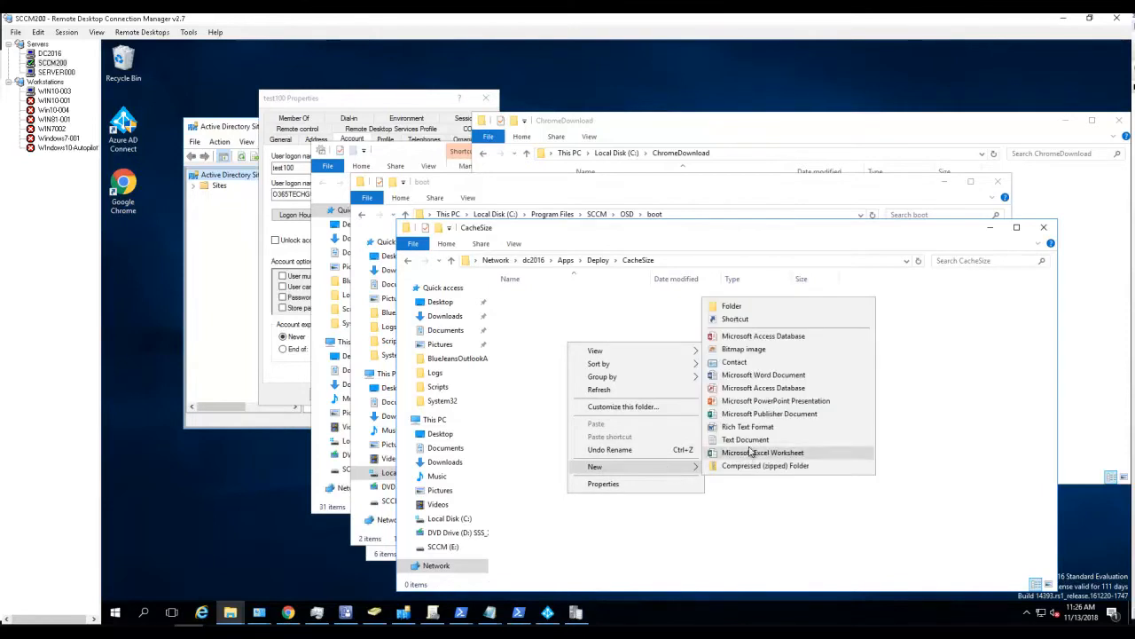
# Create a blank text document renamed to increasecachesize.vbs, accepting the extension change
pyautogui.click(745, 440)
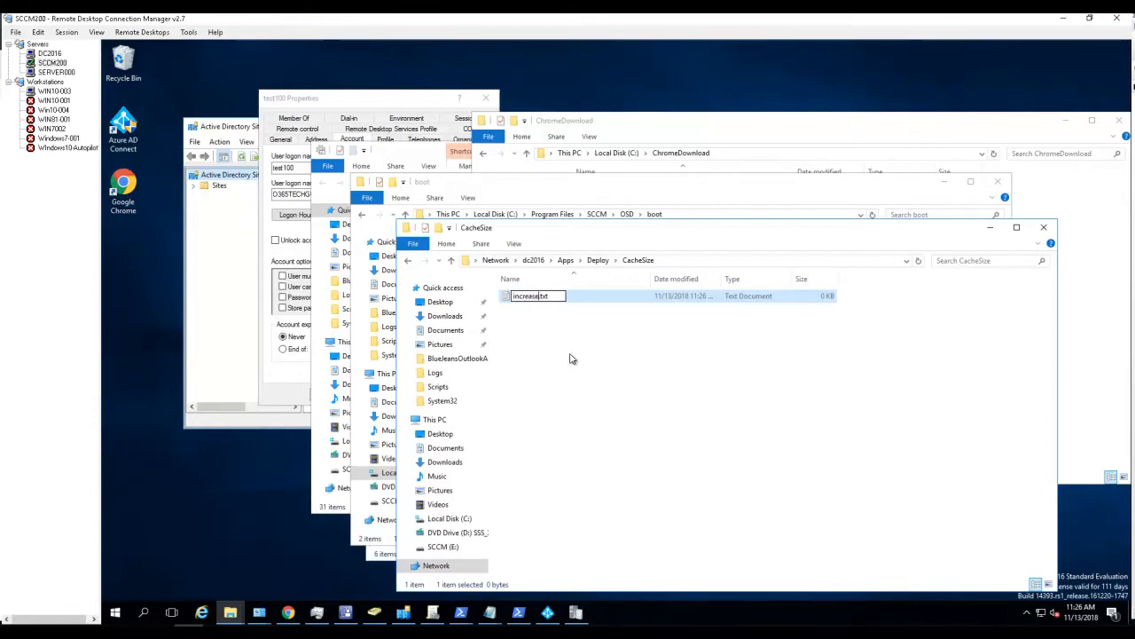
pyautogui.write('c')
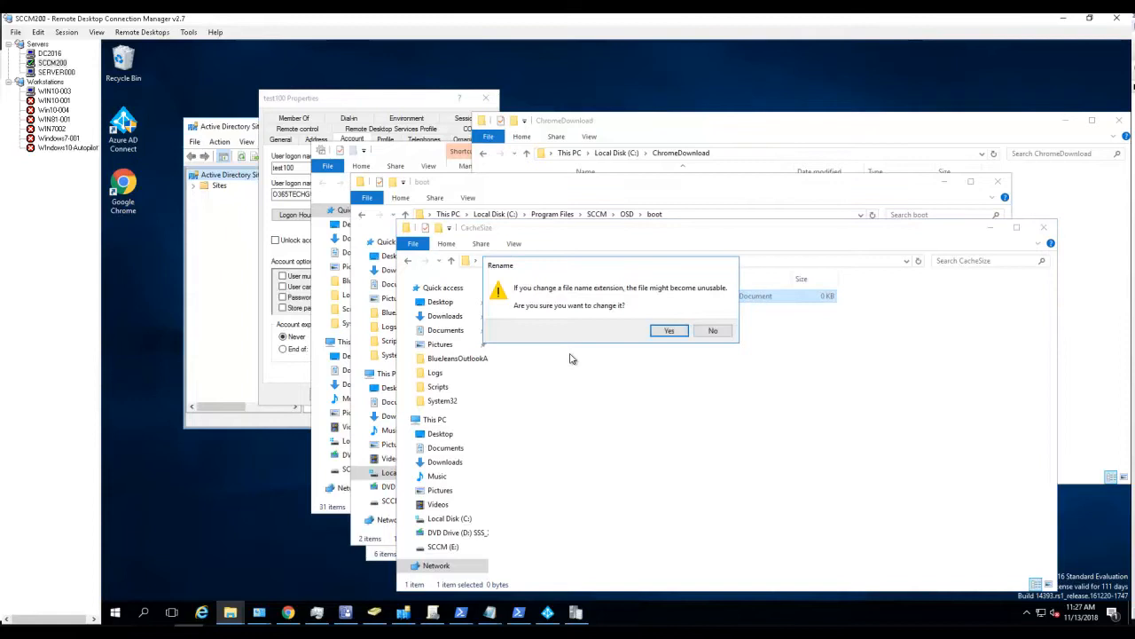
pyautogui.click(669, 330)
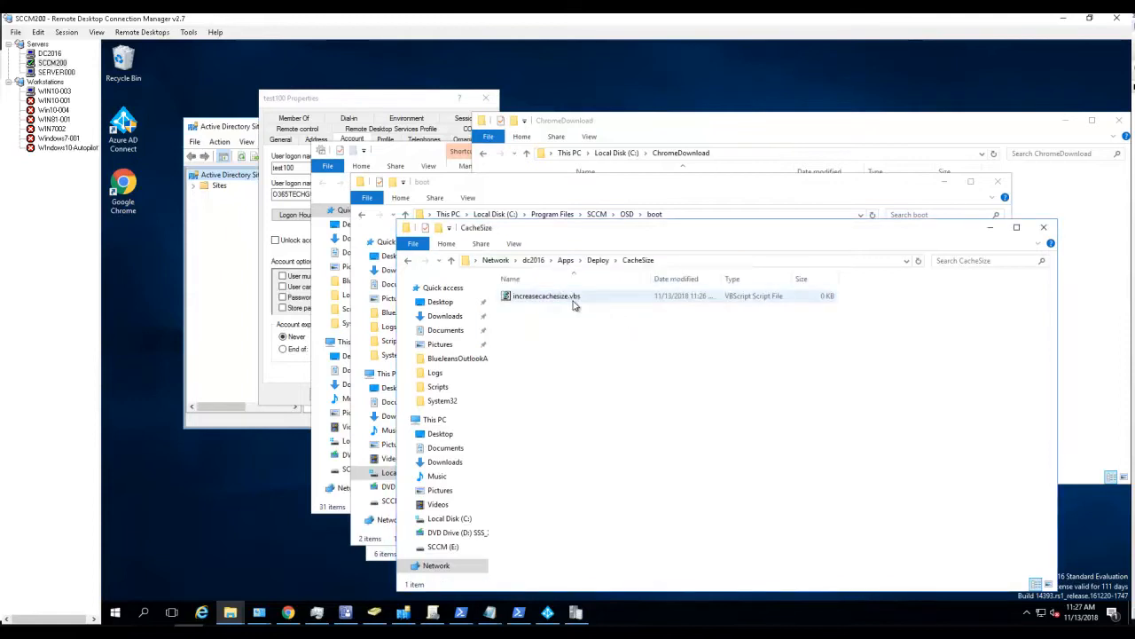
pyautogui.rightClick(547, 295)
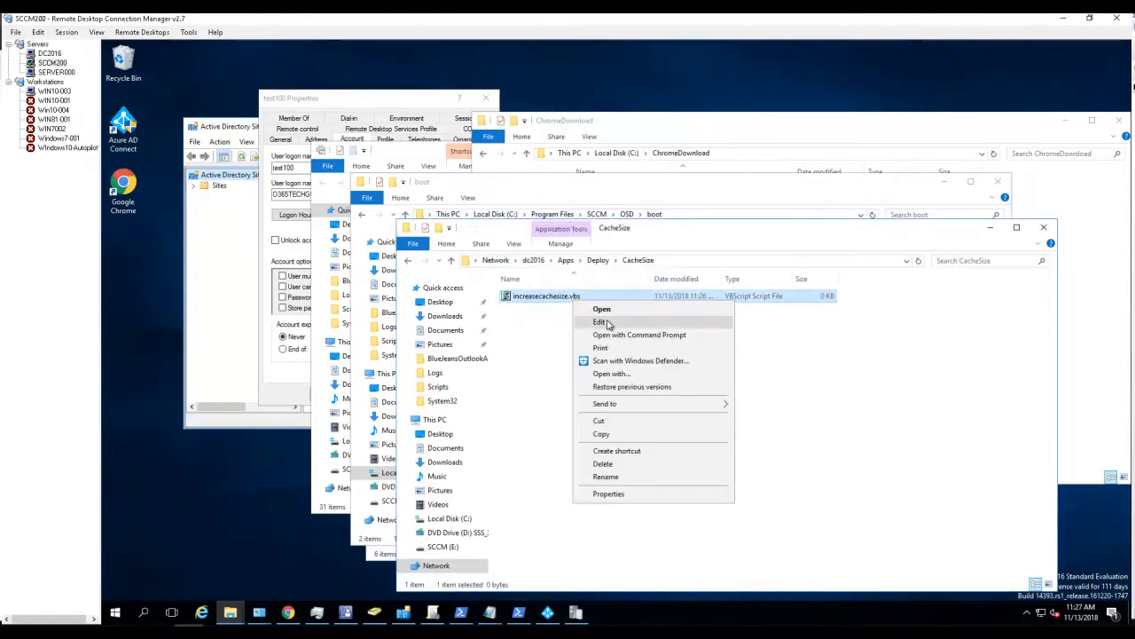
# Edit increasecachesize.vbs in Notepad, pasting the script that sets cache TotalSize to 10240, then save and close
pyautogui.click(599, 321)
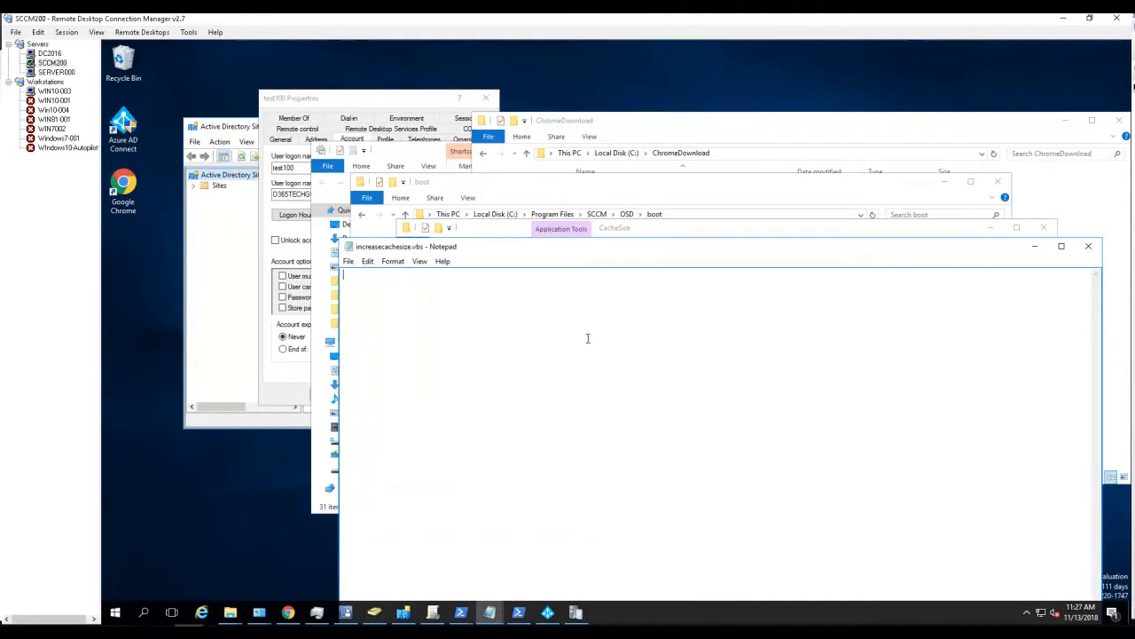
pyautogui.write('AppEnforce.log')
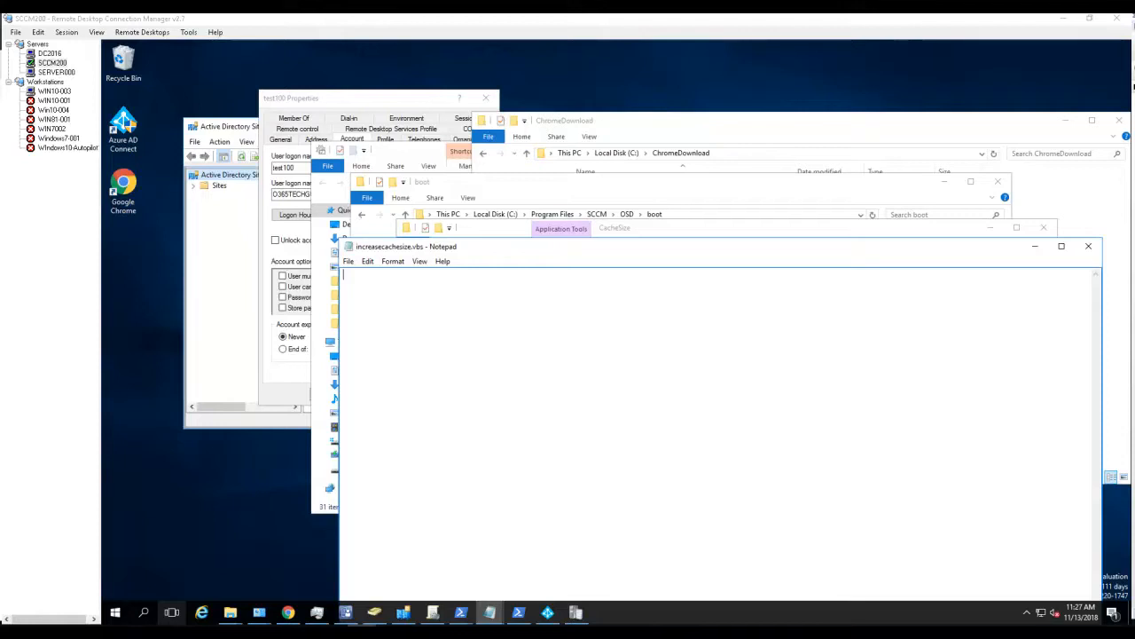
pyautogui.moveTo(447, 376)
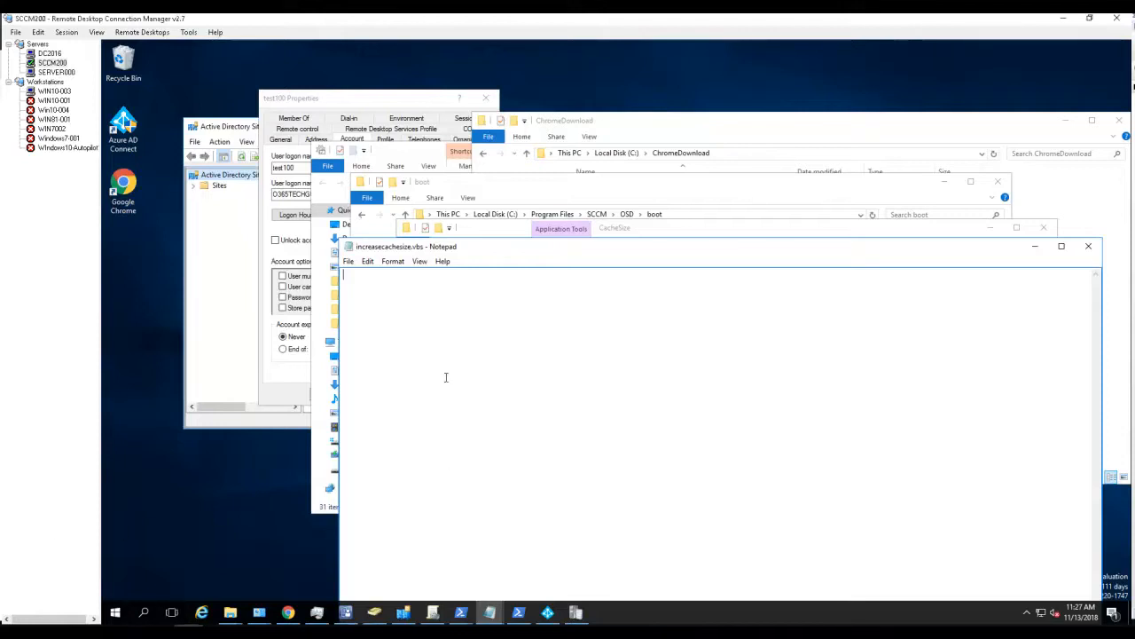
pyautogui.write('AppEnforce.log')
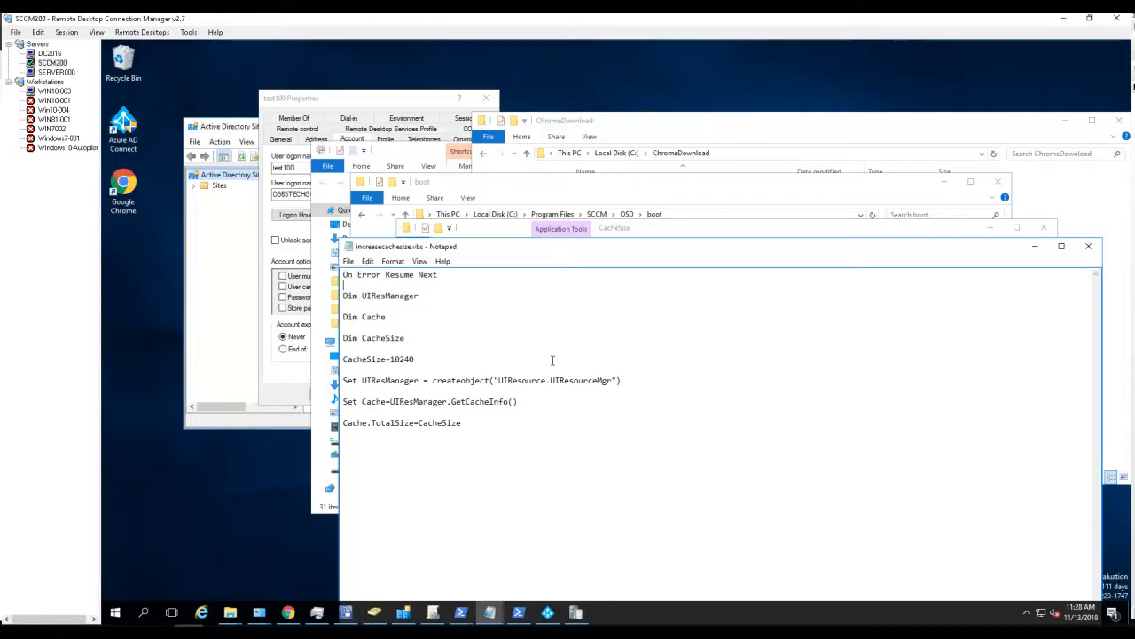
pyautogui.moveTo(469, 200)
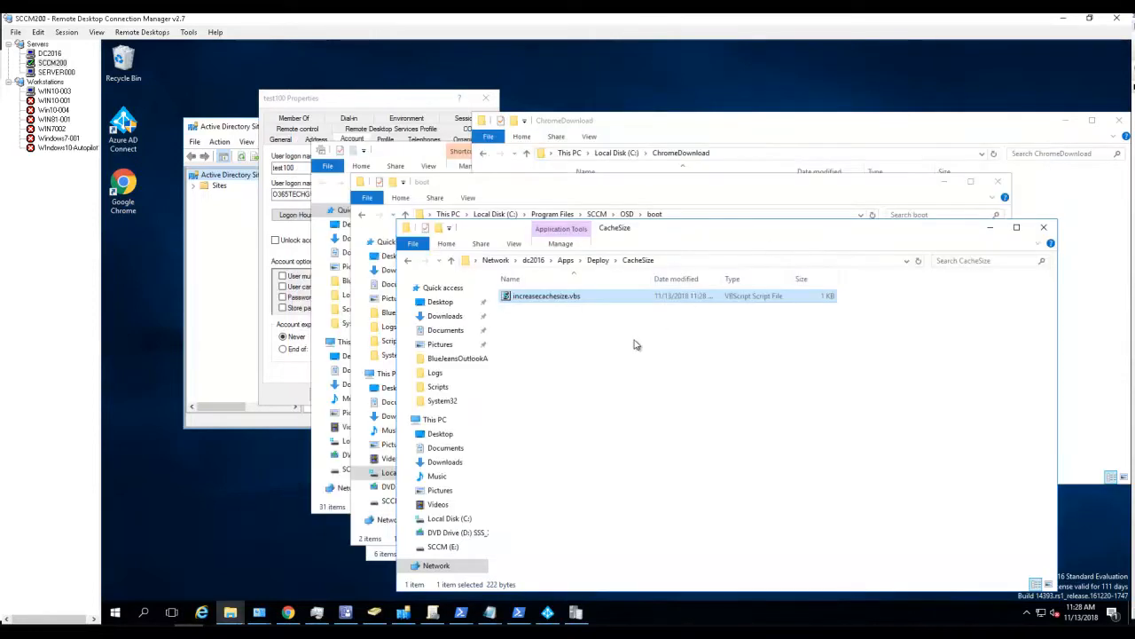
# Reveal the CacheSize folder's full UNC path in the address bar for copying
pyautogui.click(692, 259)
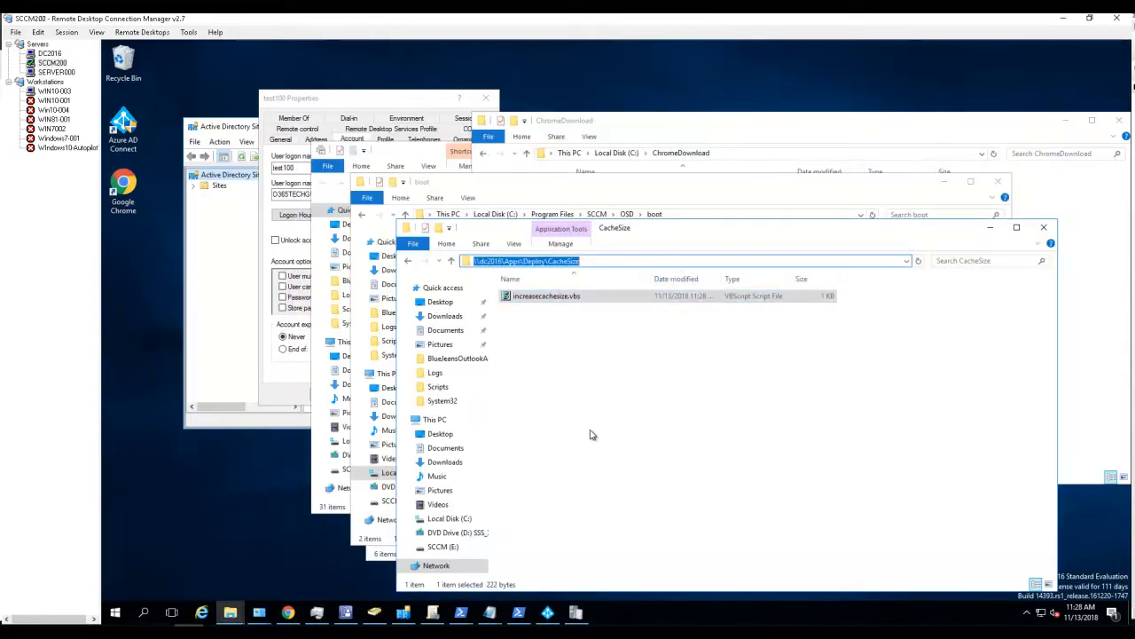
pyautogui.moveTo(287, 547)
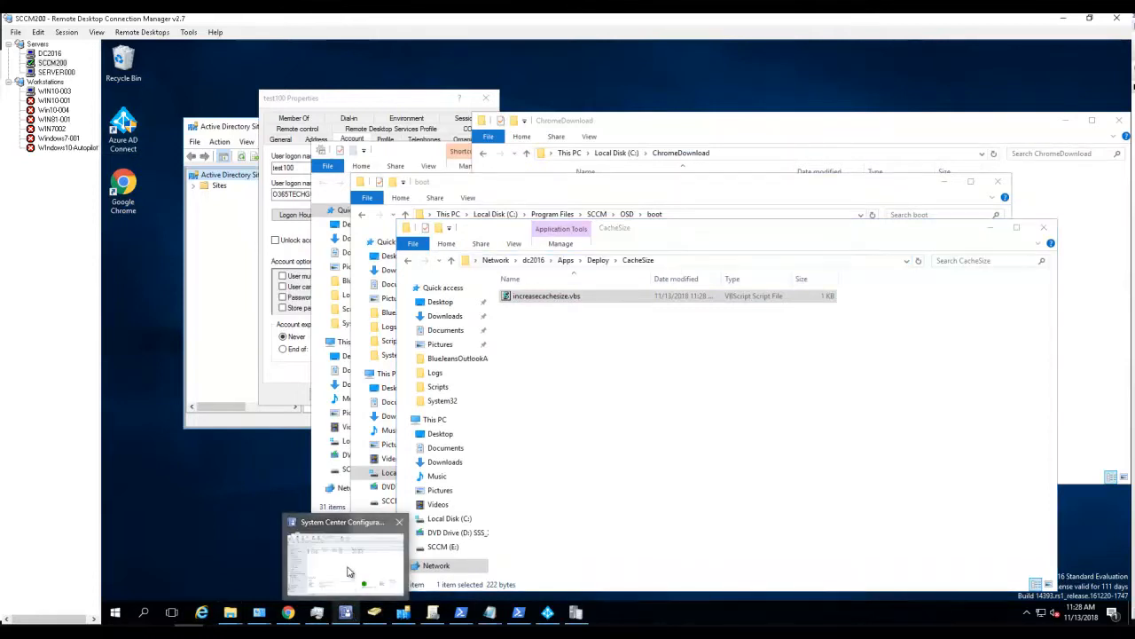
# In the SCCM console go to Software Library > Application Management > Packages and start Create Package
pyautogui.click(344, 559)
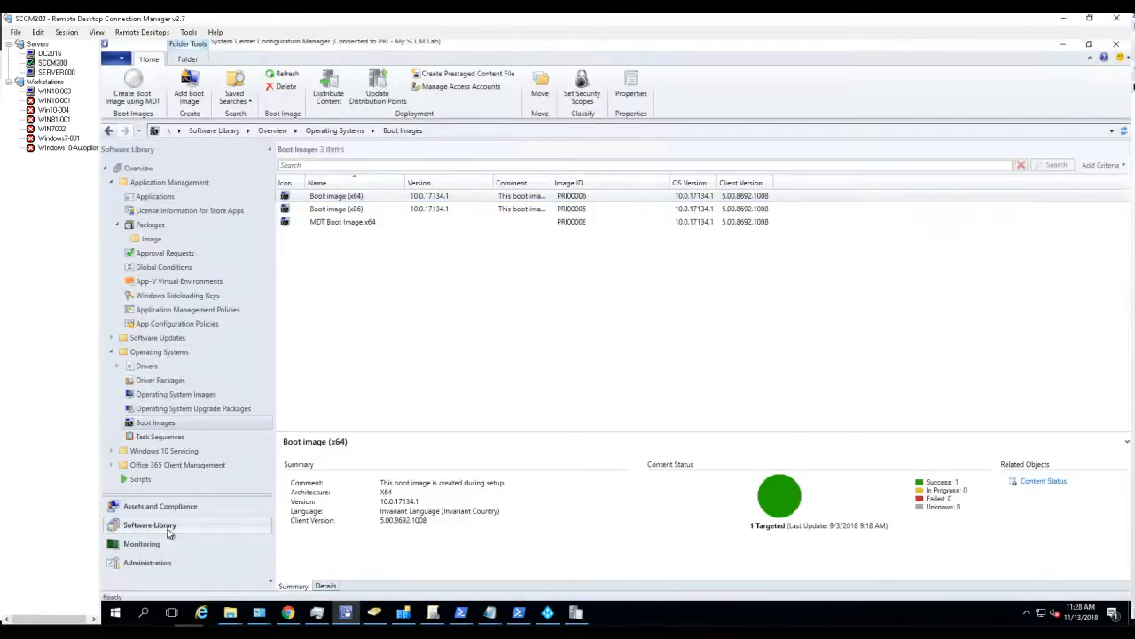
pyautogui.click(160, 506)
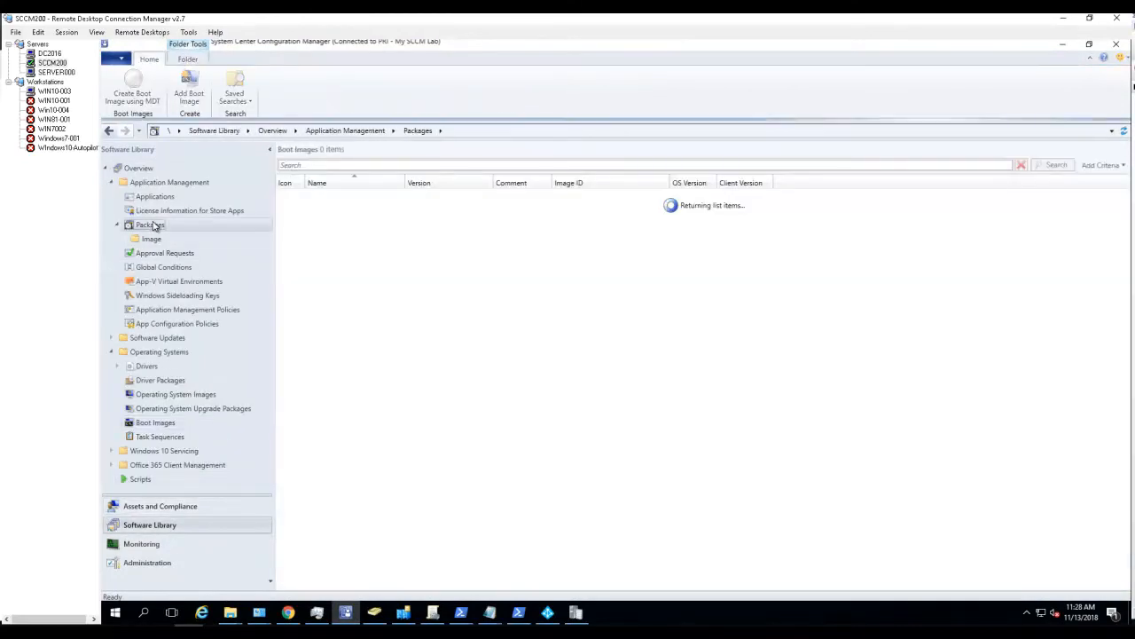
pyautogui.click(149, 223)
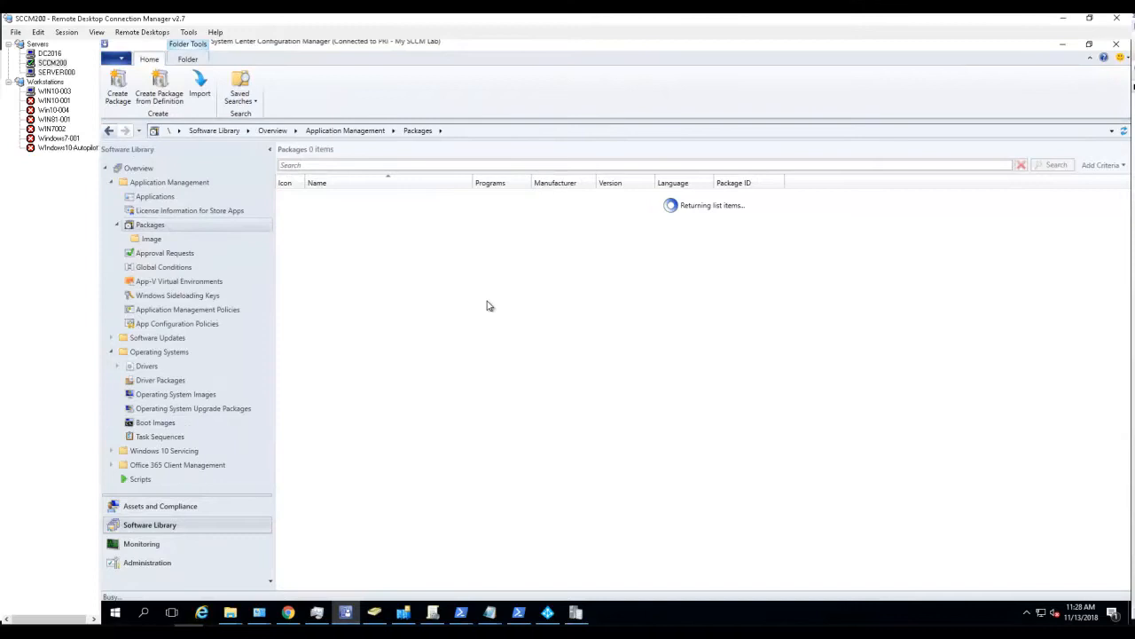
pyautogui.click(117, 86)
pyautogui.write('Increase Cac')
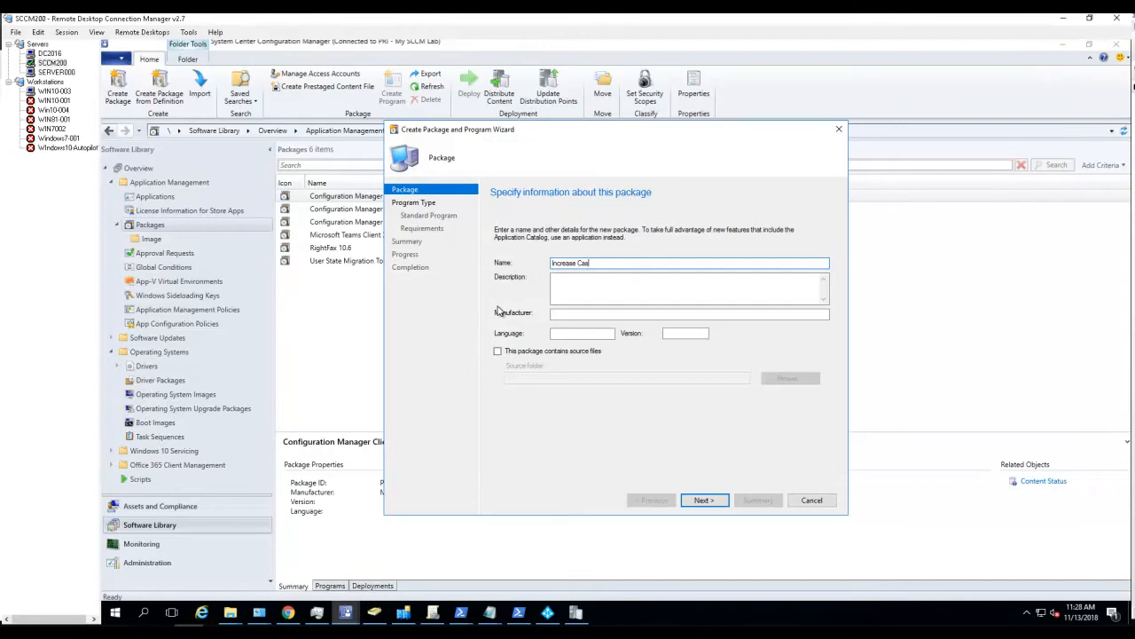
# Name the package 'Increase CacheSize to 10GB'
pyautogui.write('heSi')
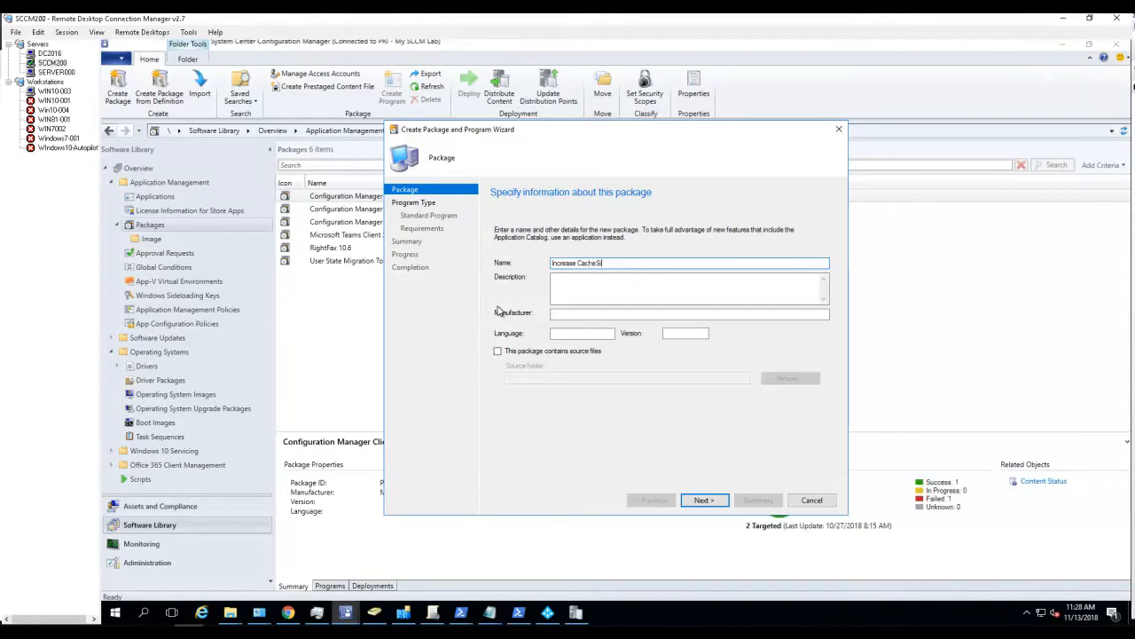
pyautogui.write('ze')
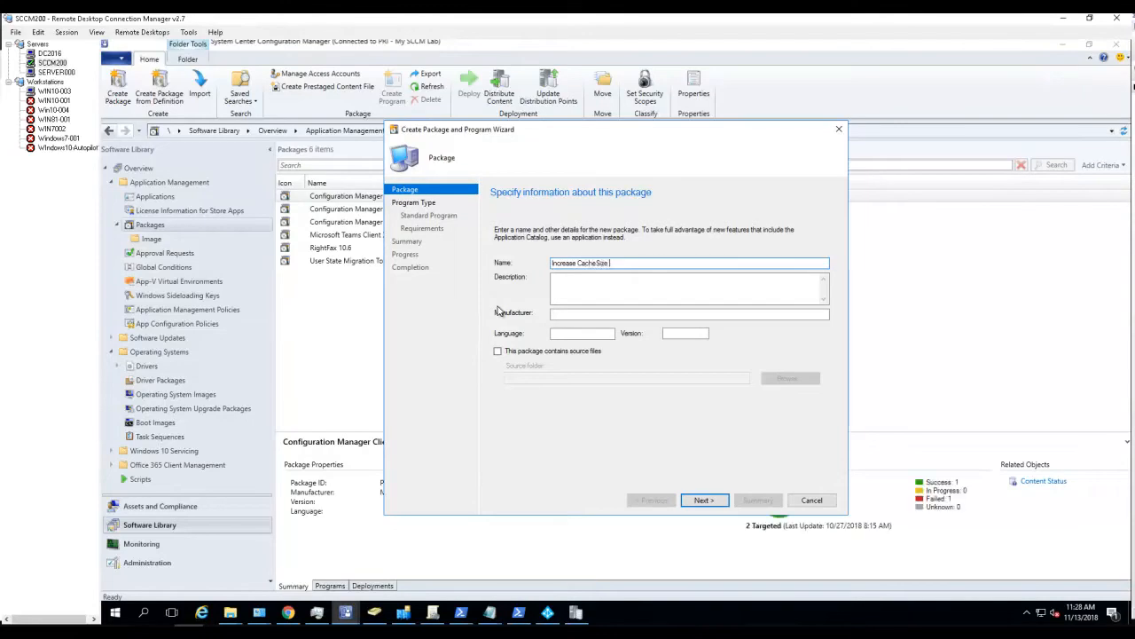
pyautogui.write('to 10')
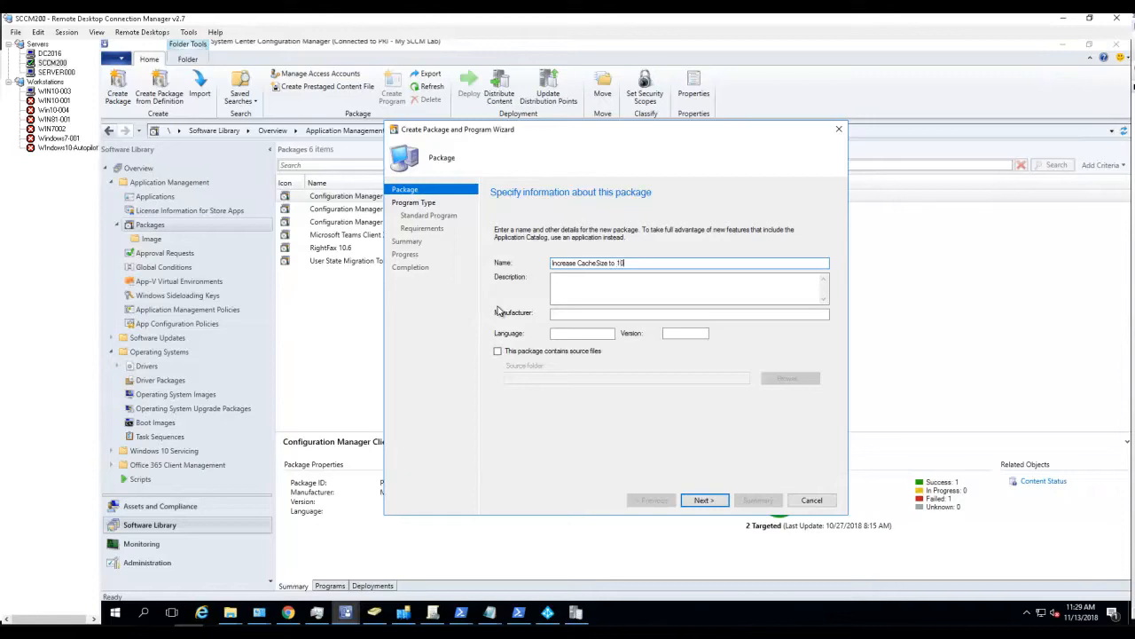
pyautogui.write('GB')
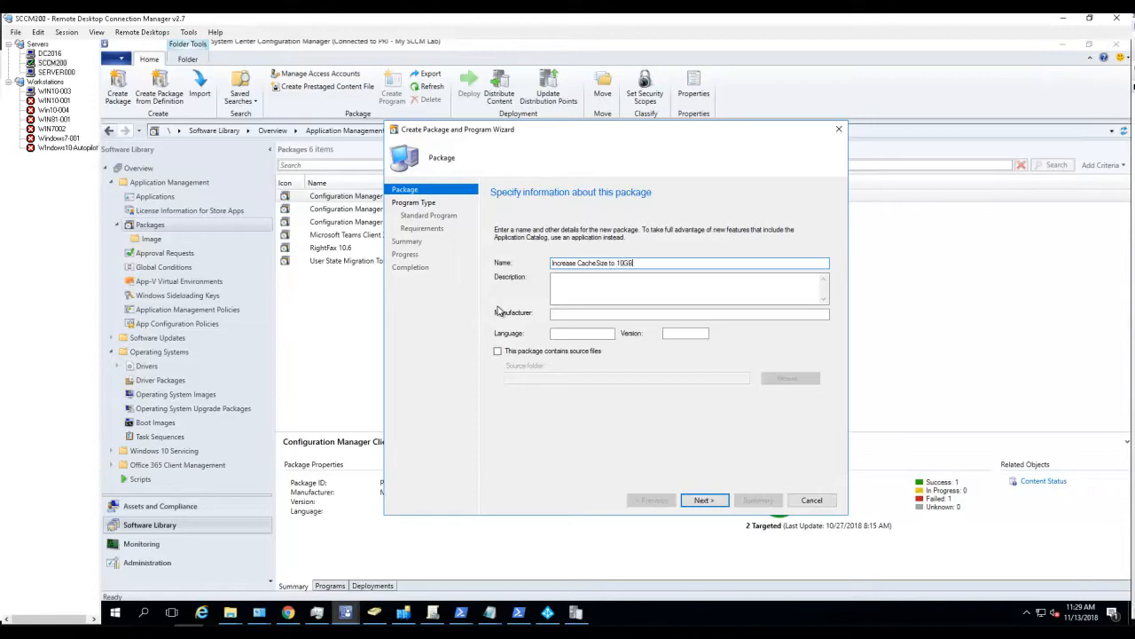
# Mark the package as containing source files and point its source folder at the CacheSize share
pyautogui.click(497, 351)
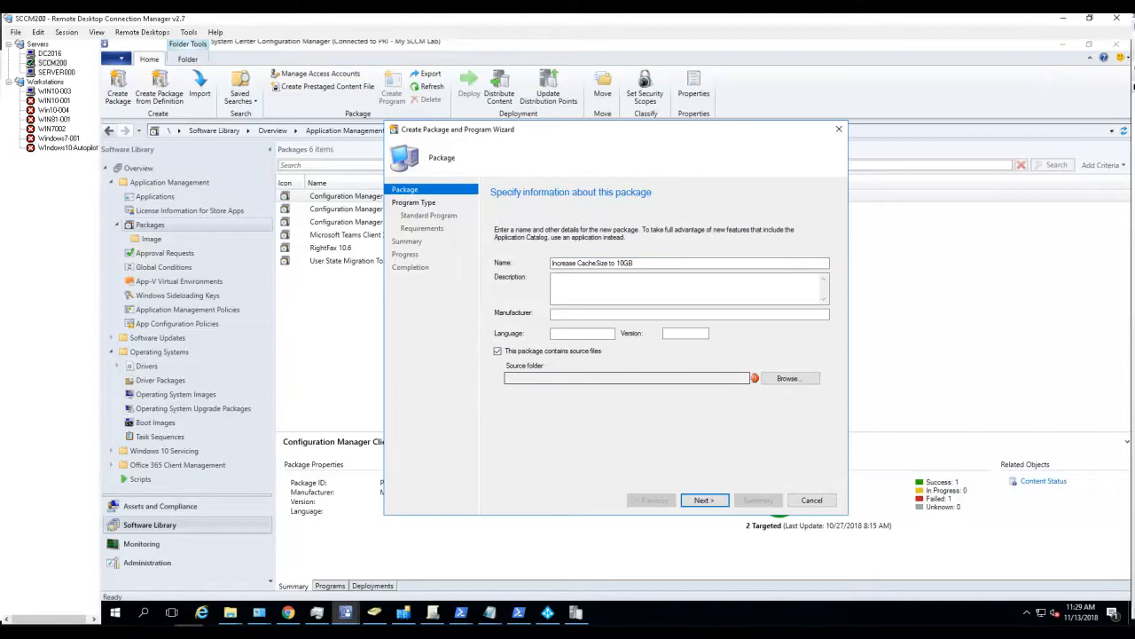
pyautogui.click(788, 378)
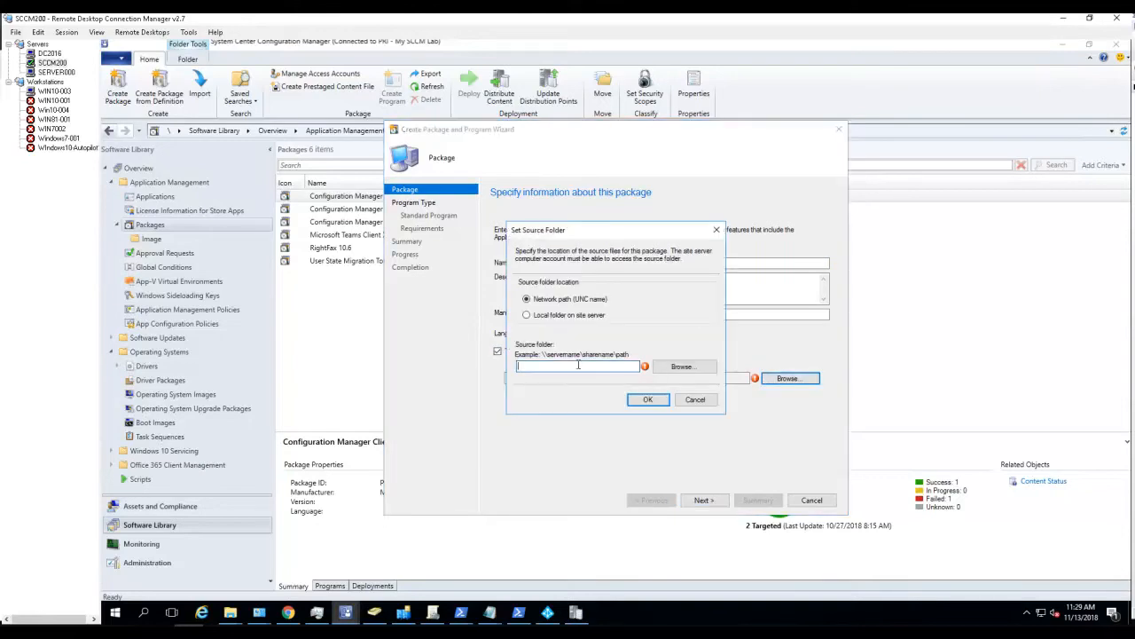
pyautogui.click(648, 399)
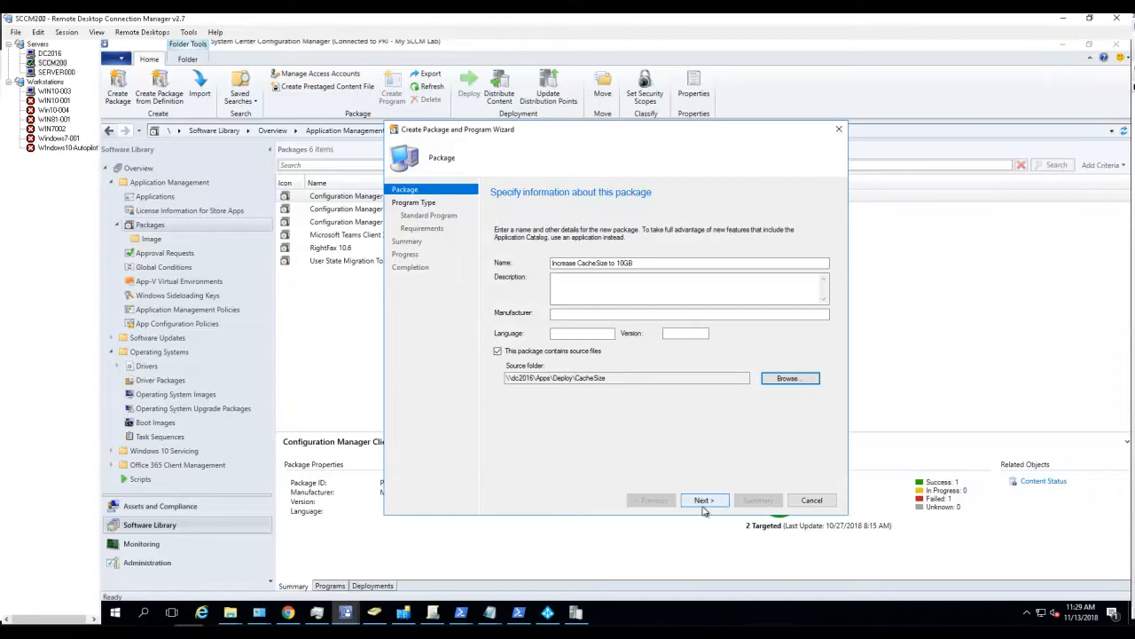
# Advance the wizard, keeping the Standard program type
pyautogui.click(702, 500)
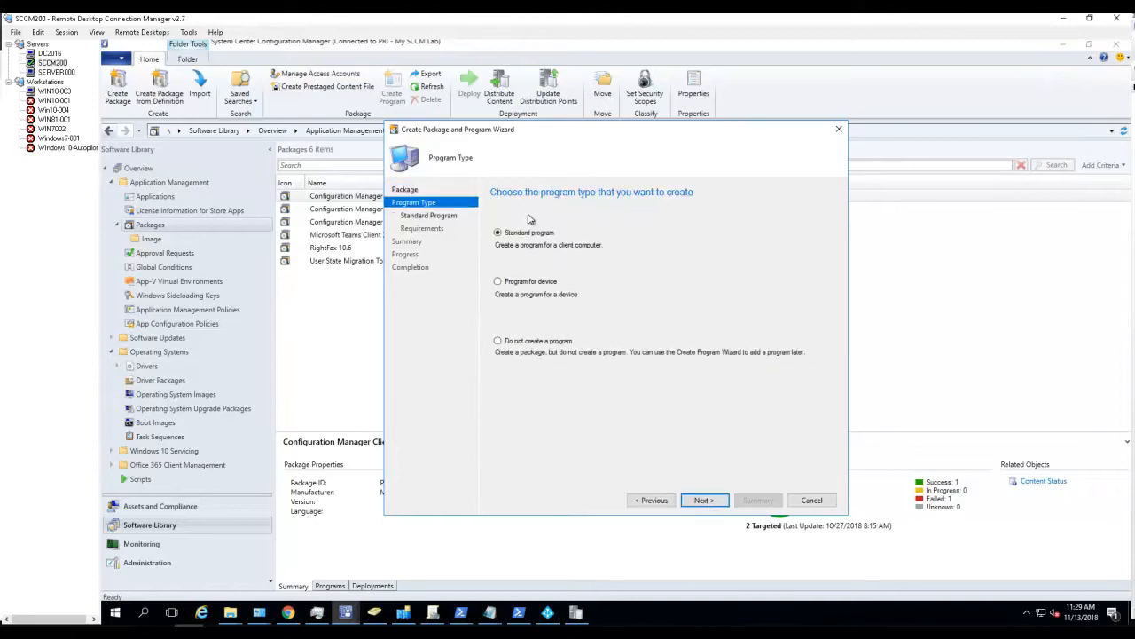
pyautogui.moveTo(646, 415)
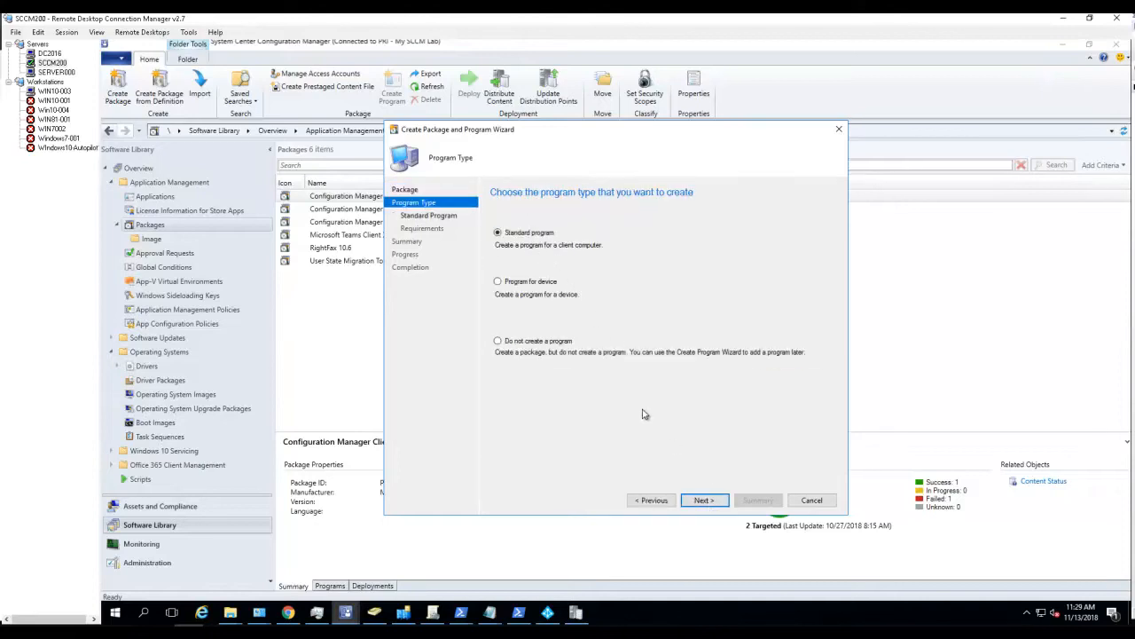
pyautogui.click(703, 500)
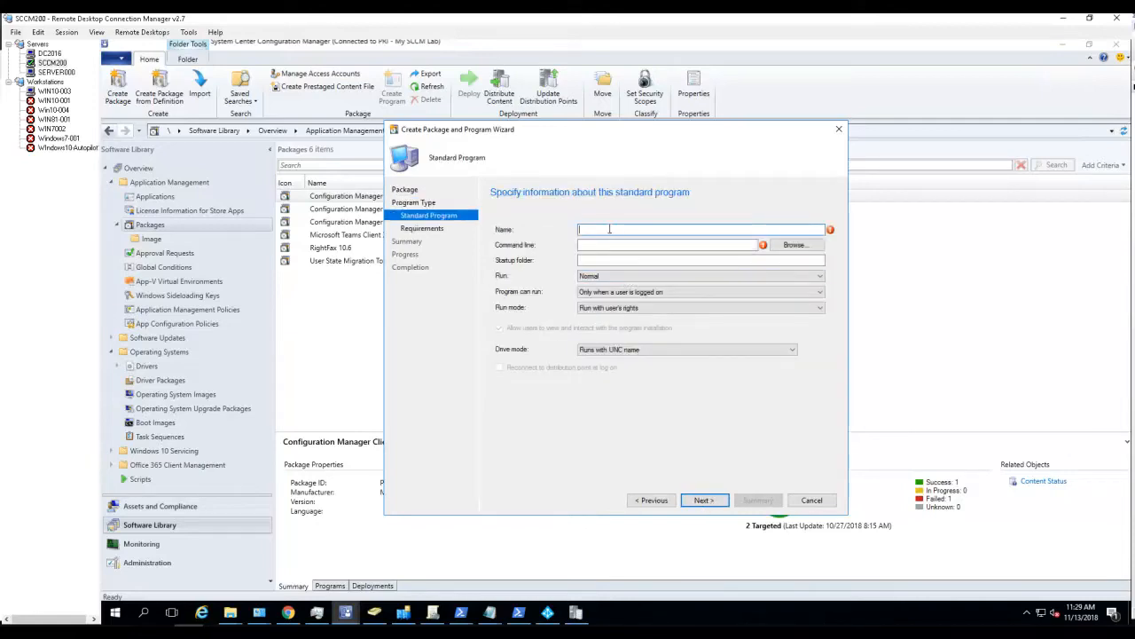
# Name the program Increase CacheSize and begin its command line with cscript.exe
pyautogui.write('Increase')
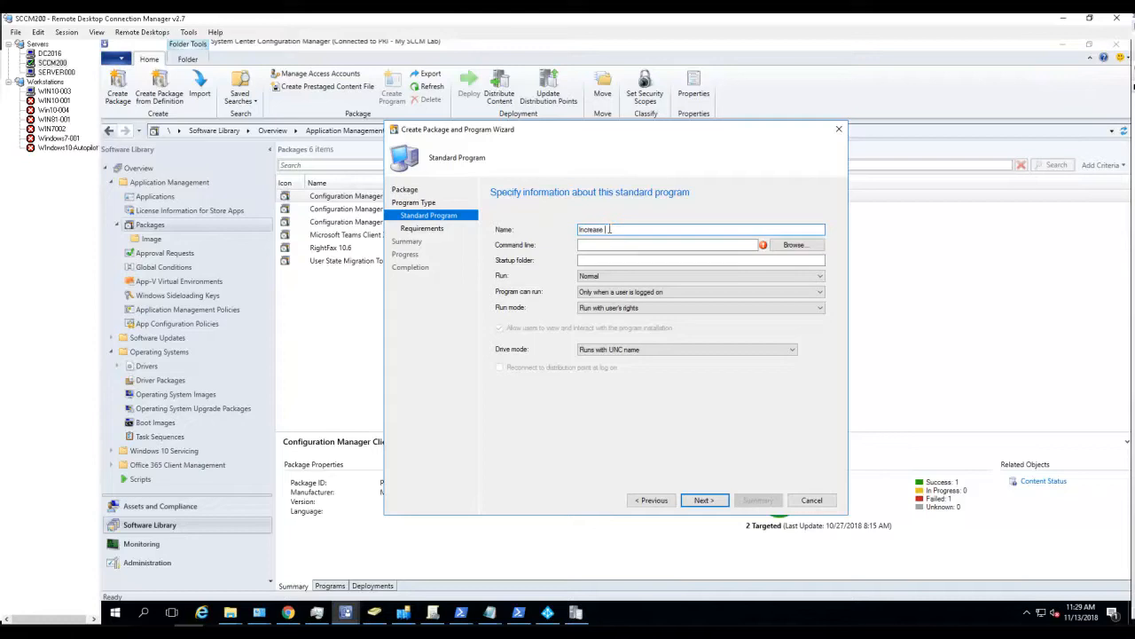
pyautogui.write('Cache')
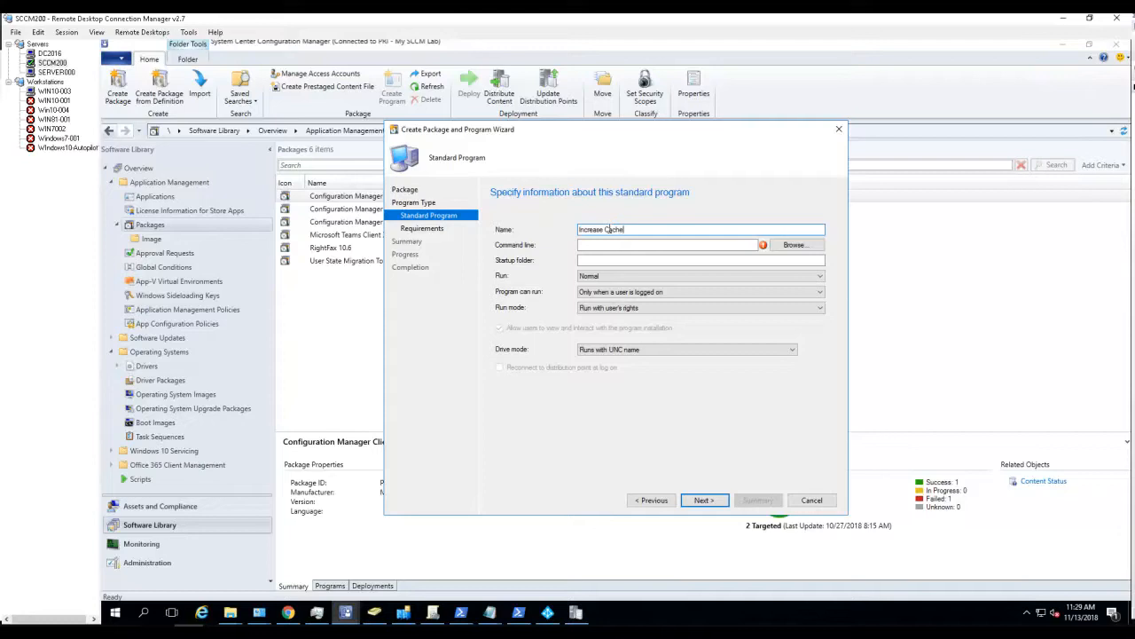
pyautogui.write('Size')
pyautogui.click(669, 245)
pyautogui.write('cscript')
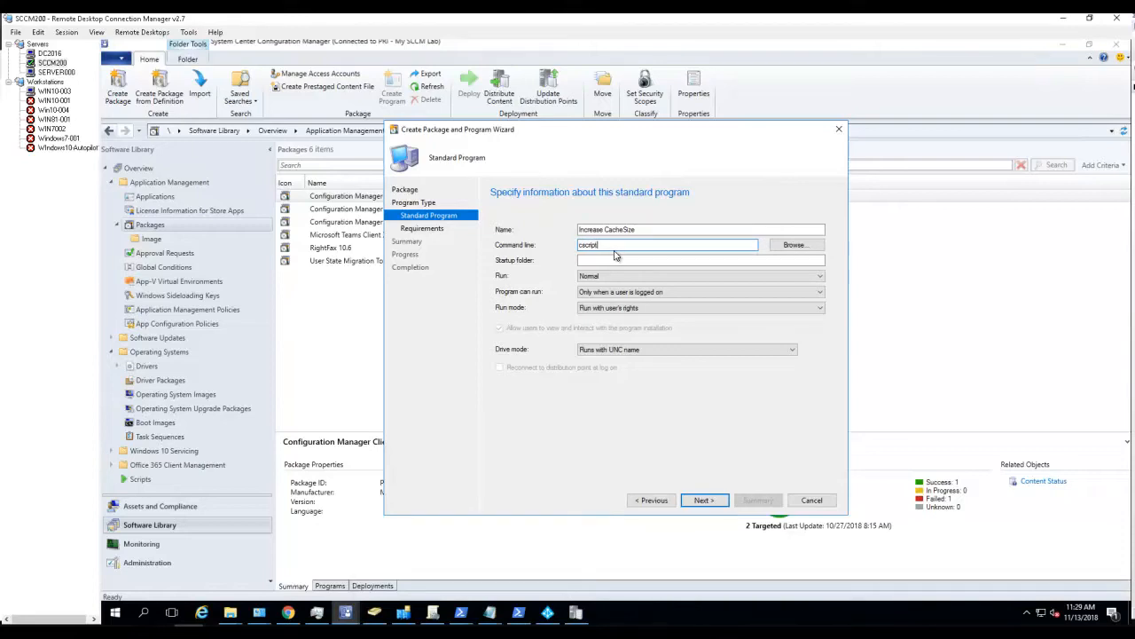
pyautogui.write('.exe')
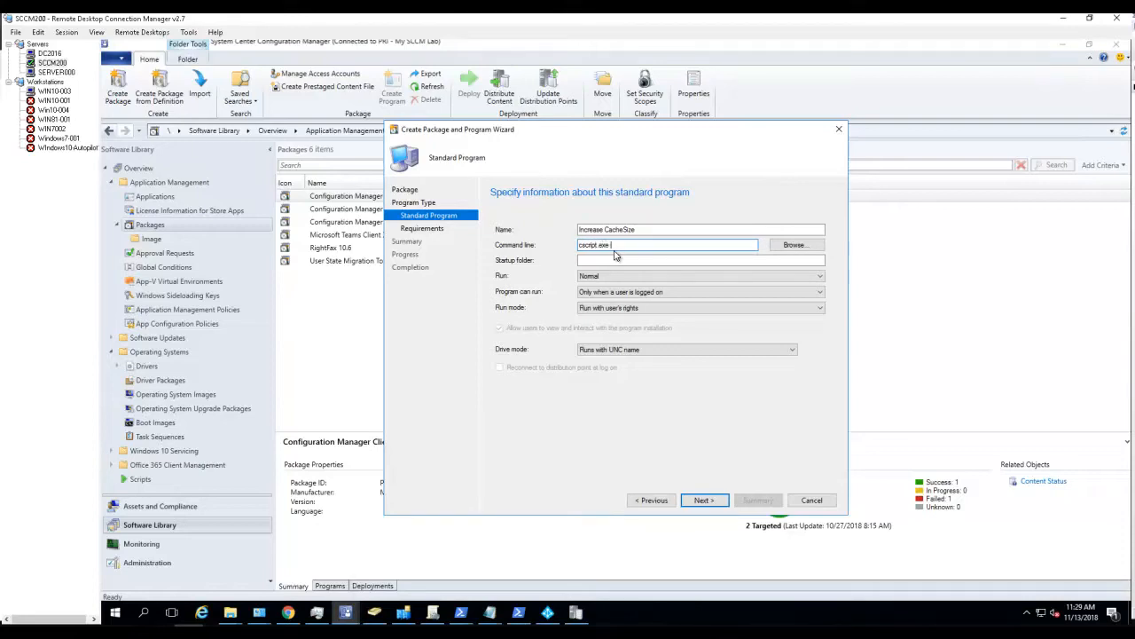
pyautogui.moveTo(507, 245)
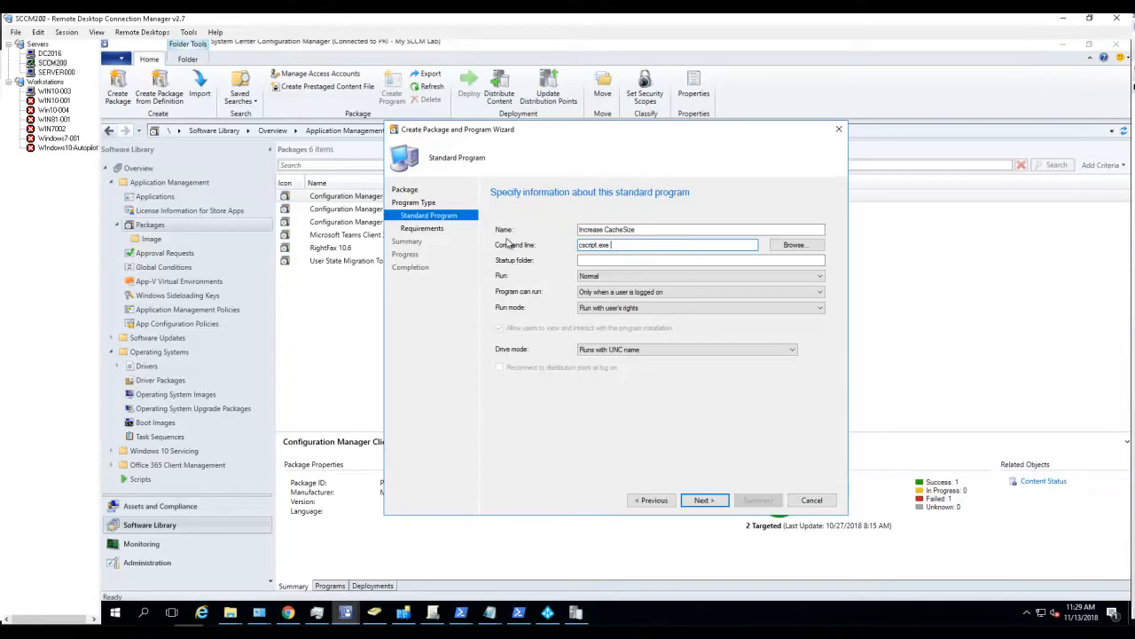
pyautogui.moveTo(230, 612)
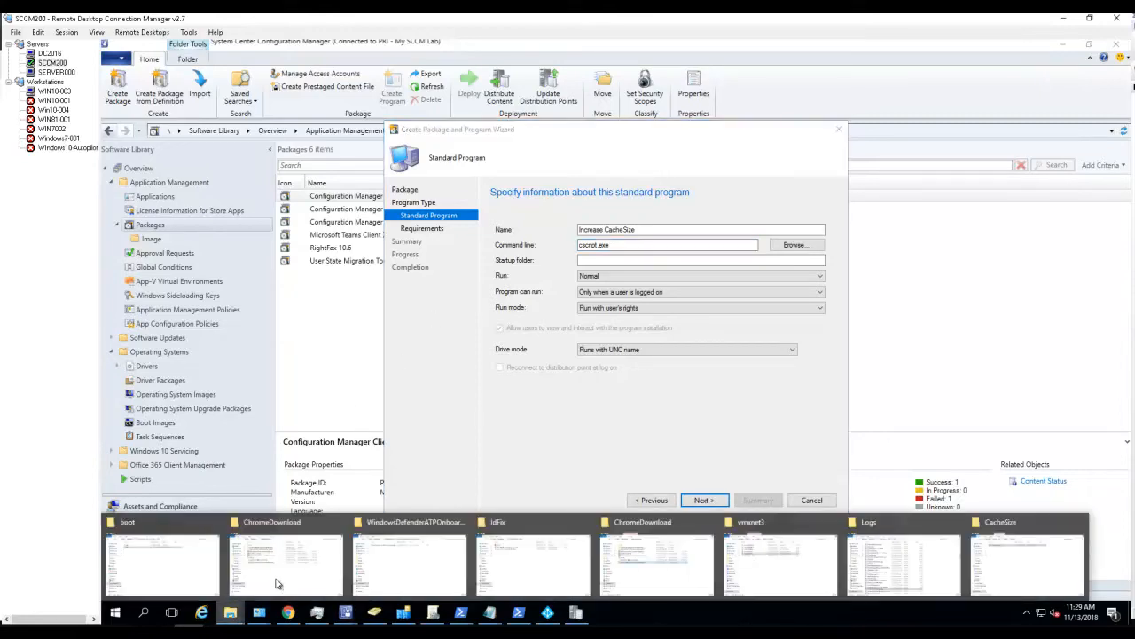
# Check the script name in the CacheSize folder and complete the command line as cscript.exe increasecachesize.vbs
pyautogui.click(1027, 564)
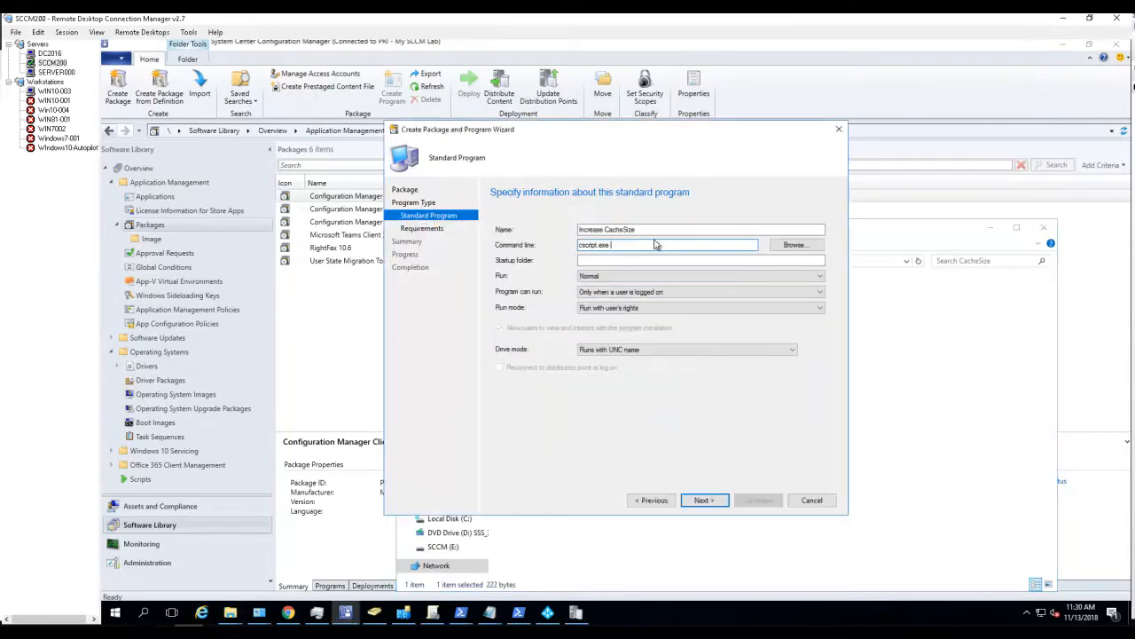
pyautogui.write('increasecachesize.vbs')
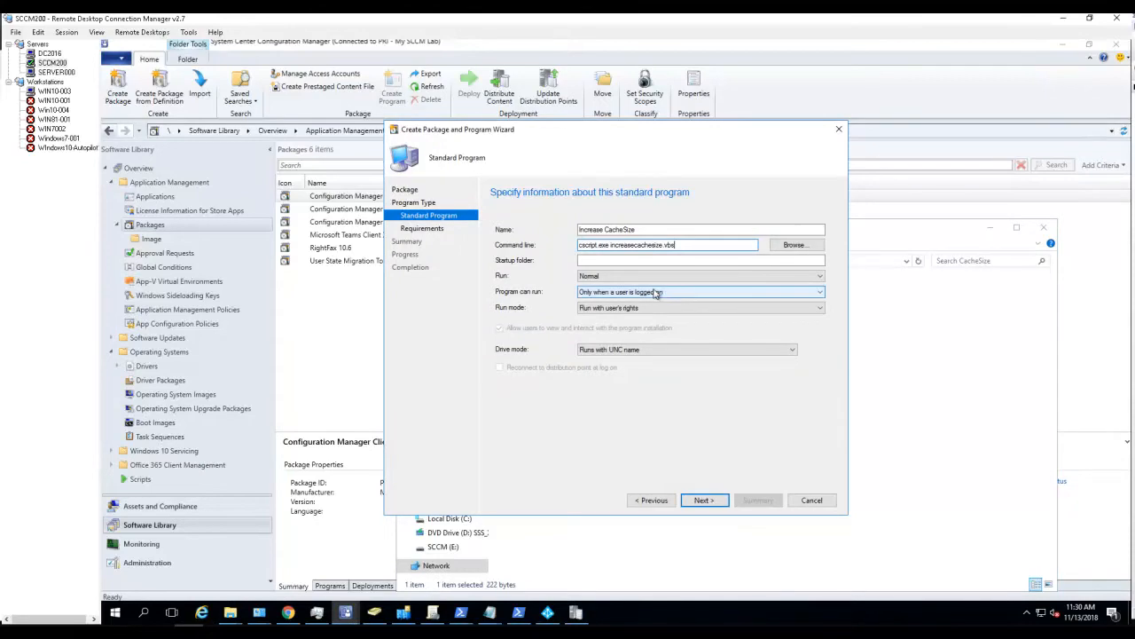
# Set the program to run Hidden, whether or not a user is logged on
pyautogui.click(820, 277)
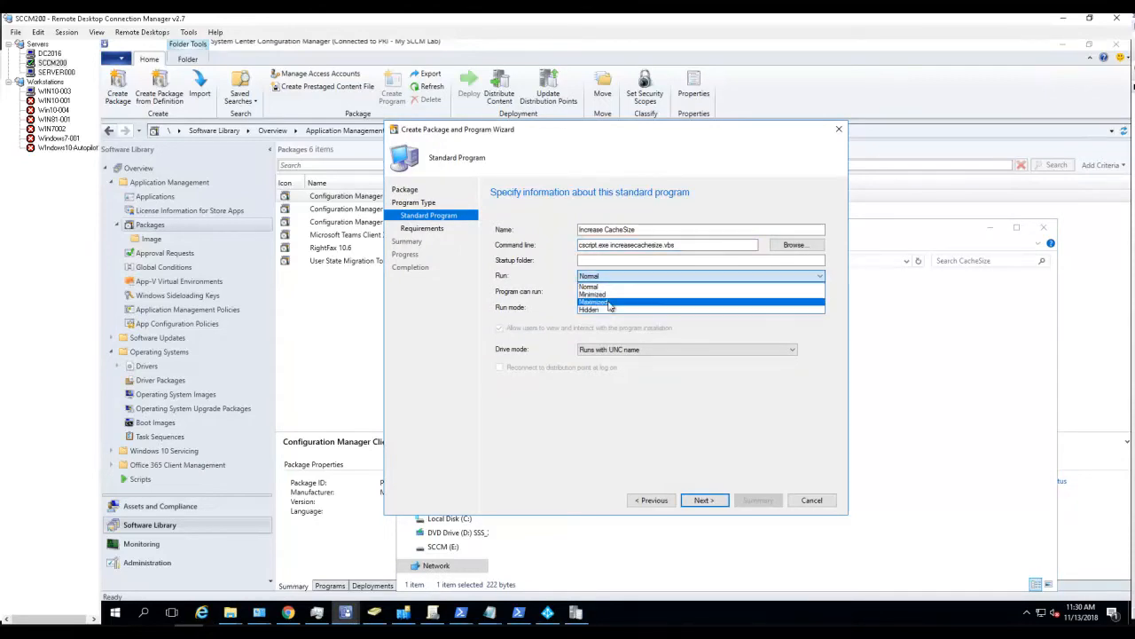
pyautogui.click(589, 308)
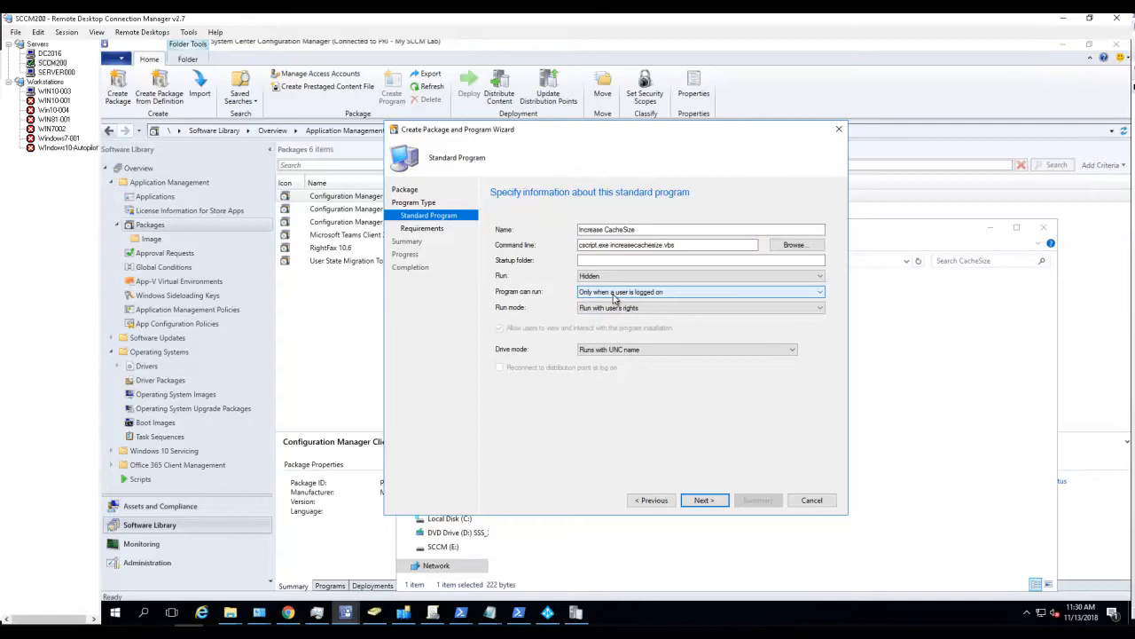
pyautogui.click(818, 291)
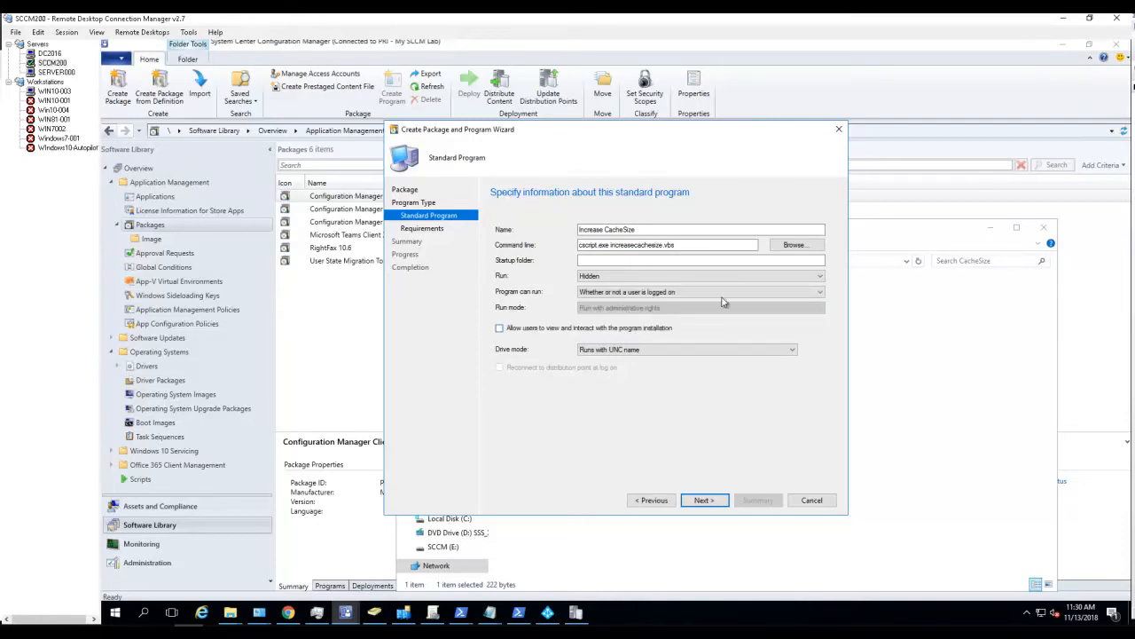
# Advance through Requirements and Summary to create the package
pyautogui.click(703, 501)
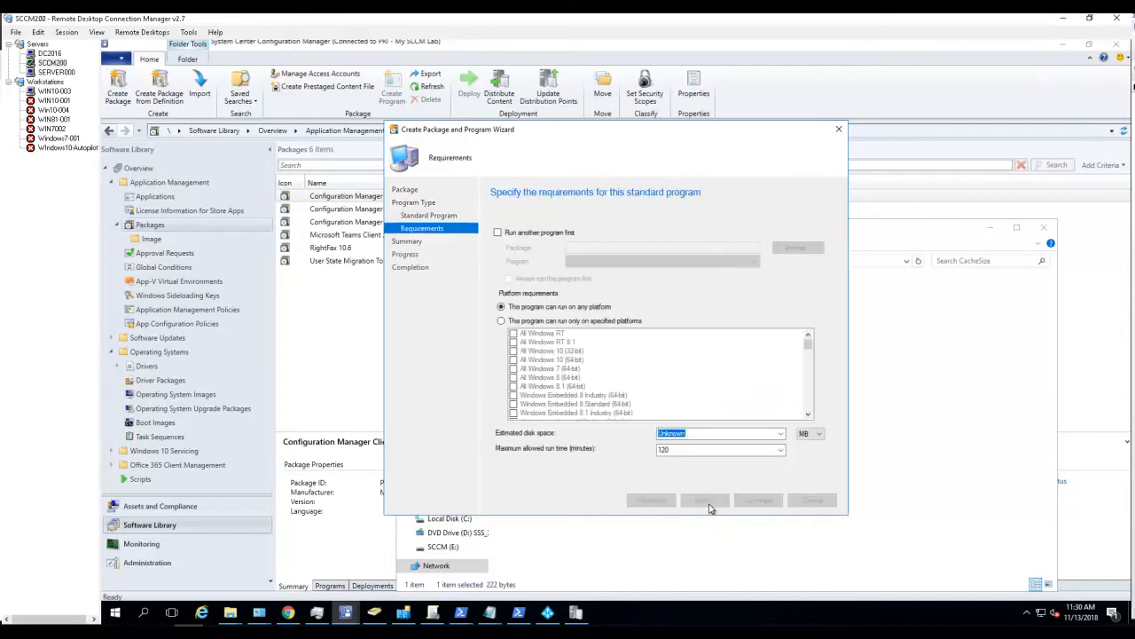
pyautogui.click(704, 500)
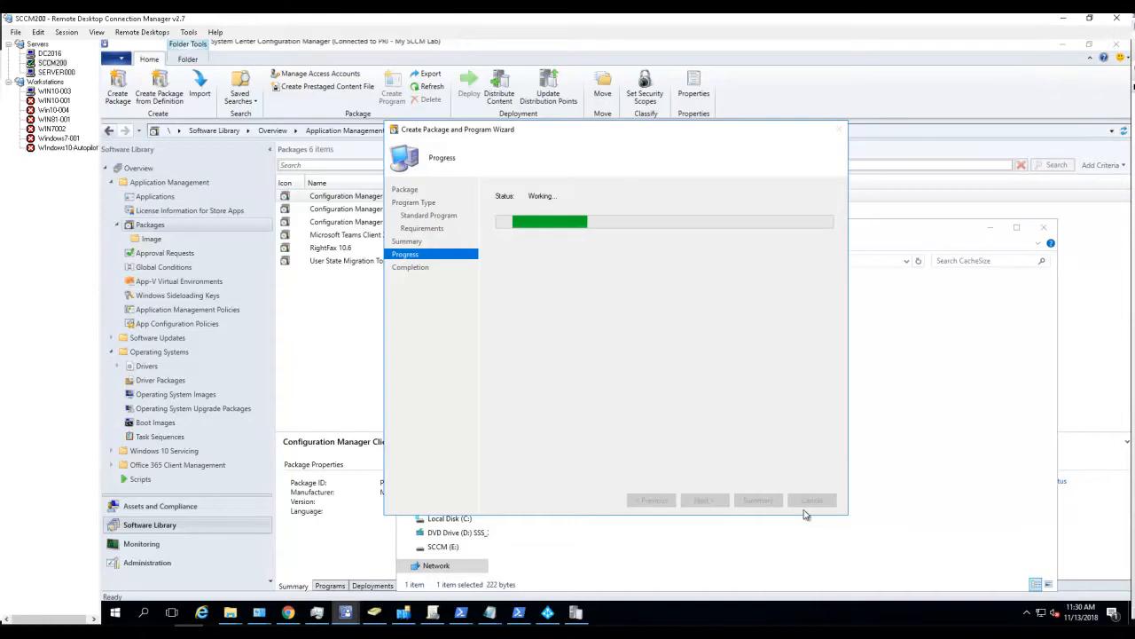
pyautogui.moveTo(807, 506)
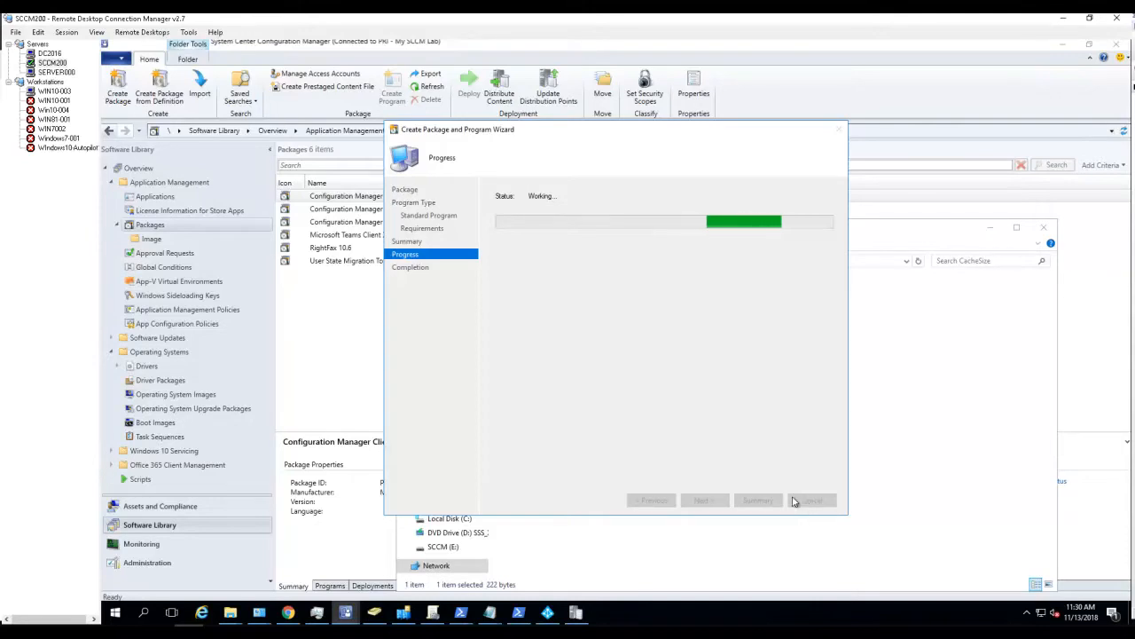
pyautogui.moveTo(719, 433)
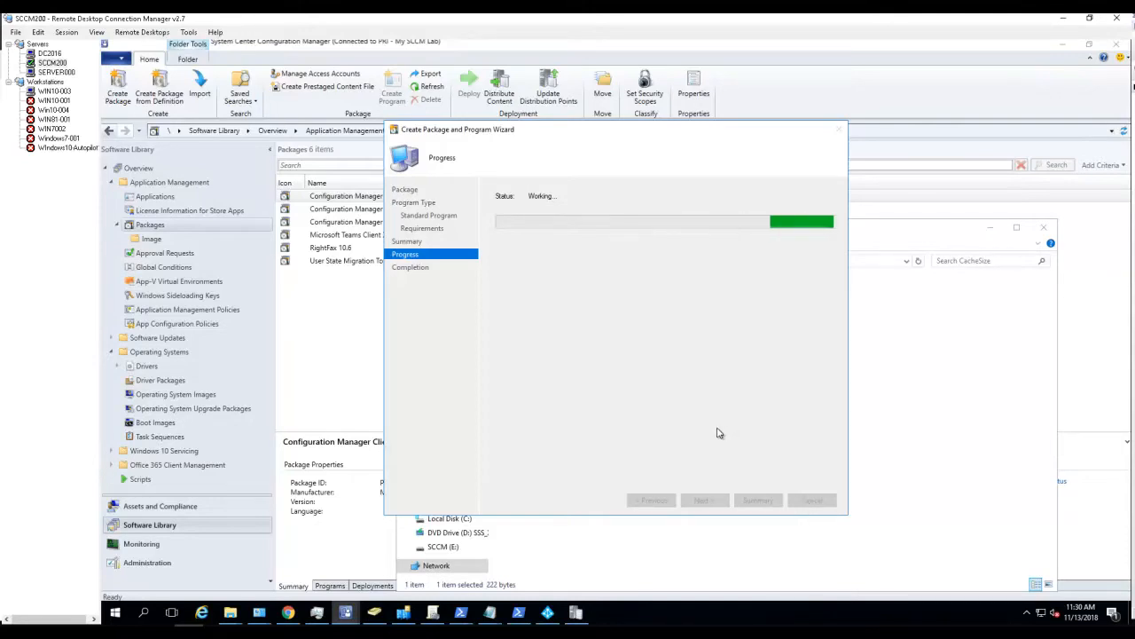
pyautogui.moveTo(490, 612)
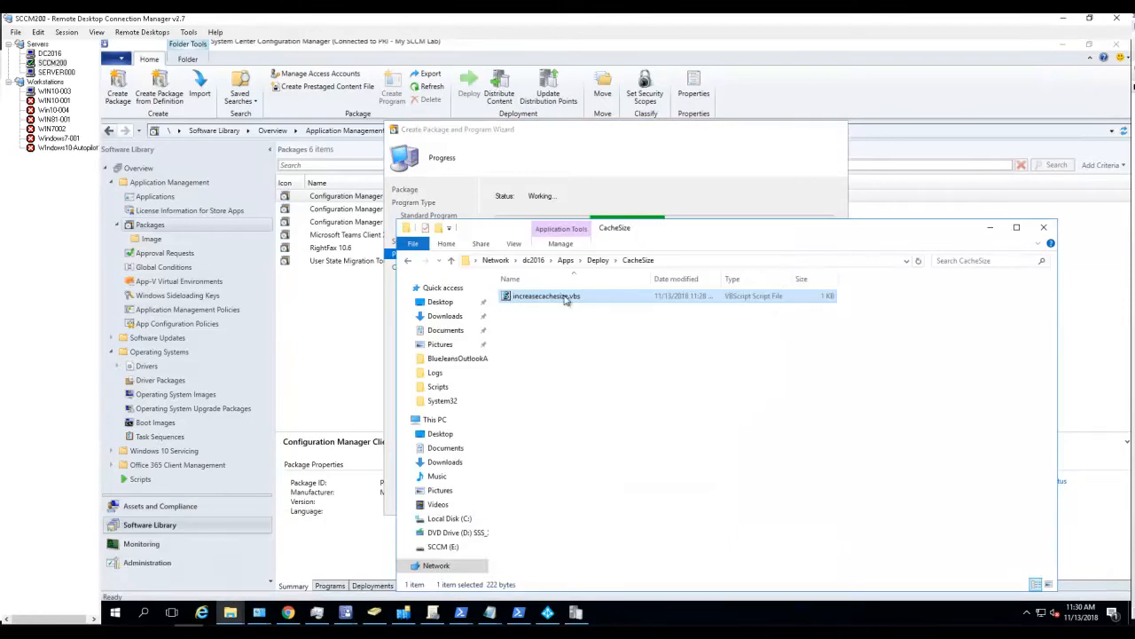
# Reopen increasecachesize.vbs in Notepad and review the whole script text
pyautogui.rightClick(546, 294)
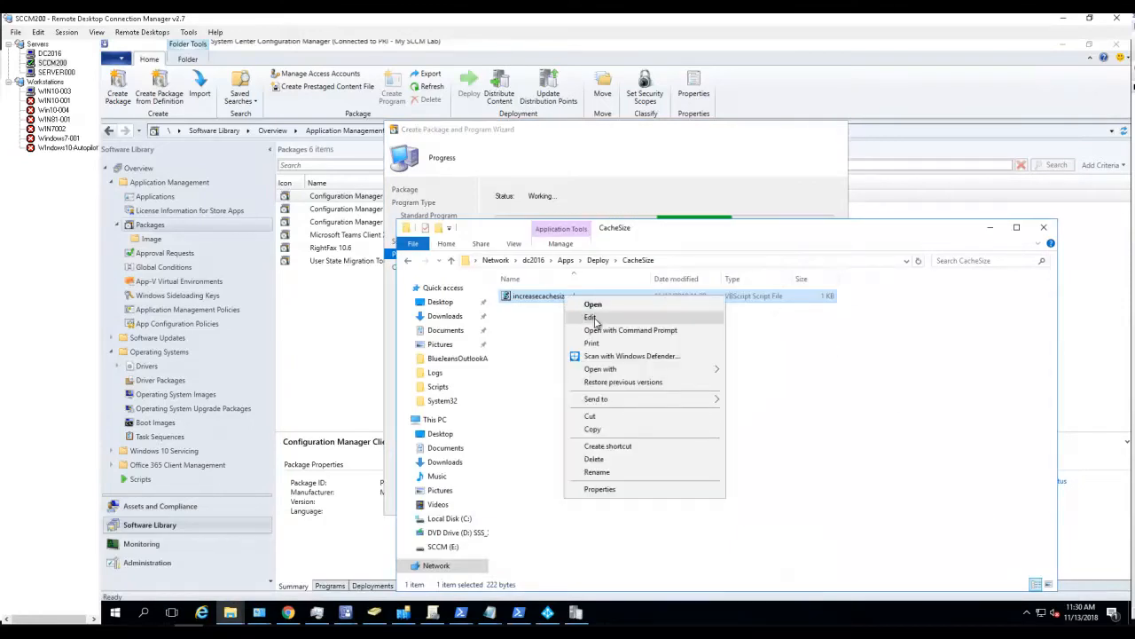
pyautogui.click(589, 316)
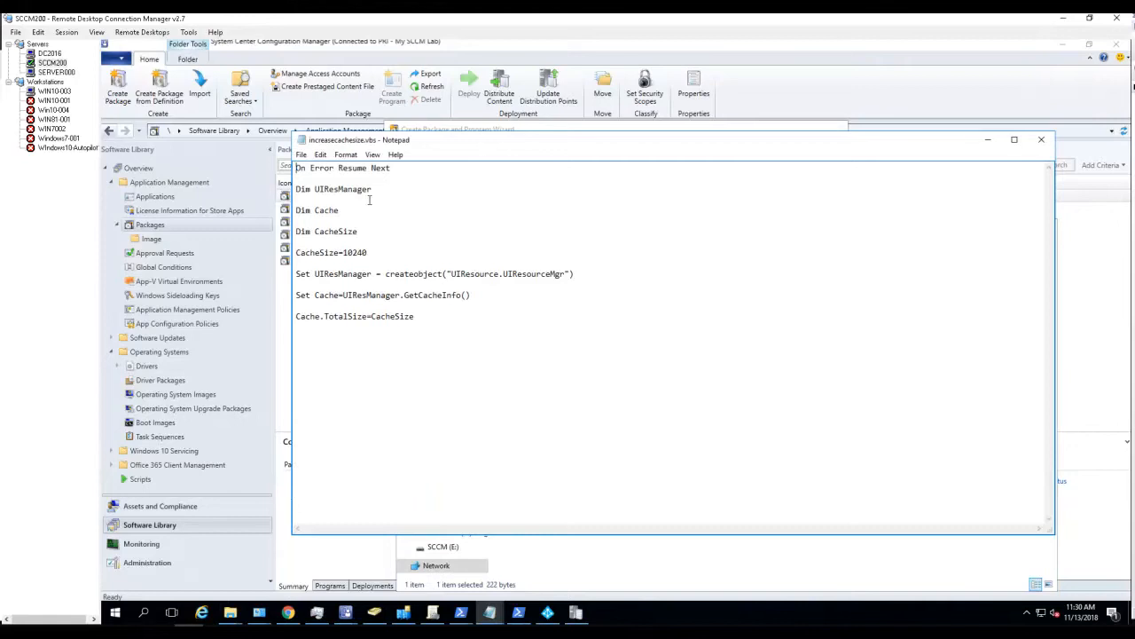
pyautogui.press('ctrl+a')
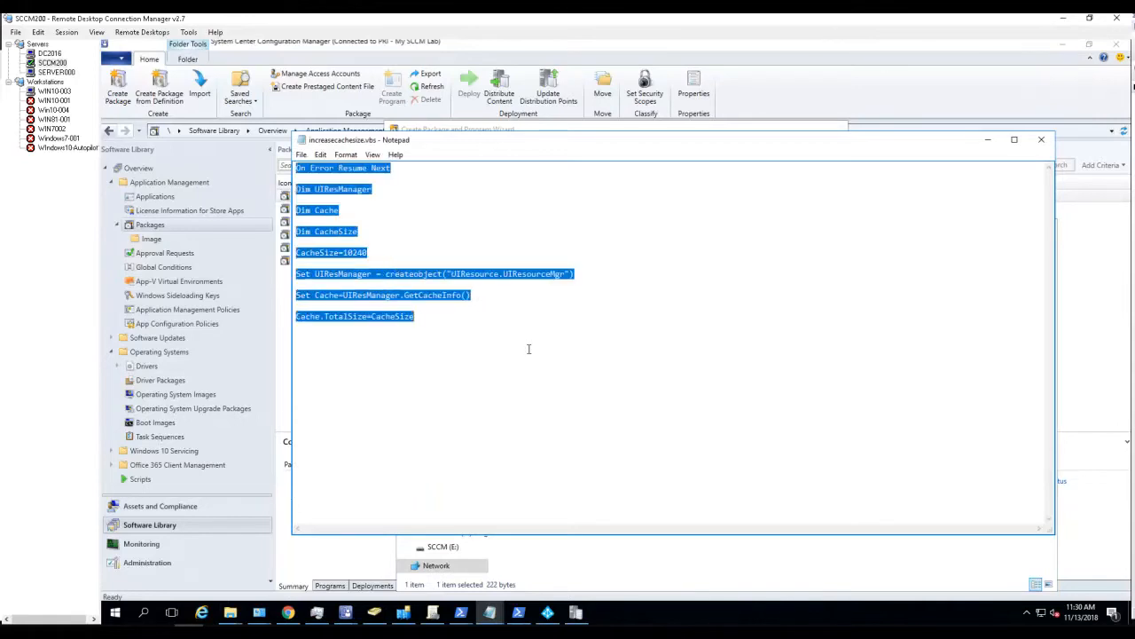
pyautogui.moveTo(415, 179)
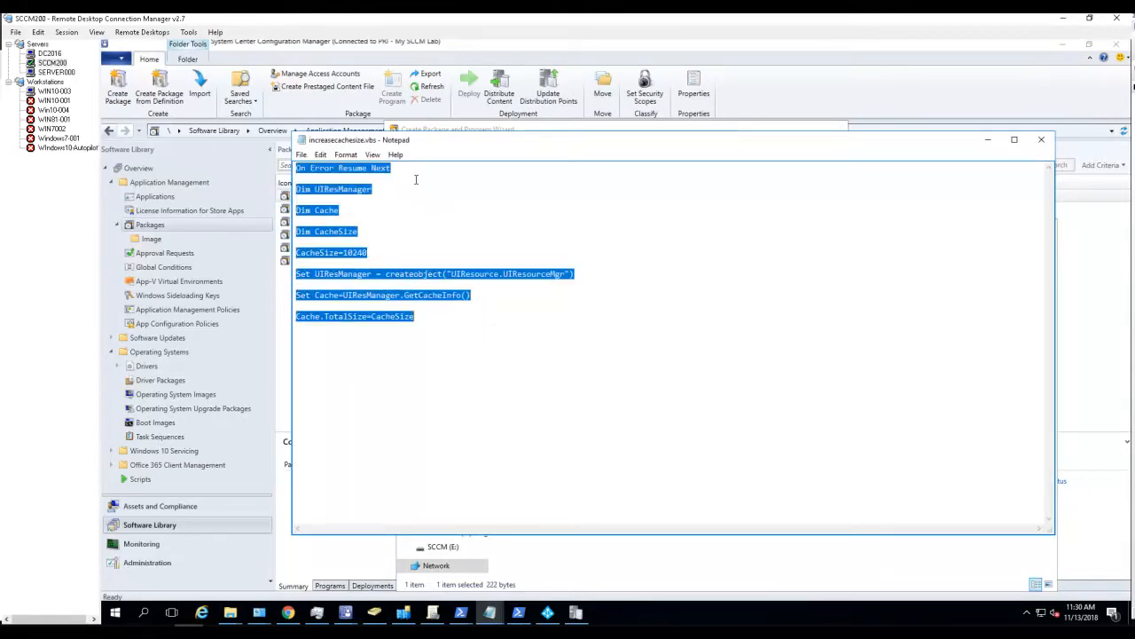
pyautogui.click(390, 167)
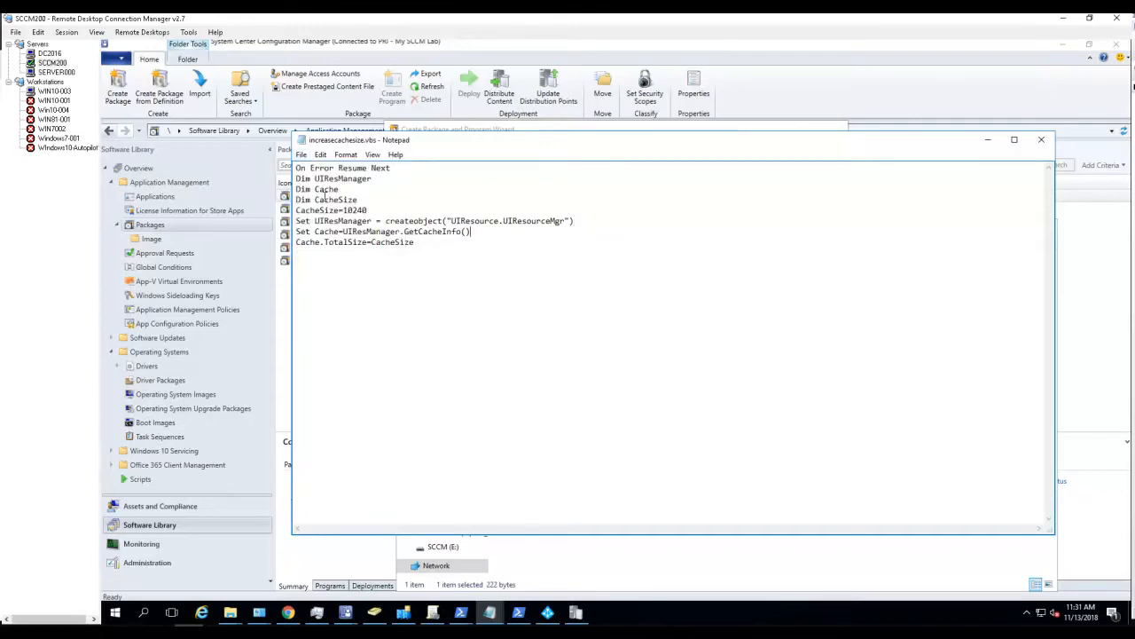
# Highlight the 10240 cache size value, then close Notepad
pyautogui.doubleClick(354, 209)
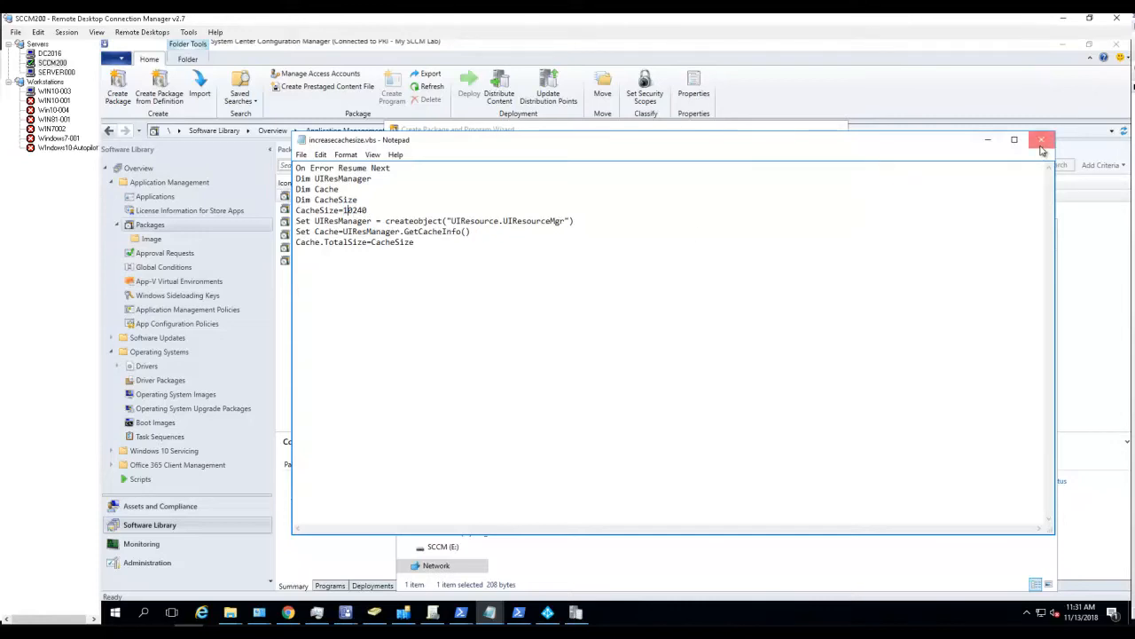
pyautogui.click(1041, 140)
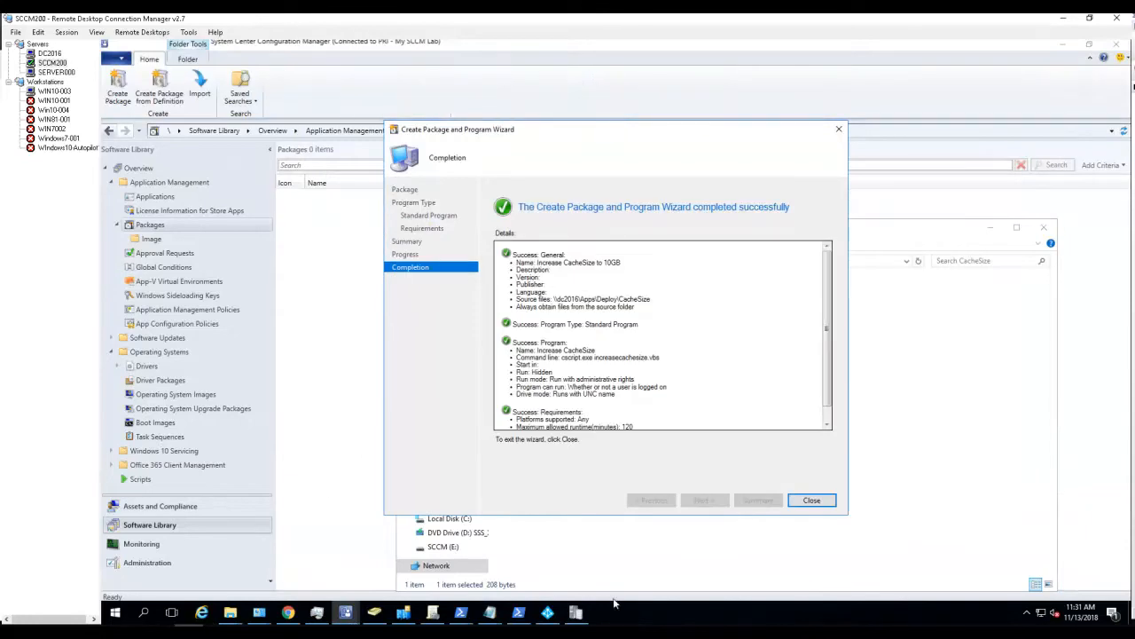
# Close the completed package wizard and bring up actions for the new Increase CacheSize to 10GB package
pyautogui.scroll(-3)
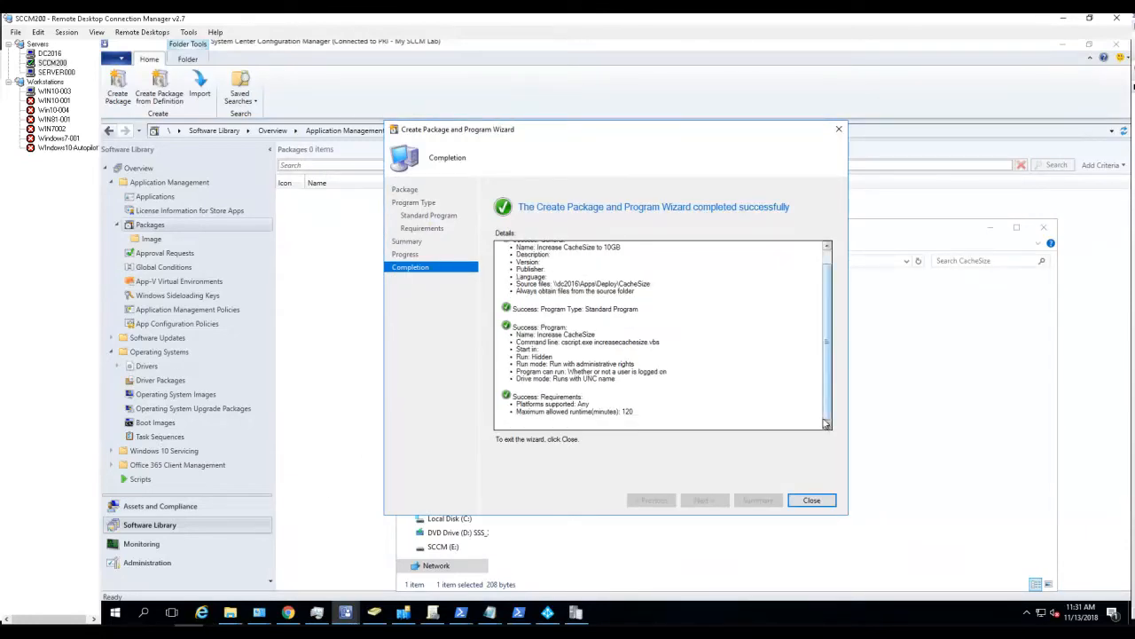
pyautogui.click(809, 500)
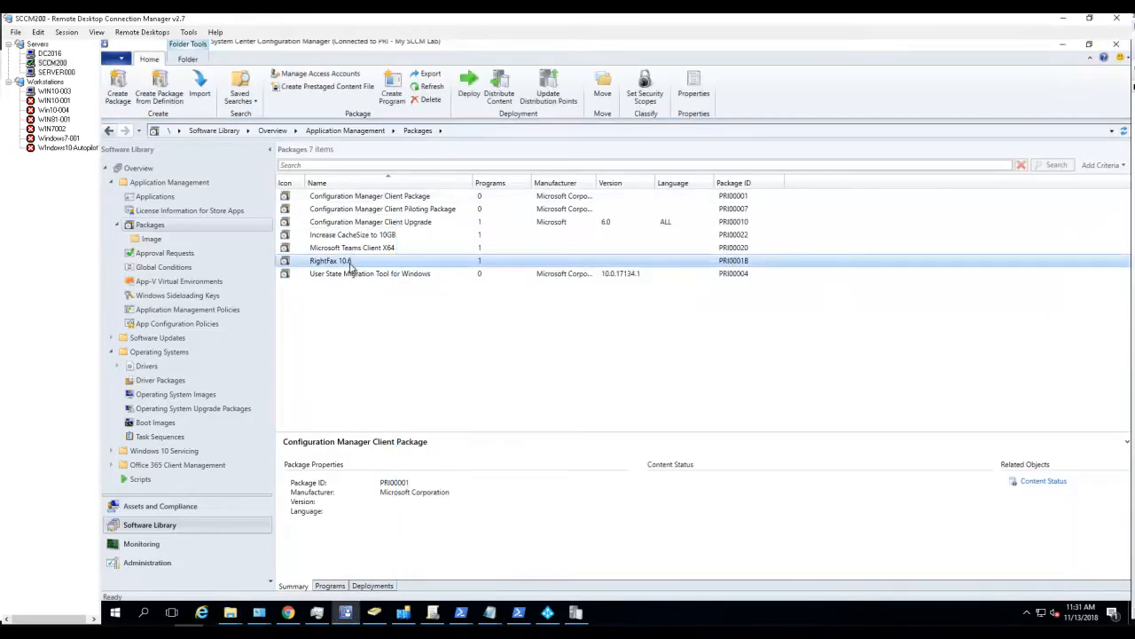
pyautogui.click(351, 234)
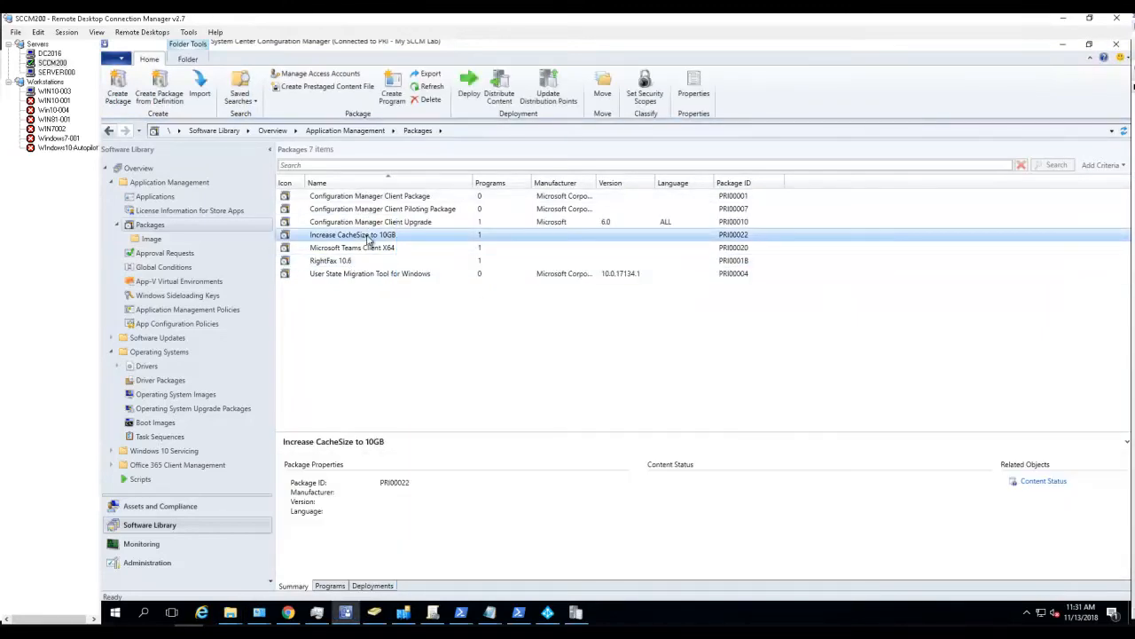
pyautogui.rightClick(353, 234)
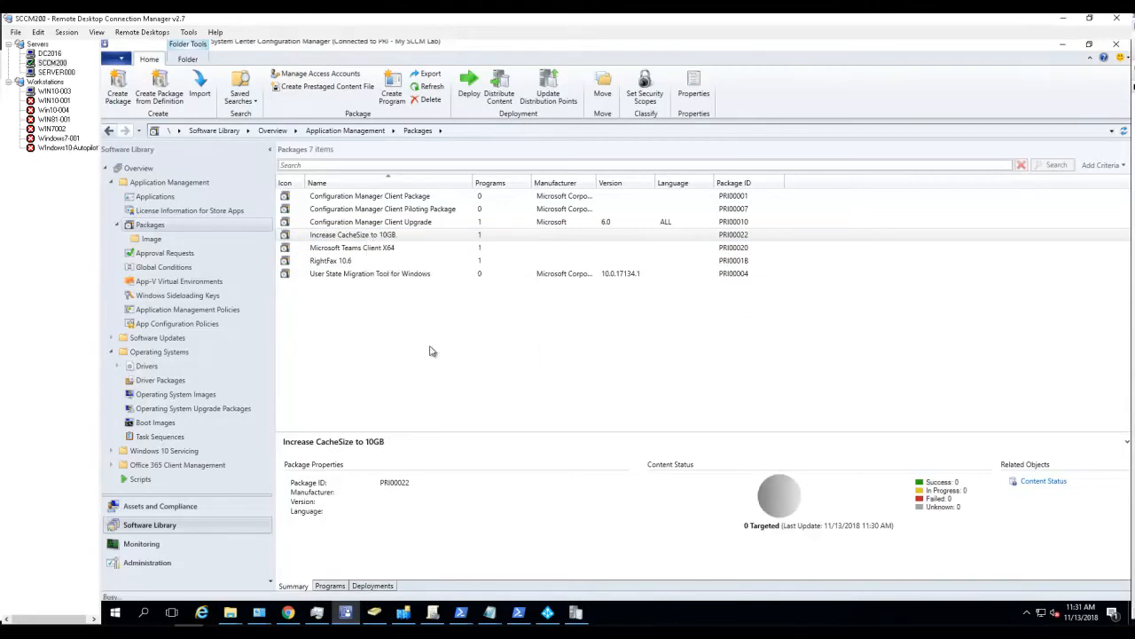
# Distribute the package content to the SCCM2000 distribution point and show its Programs list
pyautogui.click(498, 88)
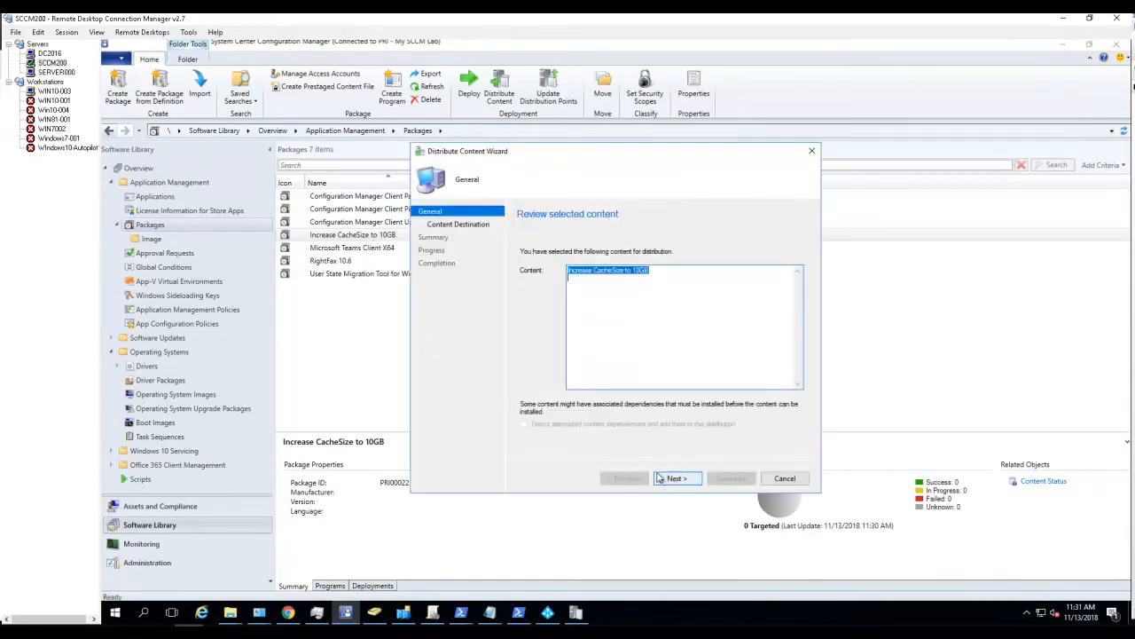
pyautogui.click(678, 479)
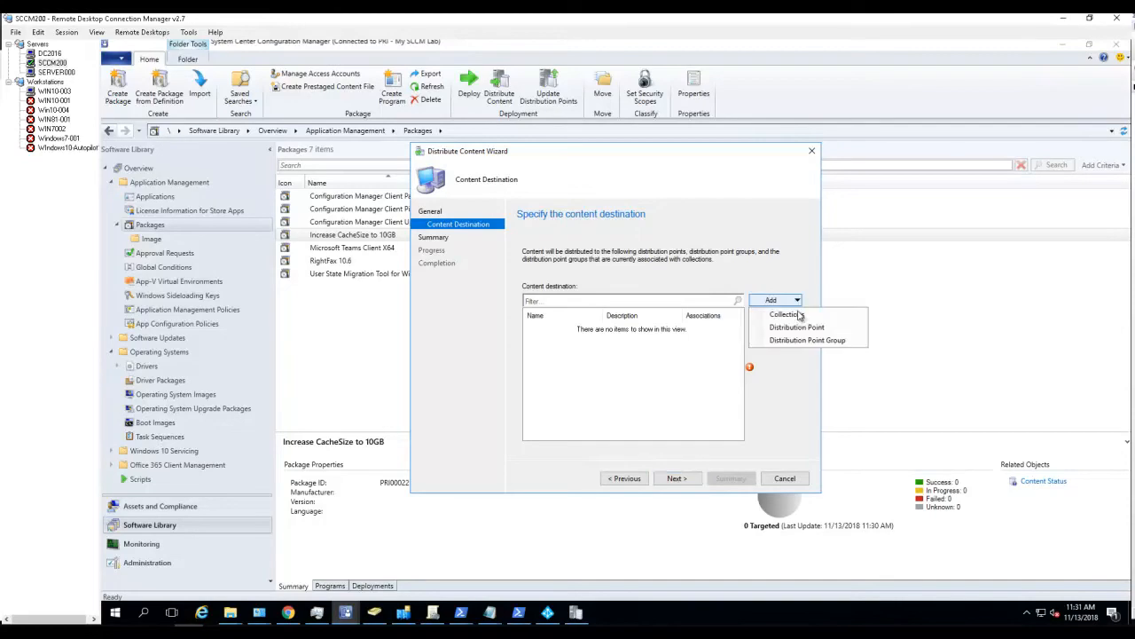
pyautogui.click(795, 327)
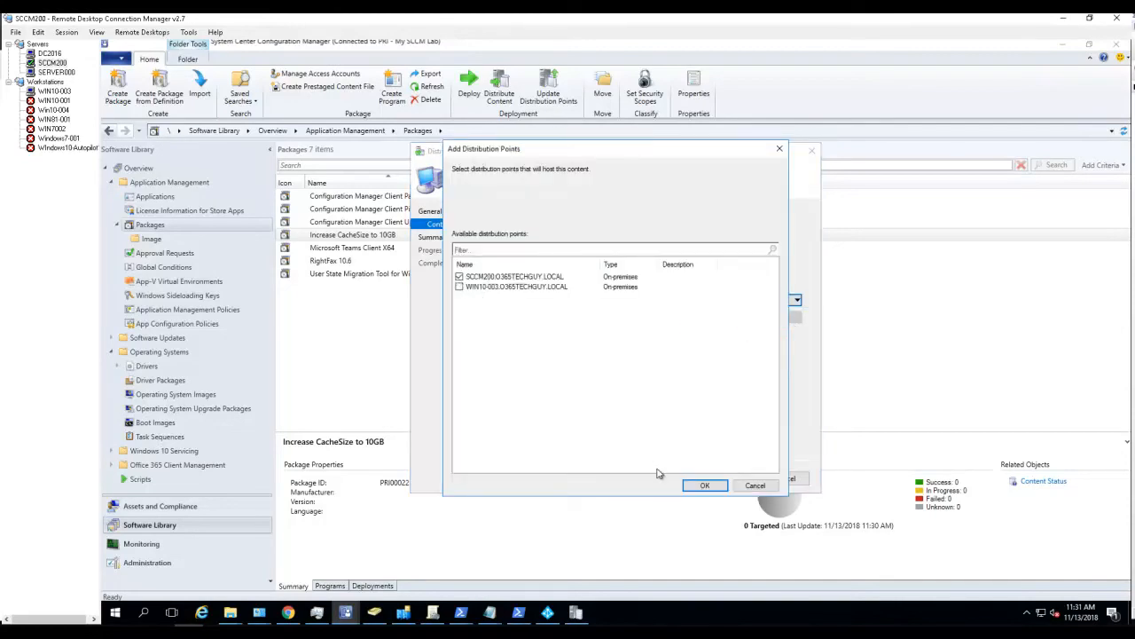
pyautogui.click(705, 486)
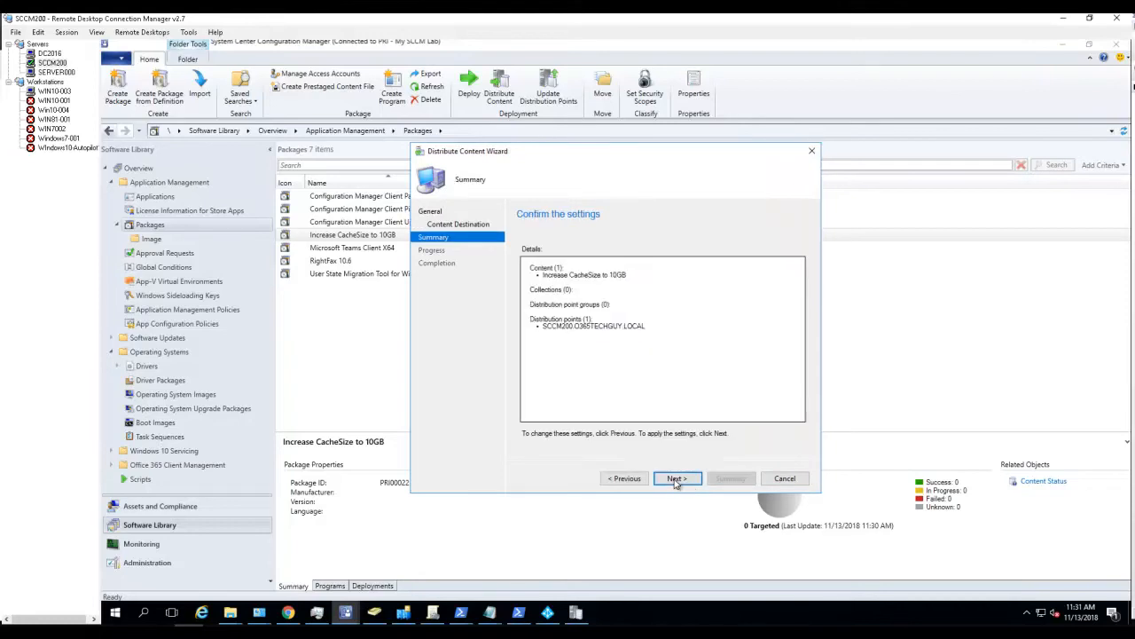
pyautogui.click(678, 479)
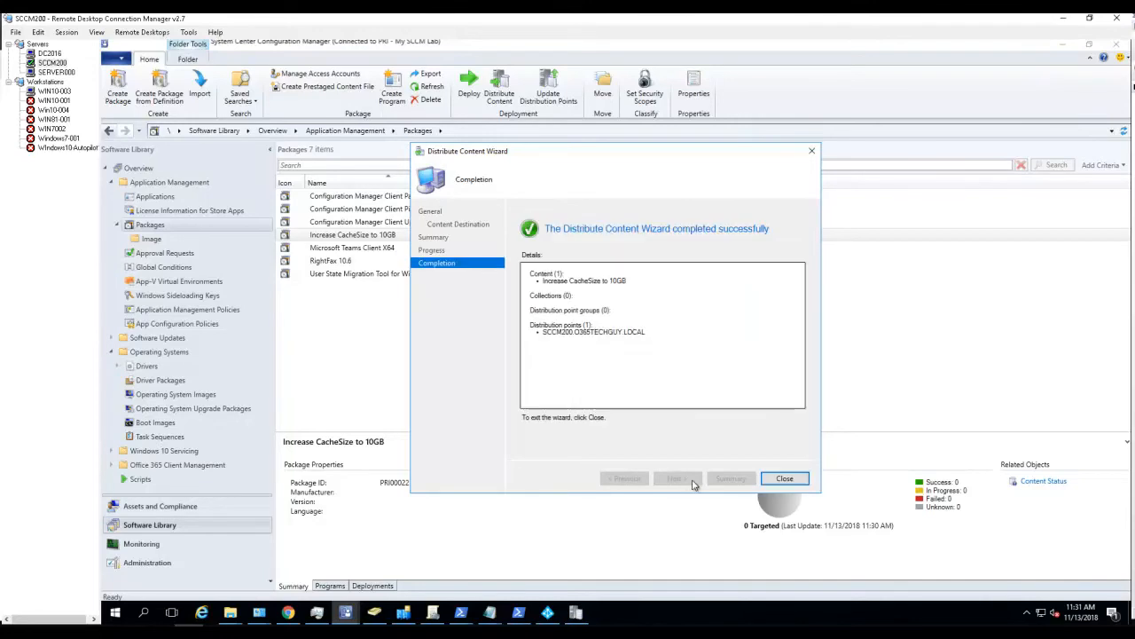
pyautogui.click(784, 479)
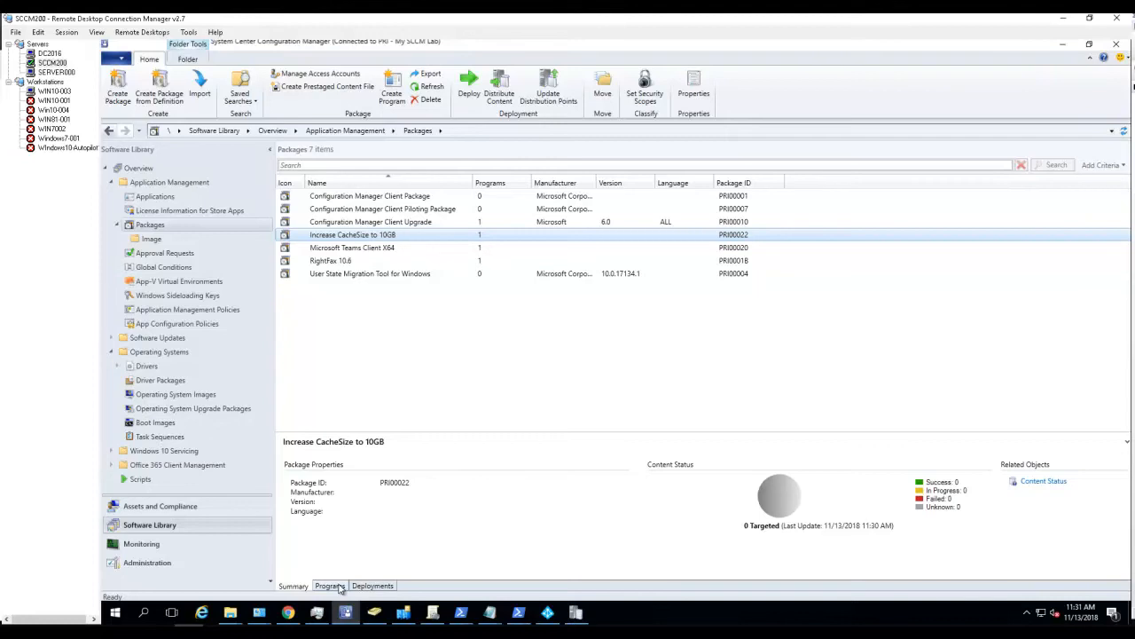
pyautogui.click(330, 586)
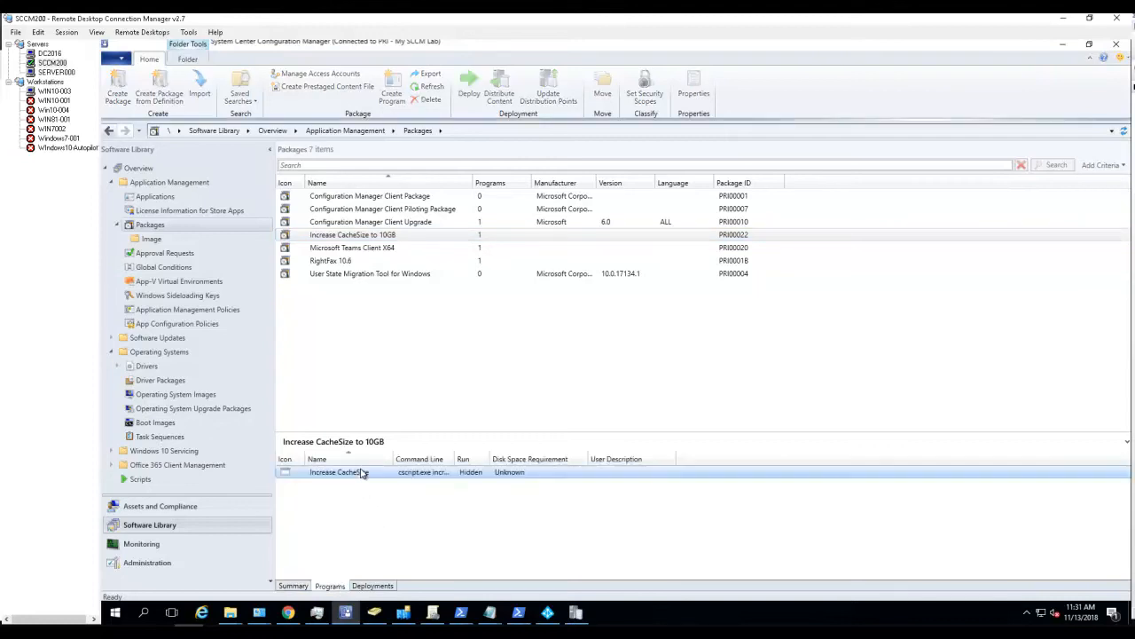
# Select the Increase CacheSize program so its program-level actions become available
pyautogui.click(339, 472)
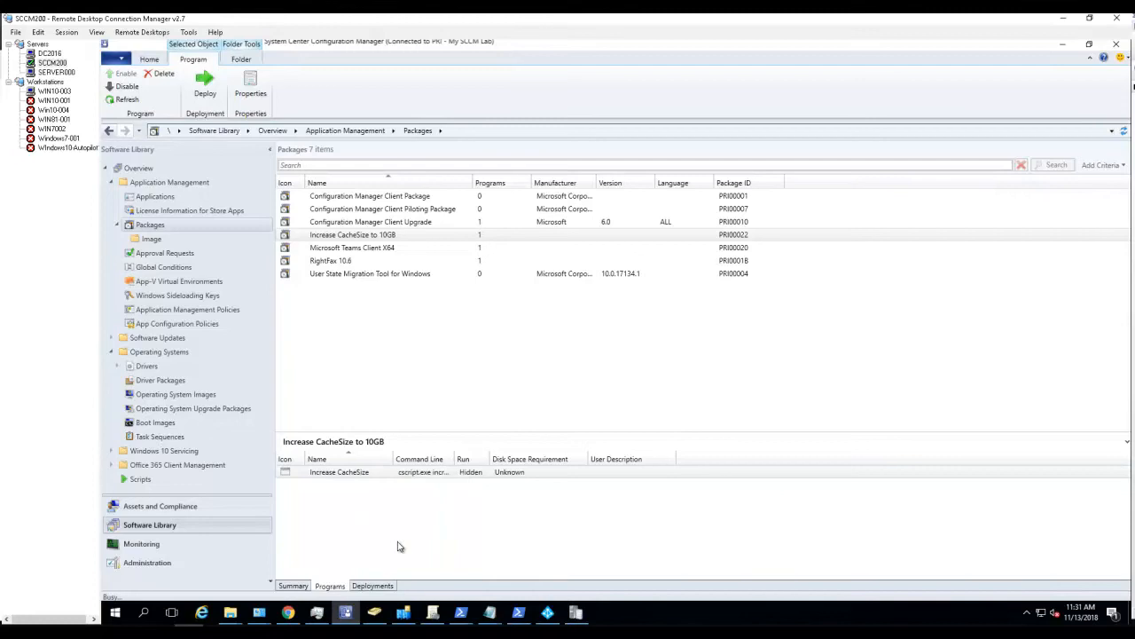
pyautogui.moveTo(347, 483)
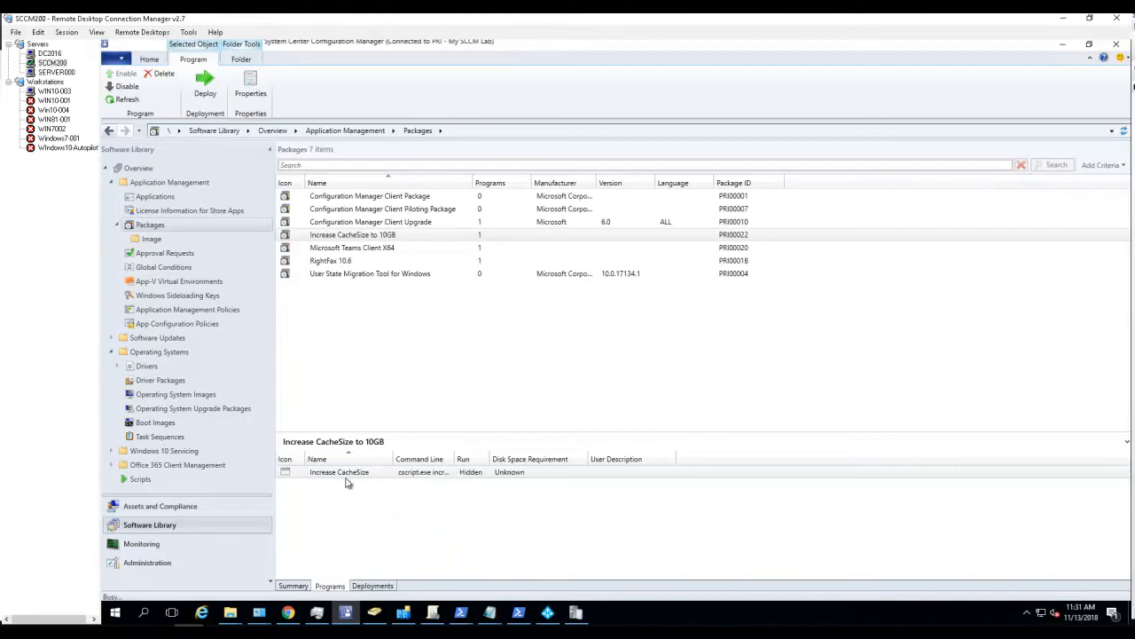
pyautogui.moveTo(417, 435)
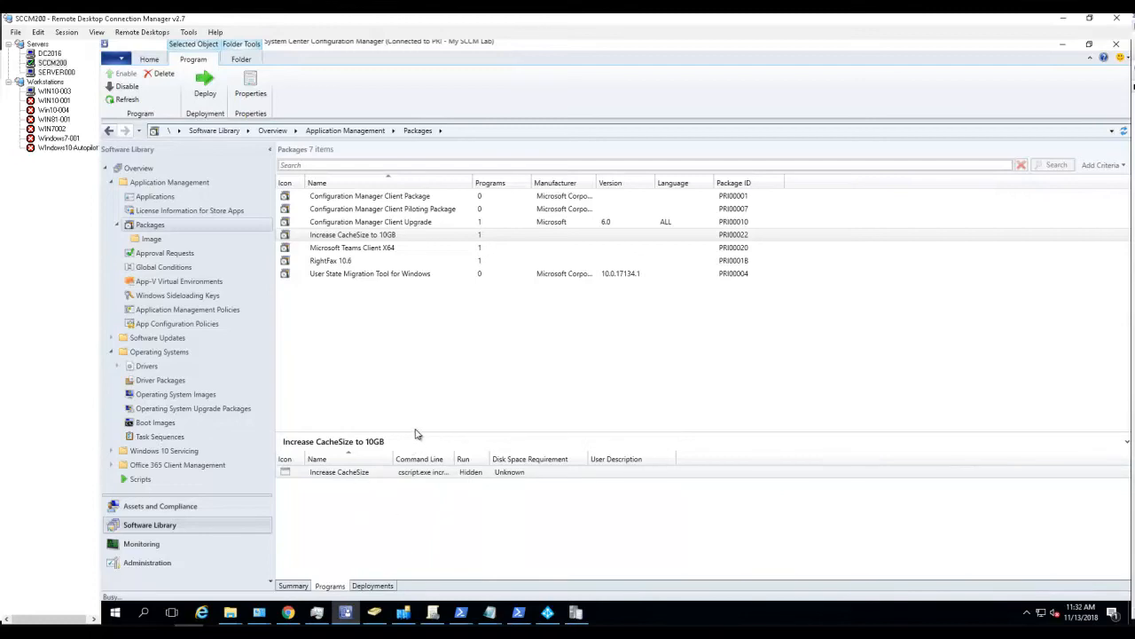
pyautogui.moveTo(610, 493)
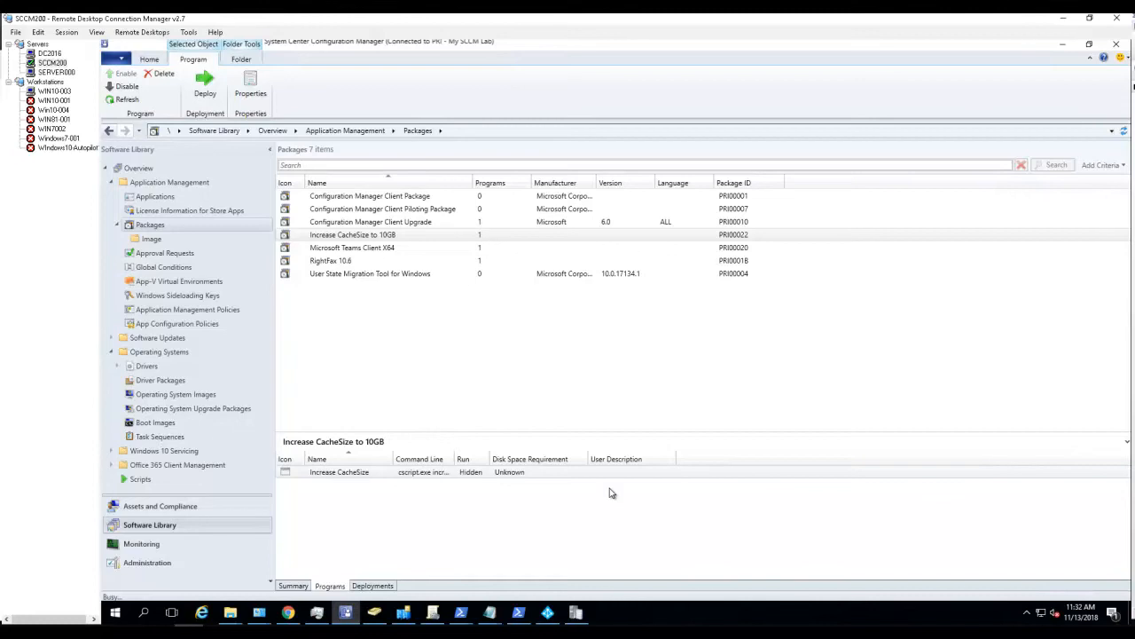
# Start deploying the program with Workstations Only as the target collection
pyautogui.click(206, 92)
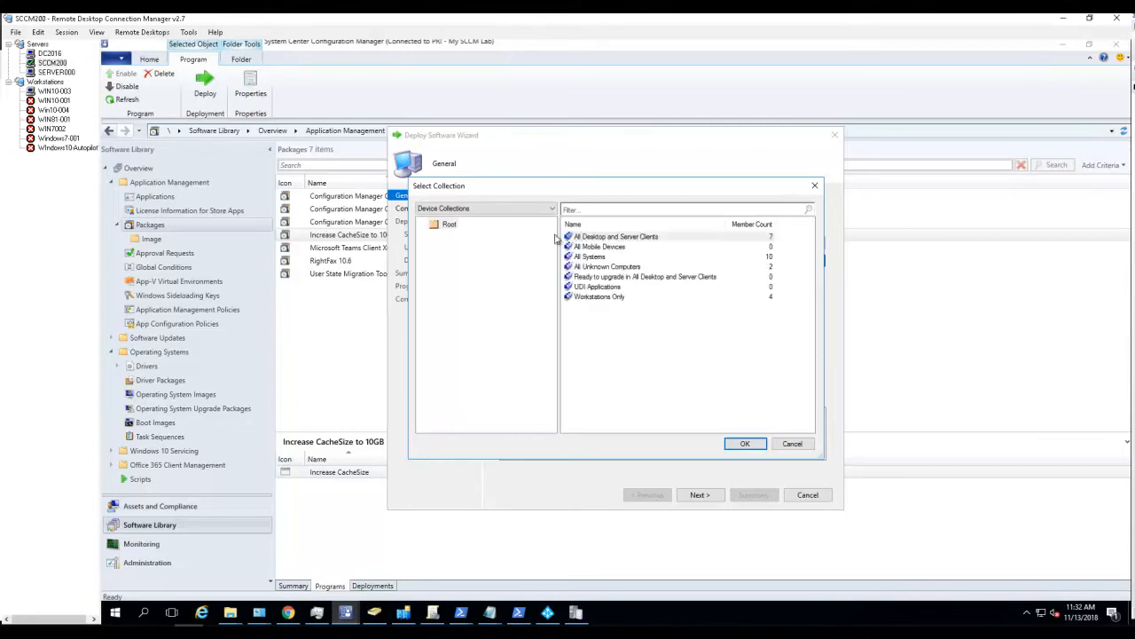
pyautogui.moveTo(592, 303)
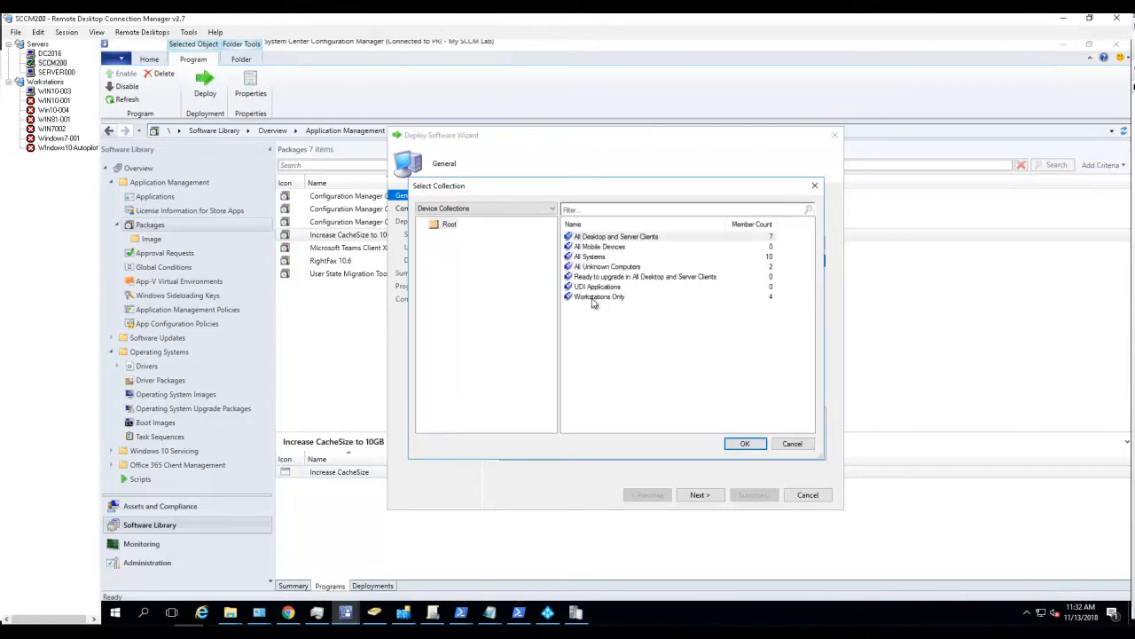
pyautogui.click(599, 296)
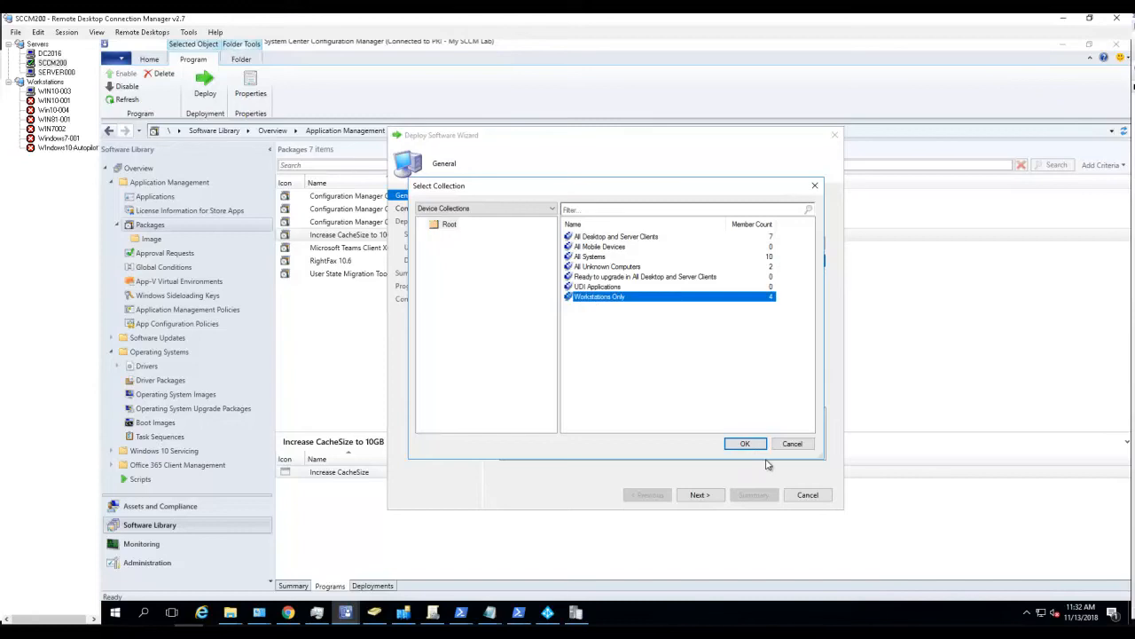
pyautogui.click(745, 444)
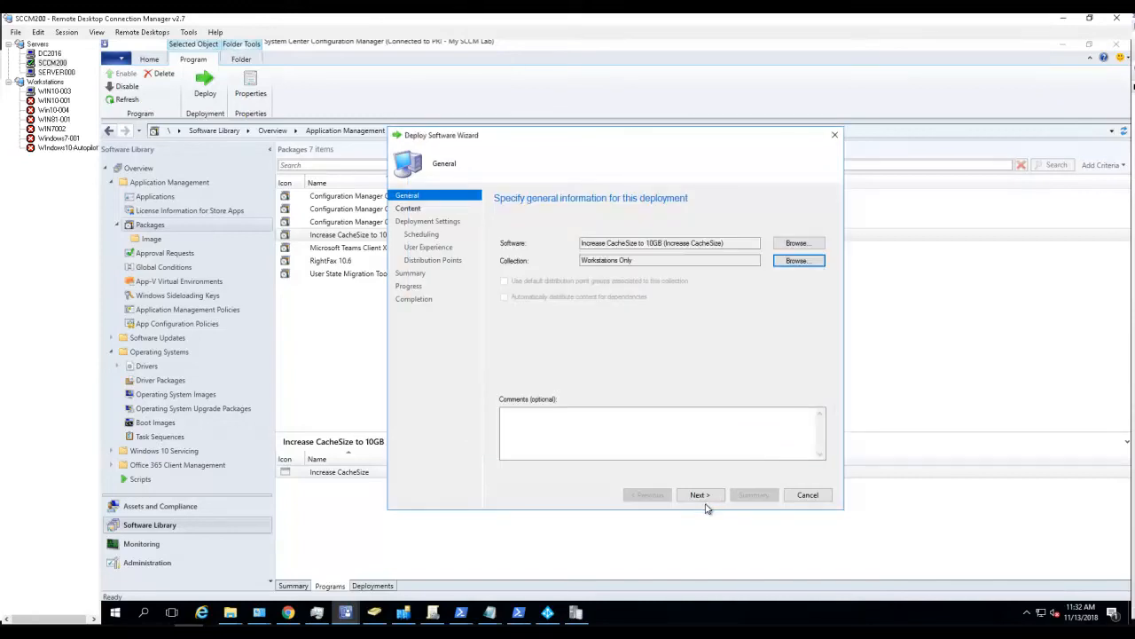
# Set the deployment purpose to Available and continue through Scheduling and User Experience
pyautogui.click(699, 493)
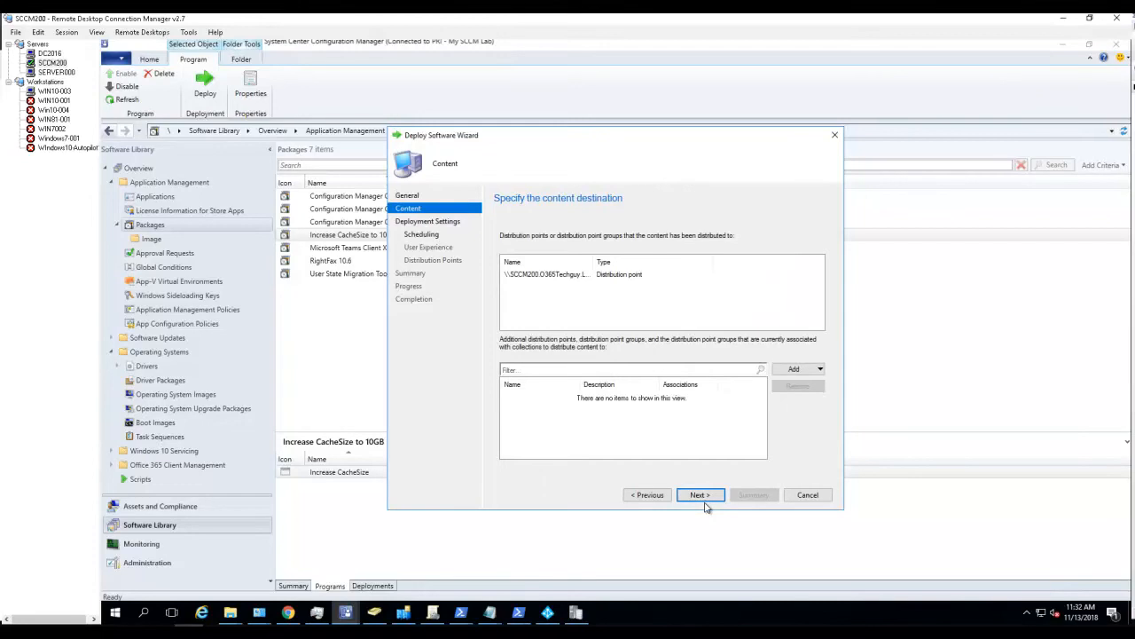
pyautogui.click(699, 493)
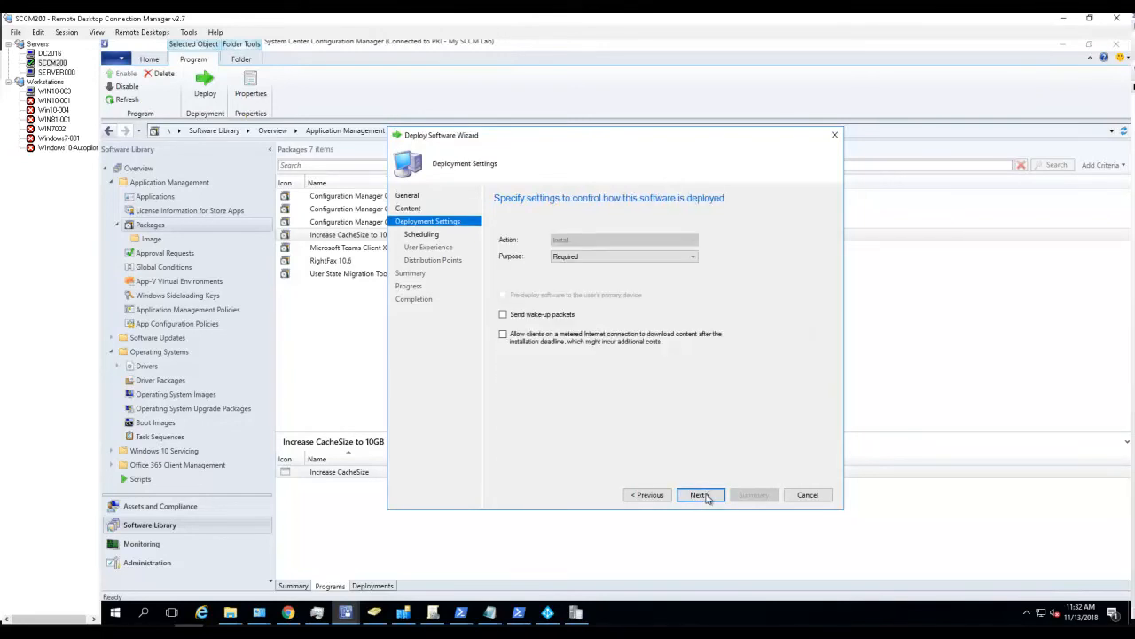
pyautogui.click(692, 255)
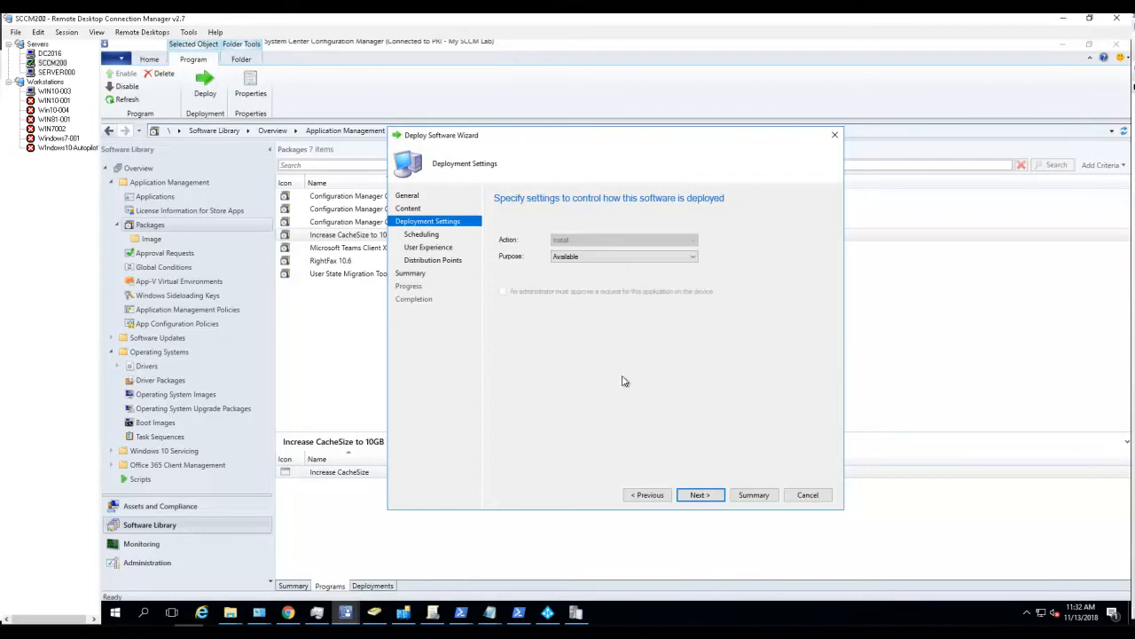
pyautogui.moveTo(699, 495)
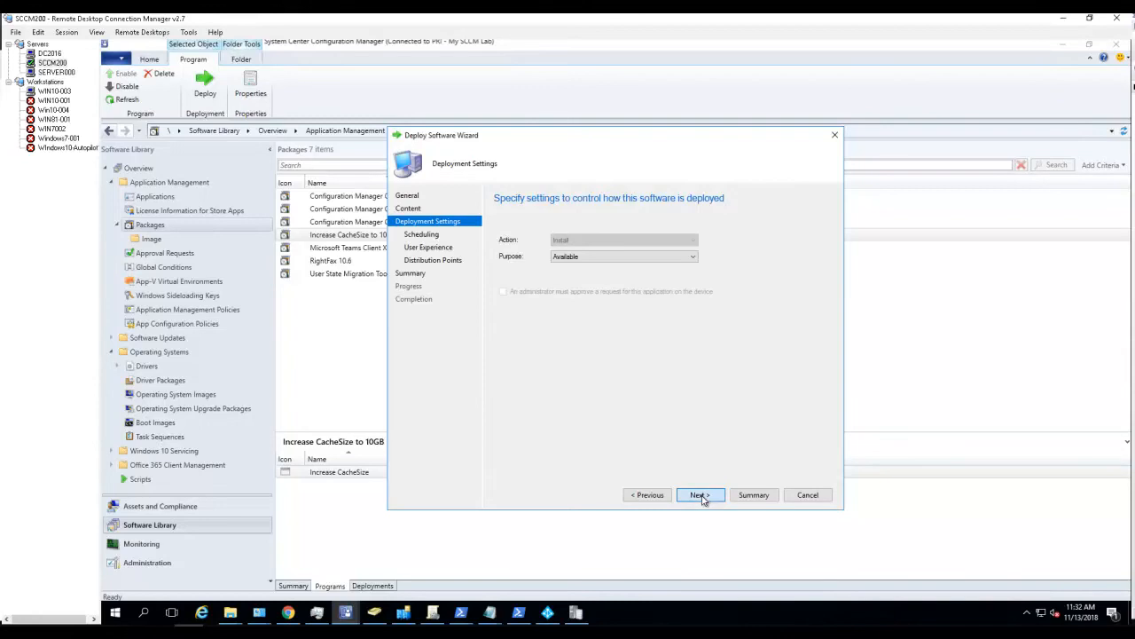
pyautogui.click(699, 495)
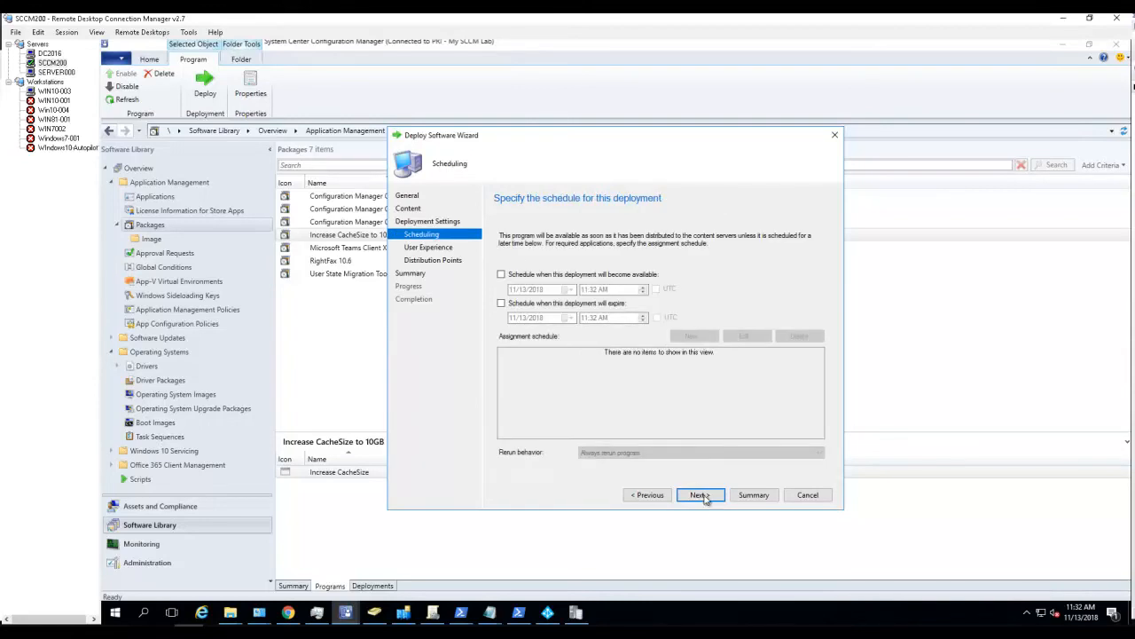
pyautogui.click(699, 495)
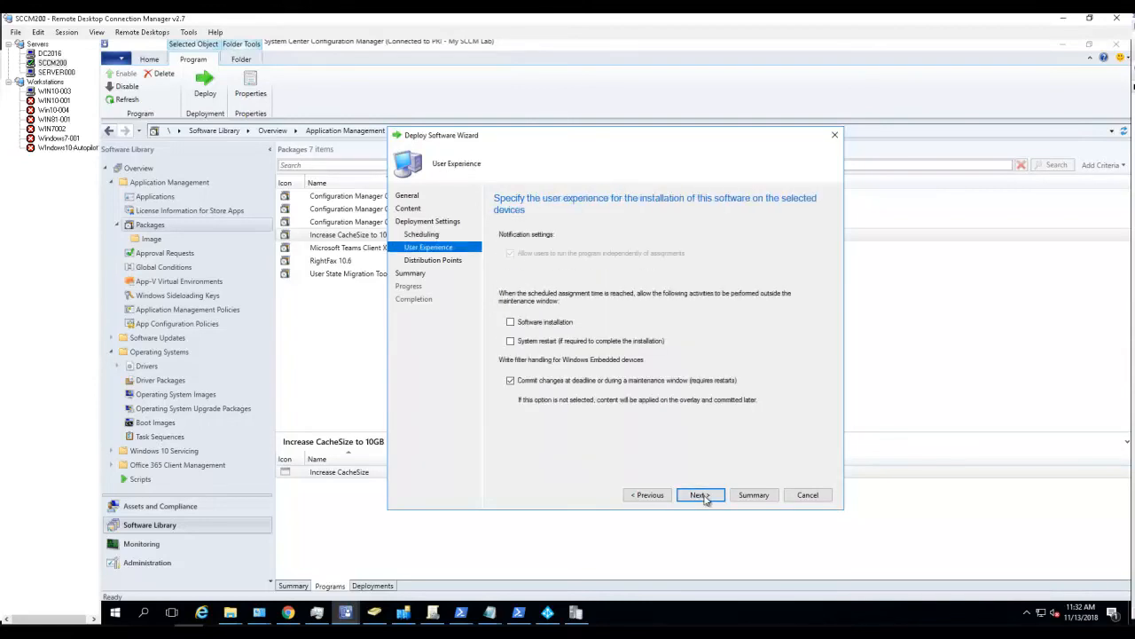
pyautogui.click(699, 495)
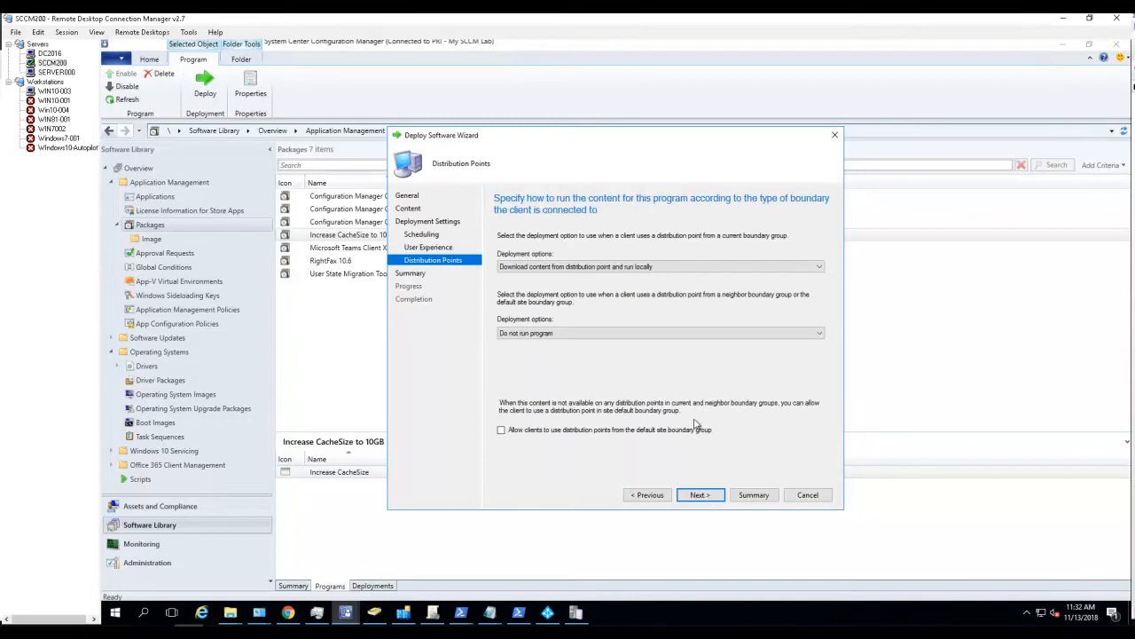
# Set neighbour boundary groups to download content and run locally, then create the deployment
pyautogui.click(816, 334)
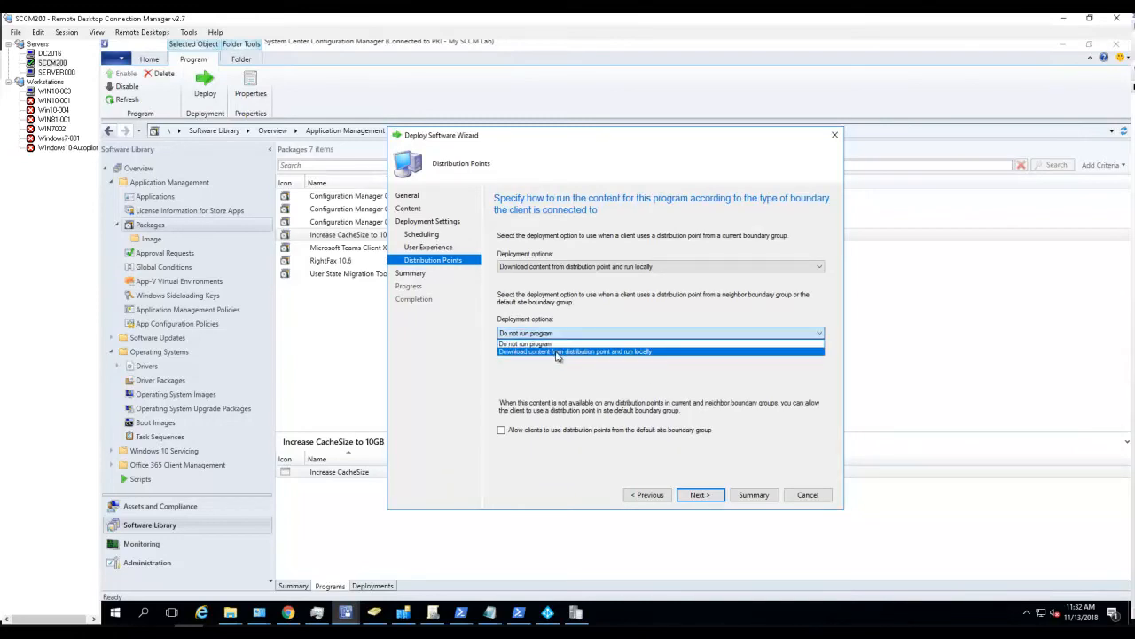
pyautogui.moveTo(589, 362)
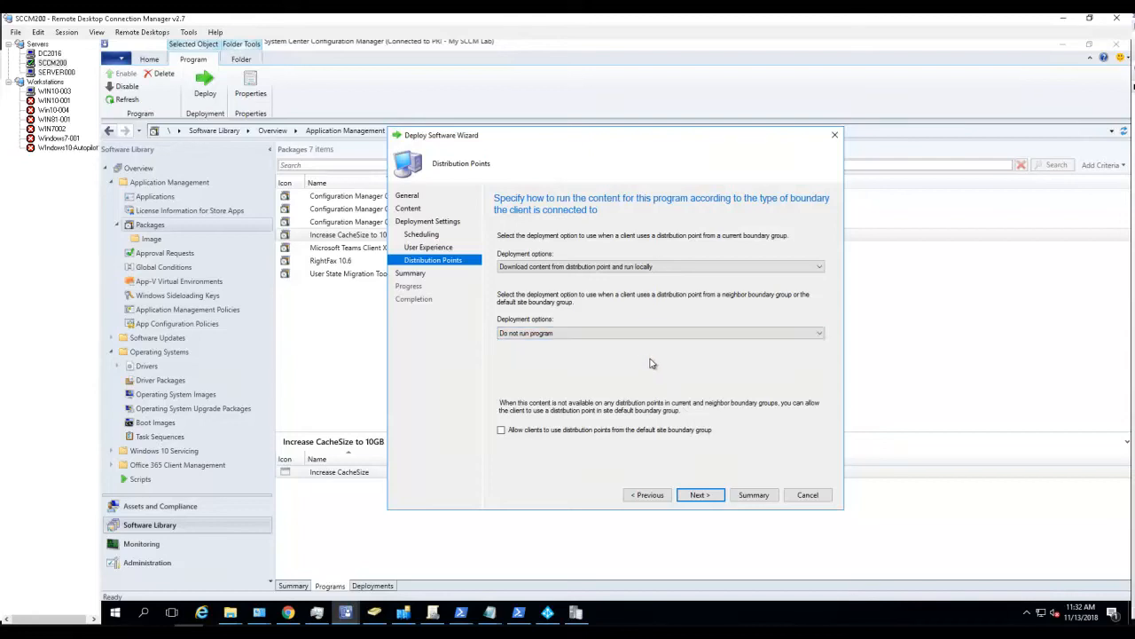
pyautogui.moveTo(683, 422)
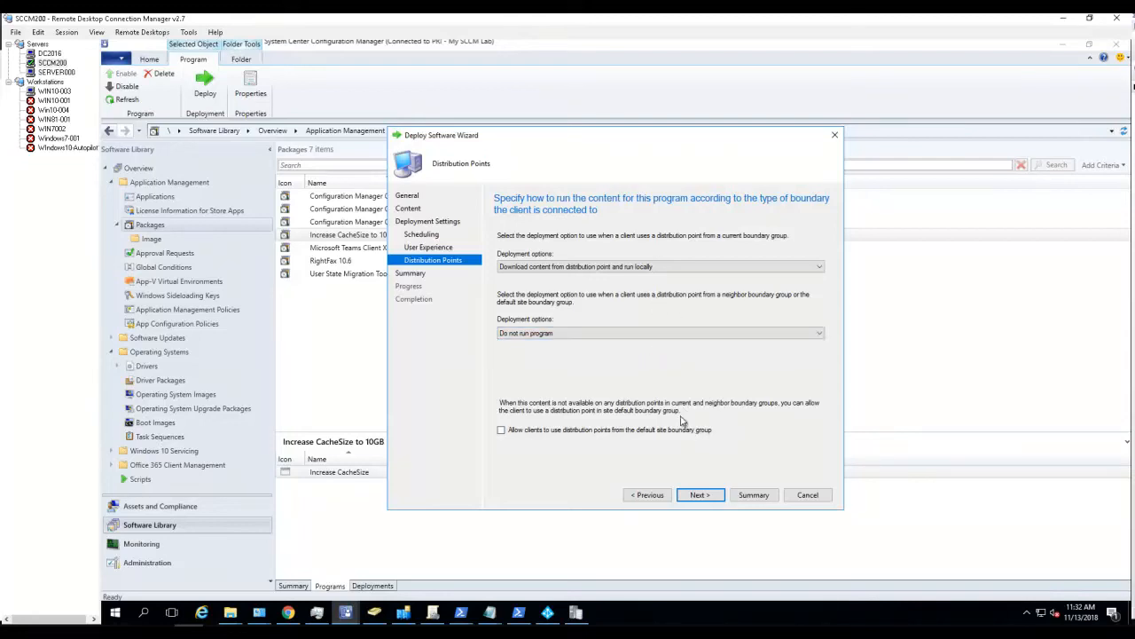
pyautogui.moveTo(521, 305)
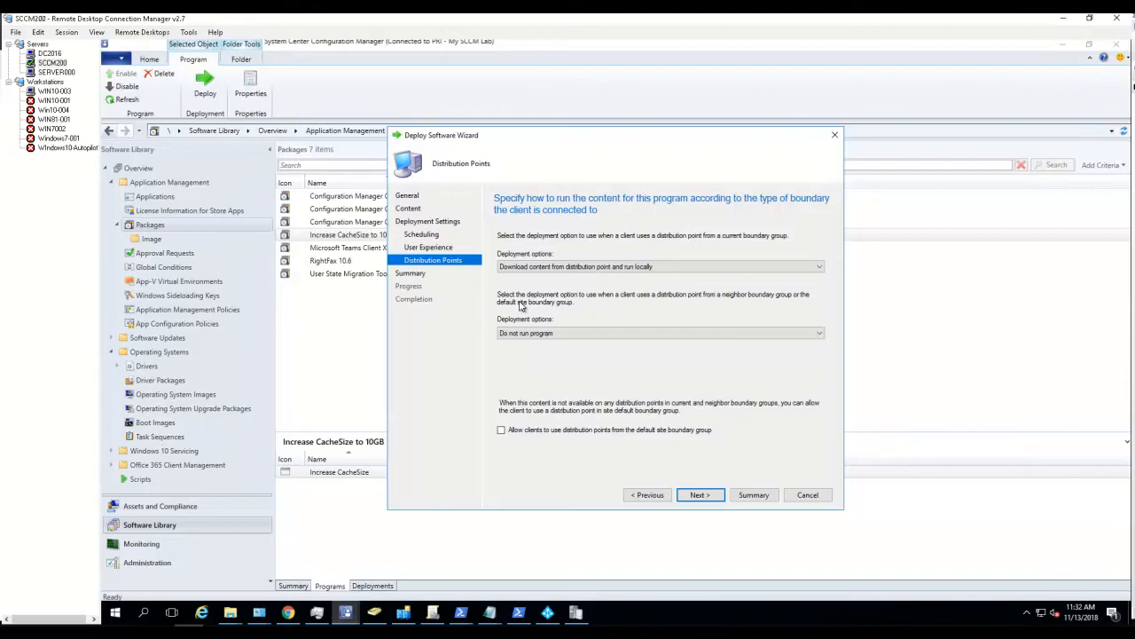
pyautogui.moveTo(639, 308)
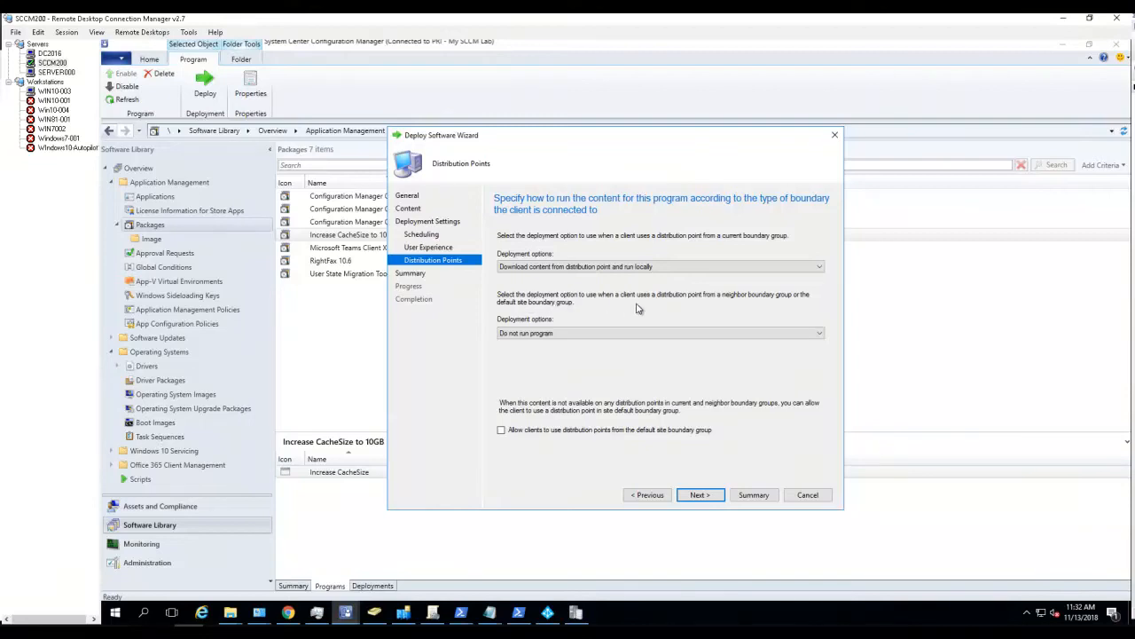
pyautogui.moveTo(763, 309)
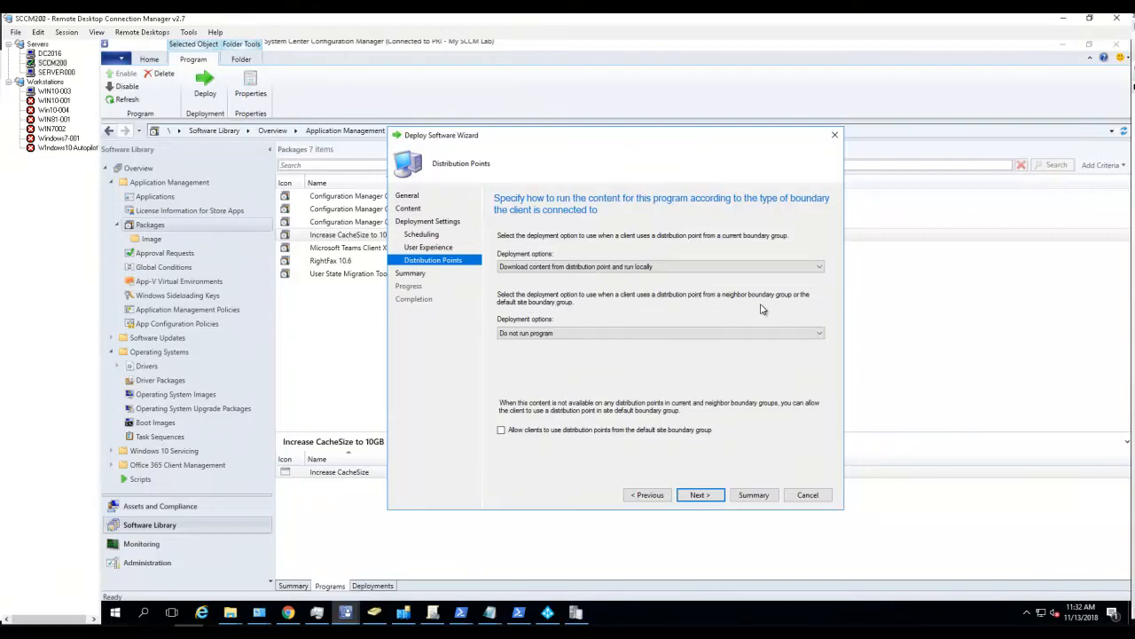
pyautogui.moveTo(788, 309)
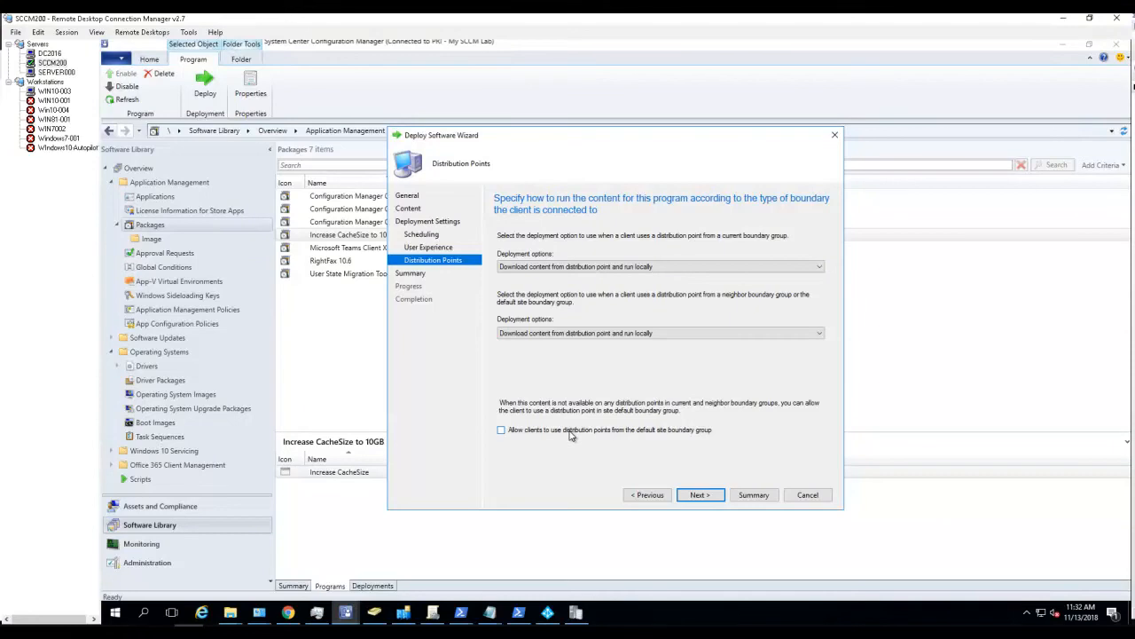
pyautogui.click(699, 495)
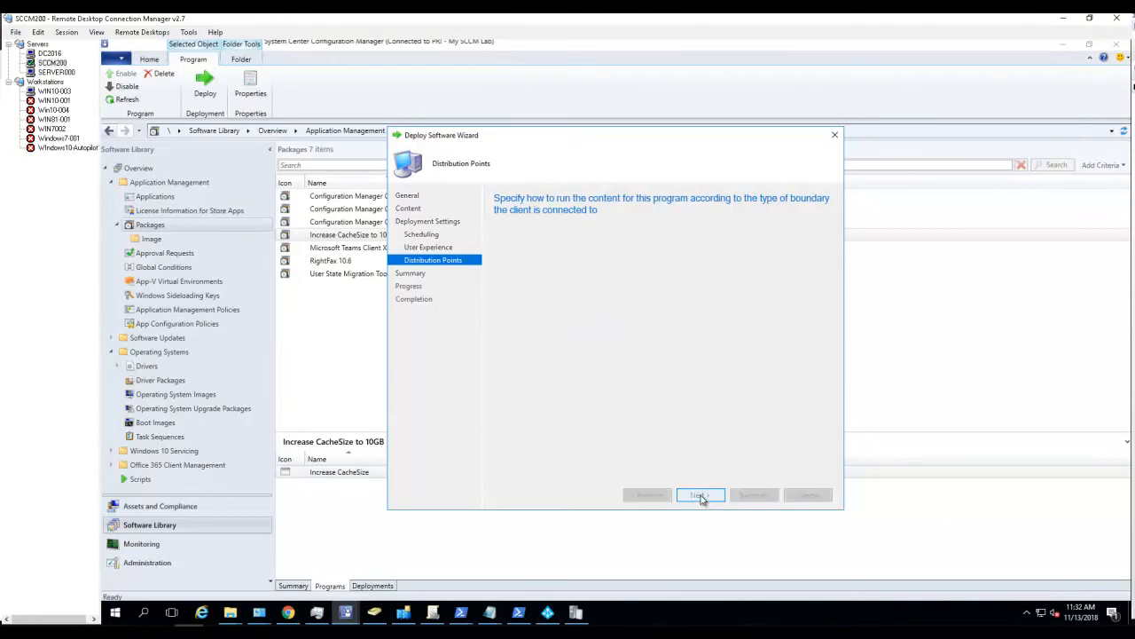
pyautogui.click(699, 495)
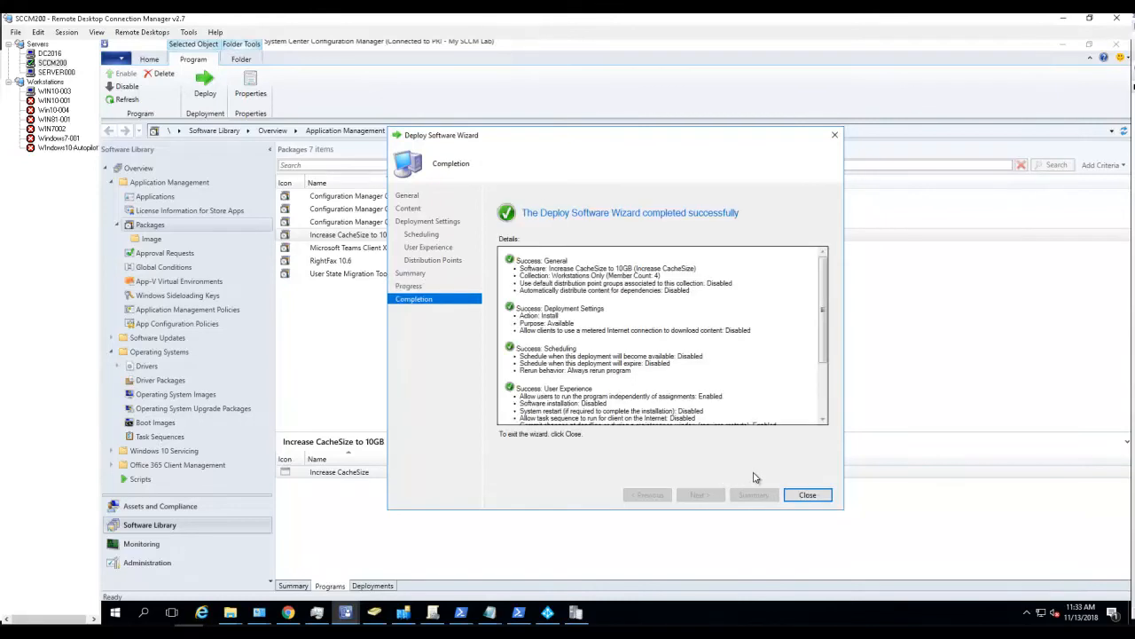
# Review the successful completion summary and close the Deploy Software Wizard
pyautogui.scroll(-3)
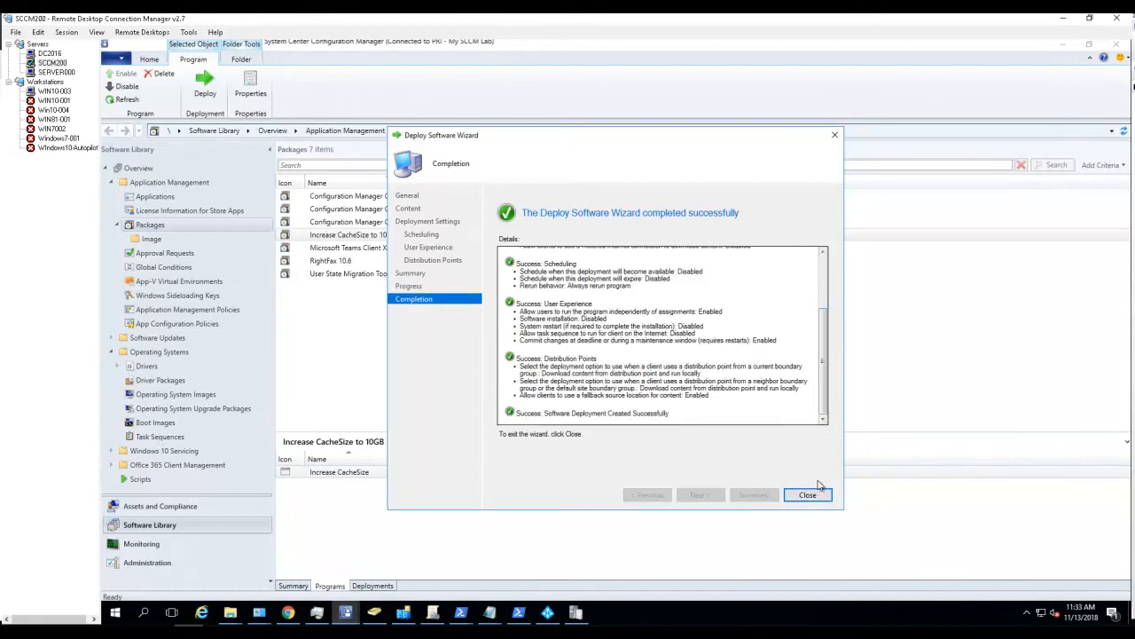
pyautogui.click(808, 493)
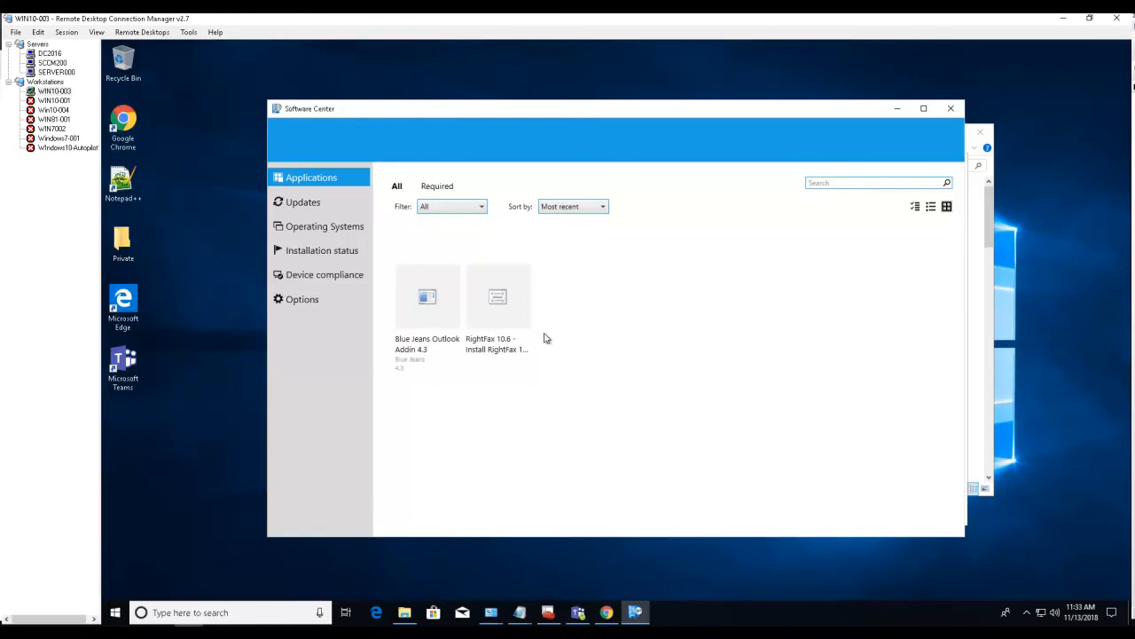
pyautogui.moveTo(341, 206)
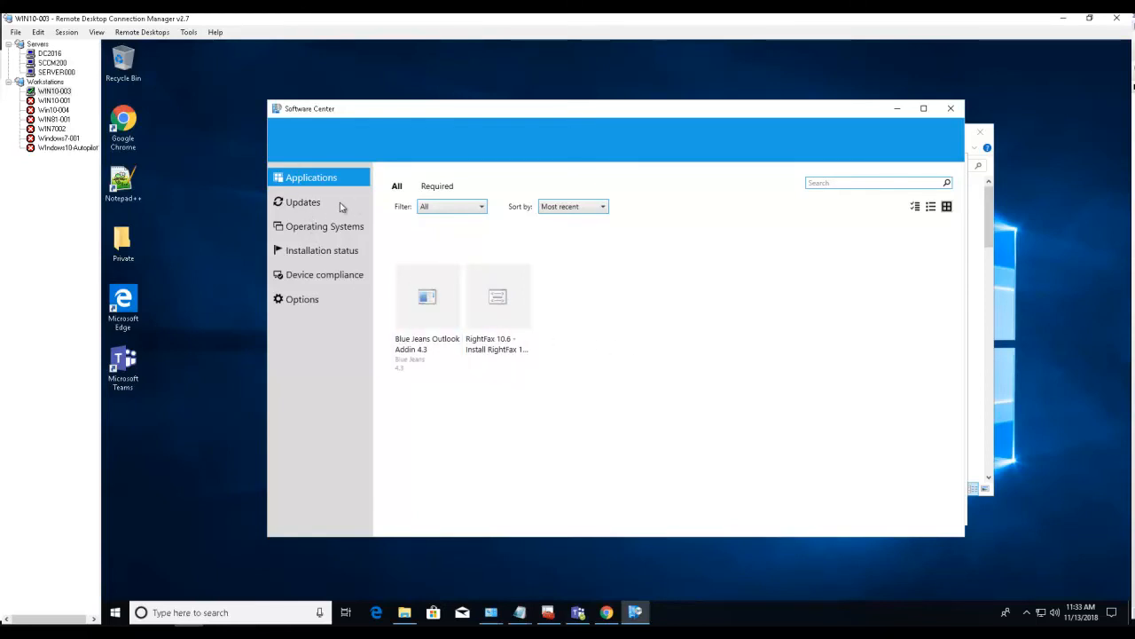
pyautogui.moveTo(650, 387)
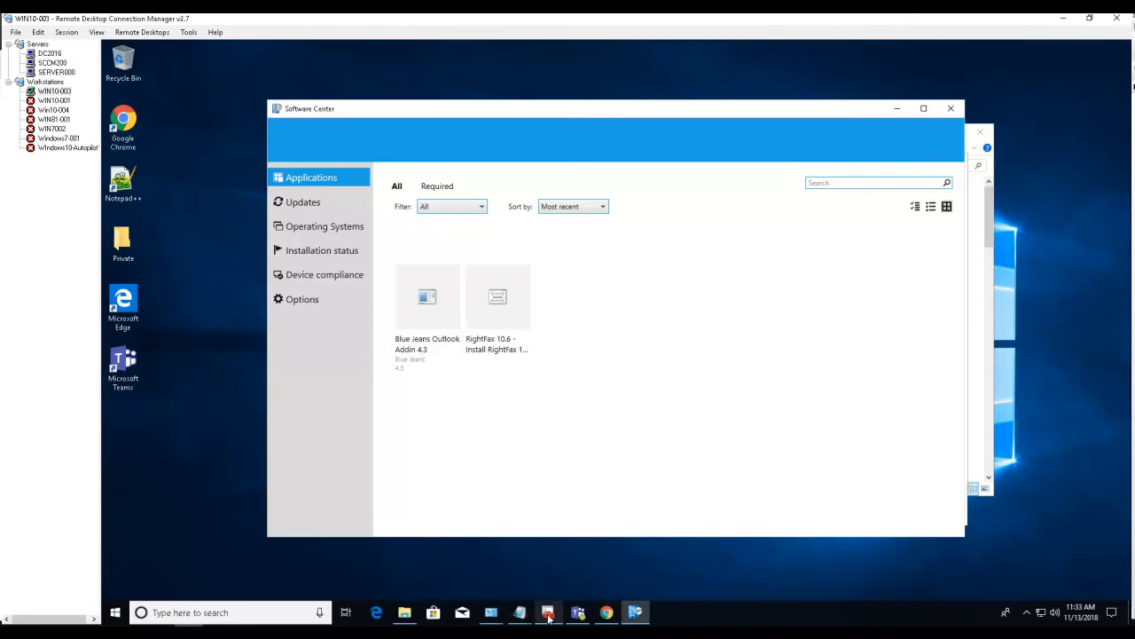
pyautogui.moveTo(489, 612)
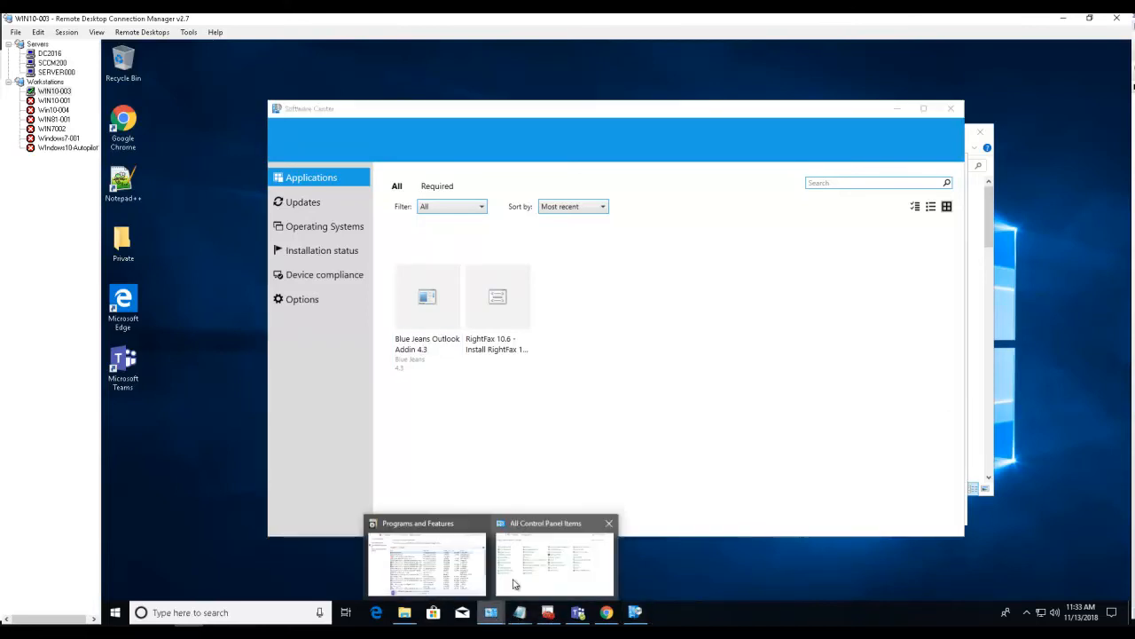
# Run the Machine Policy Retrieval & Evaluation Cycle from the workstation's Configuration Manager client actions
pyautogui.click(553, 559)
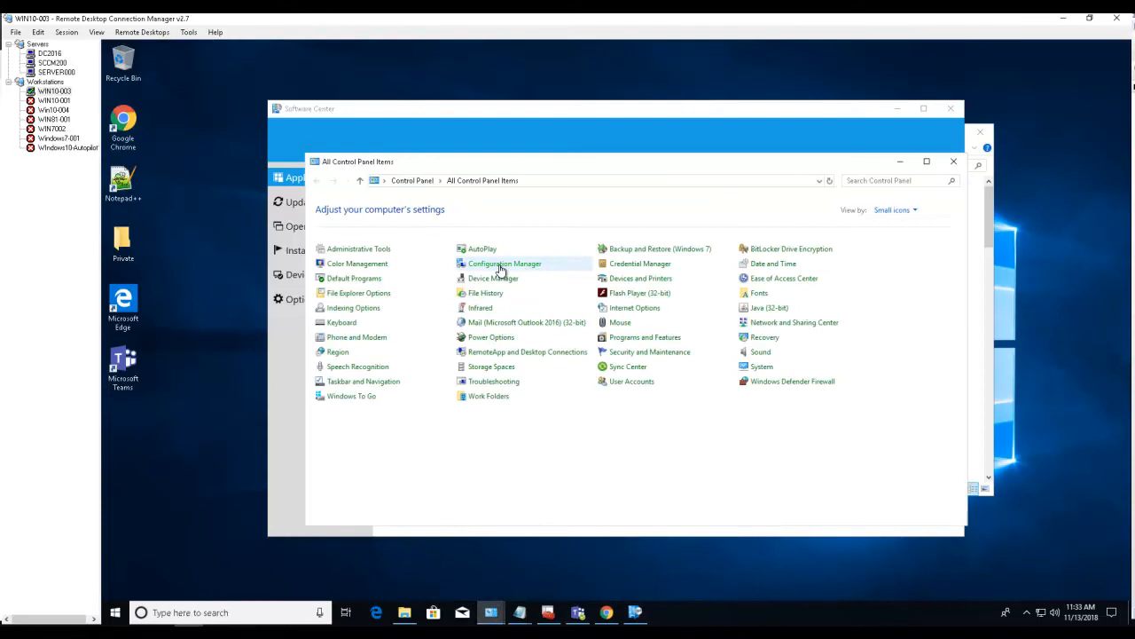
pyautogui.doubleClick(504, 263)
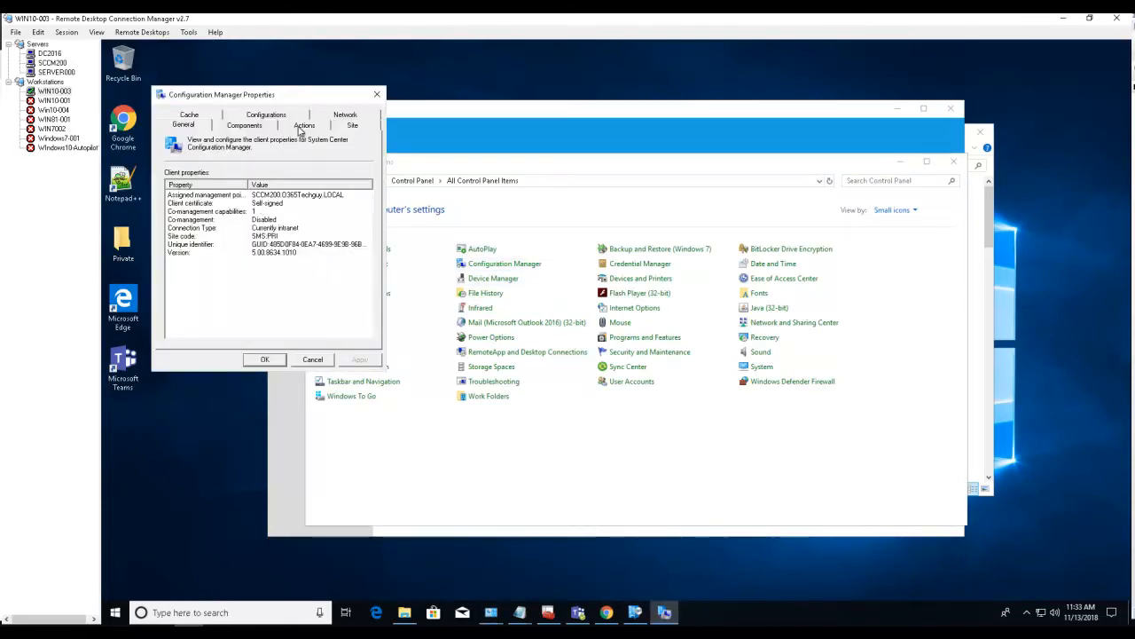
pyautogui.click(303, 124)
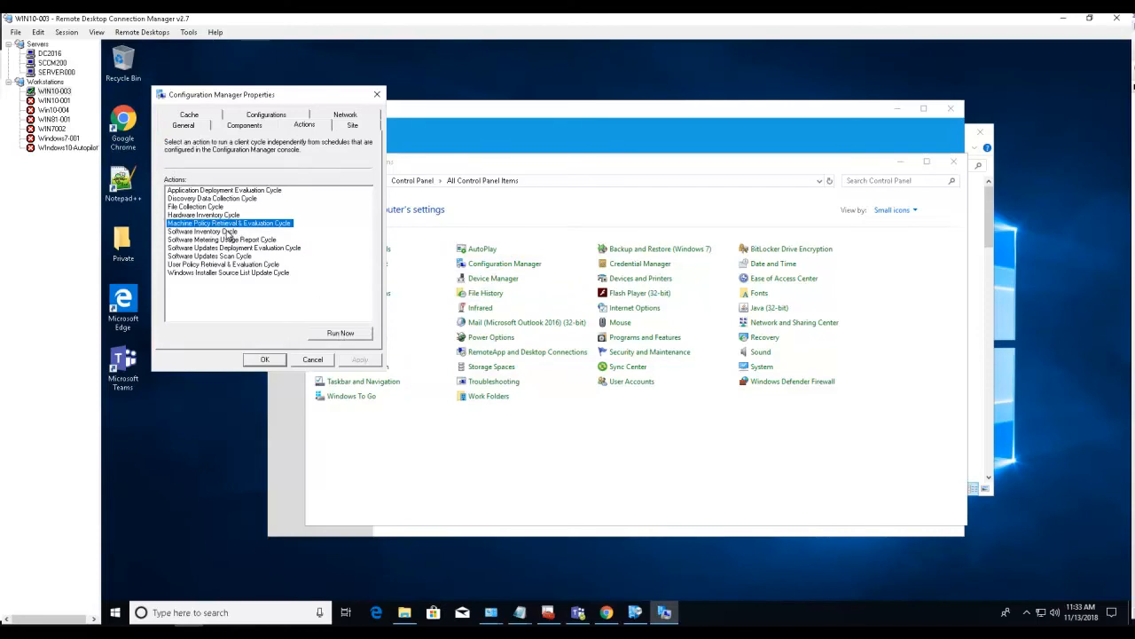
pyautogui.click(341, 334)
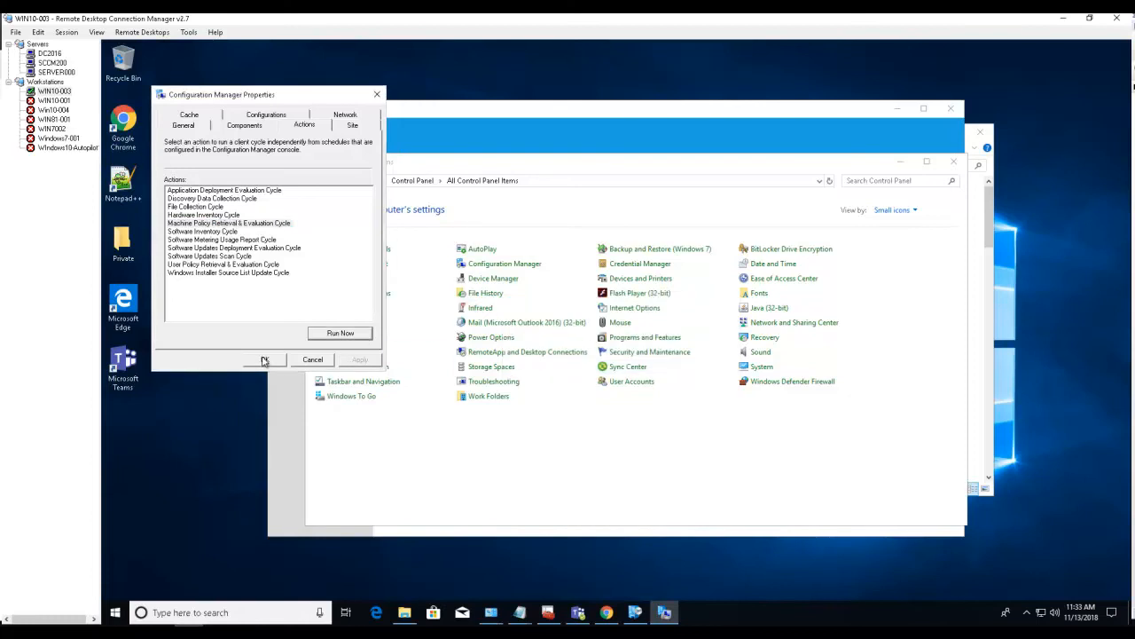
pyautogui.click(265, 359)
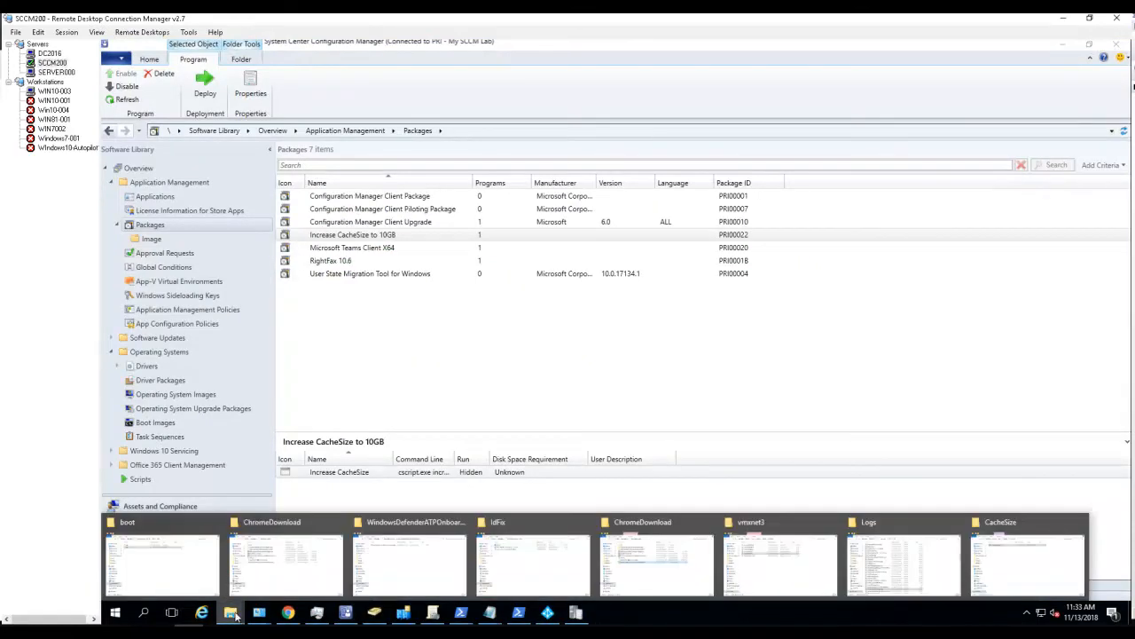
# Open execmgr.log from \\WIN10-003\c$\Windows\CCM\Logs
pyautogui.click(1025, 565)
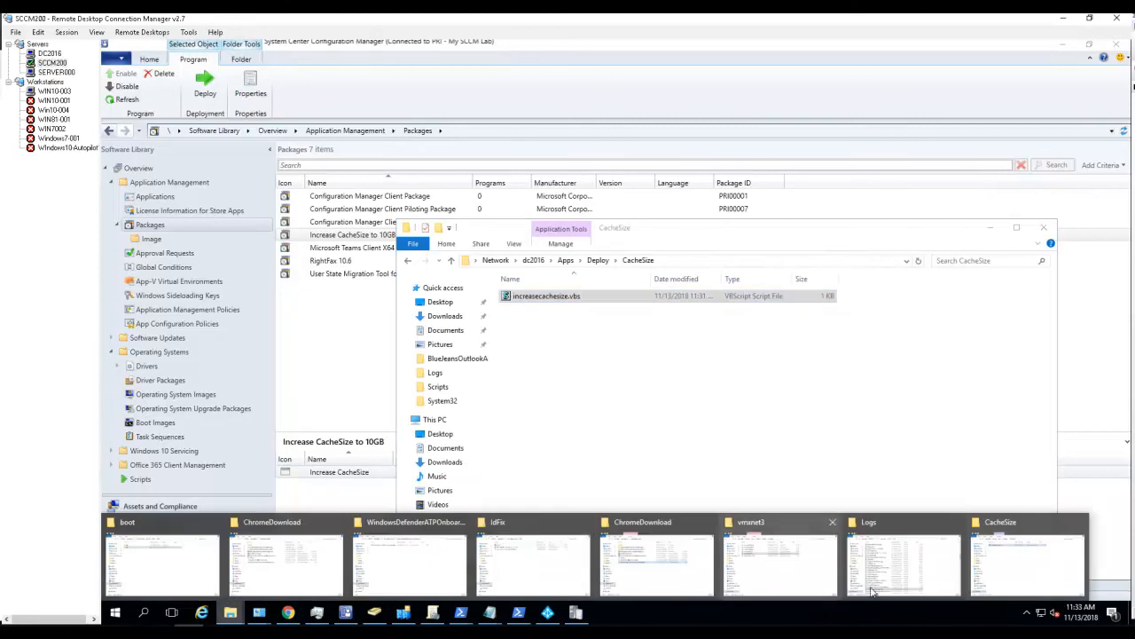
pyautogui.click(901, 564)
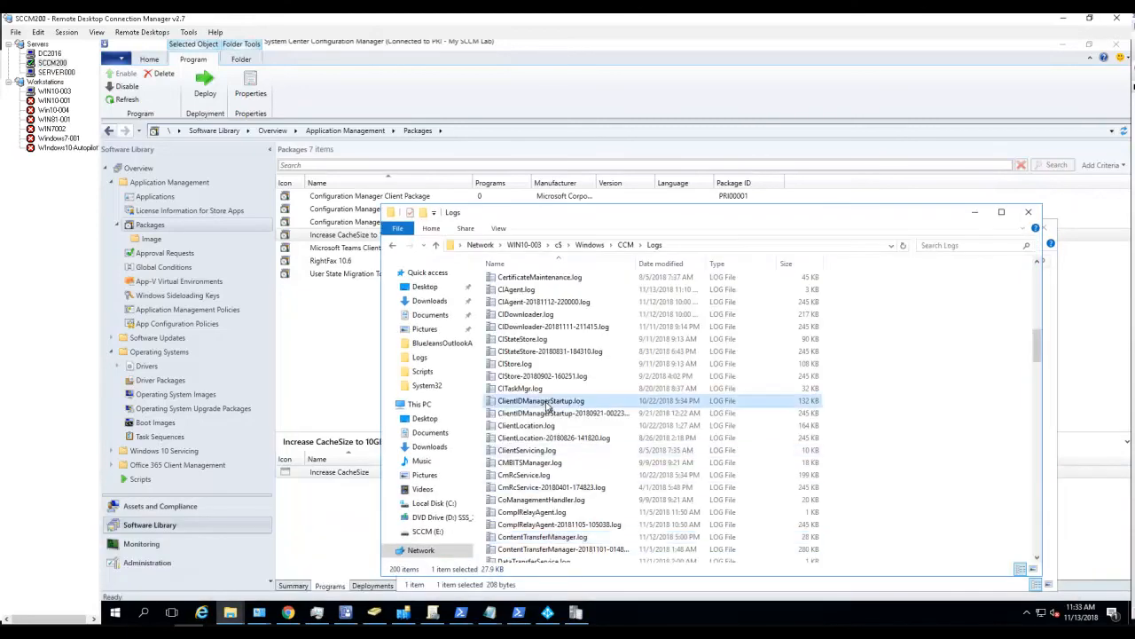
pyautogui.scroll(-3)
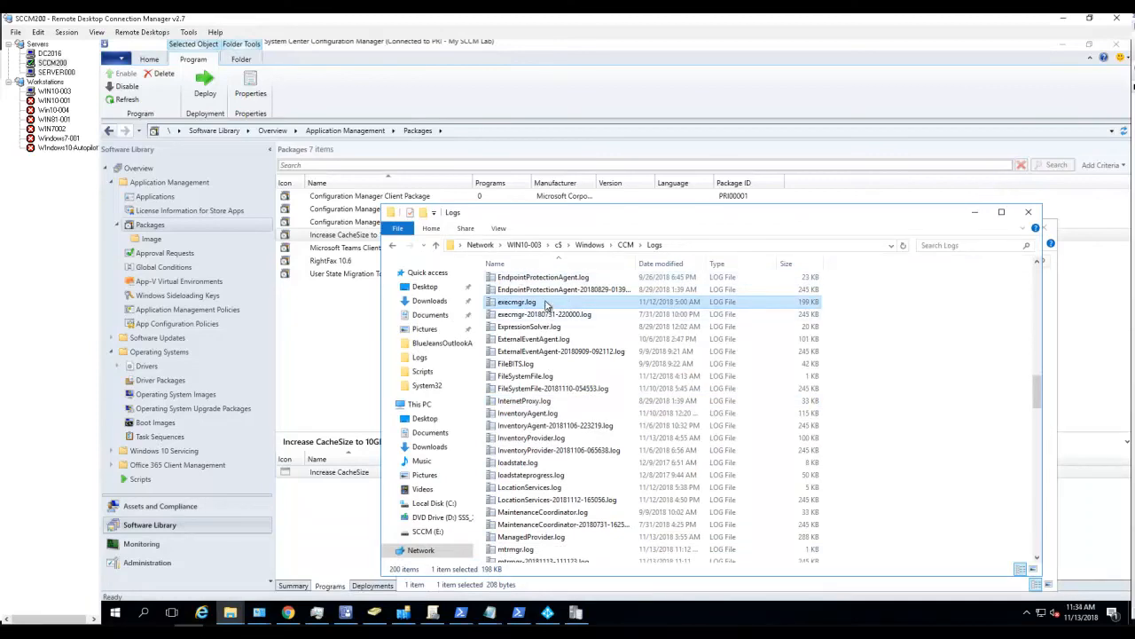
pyautogui.doubleClick(516, 302)
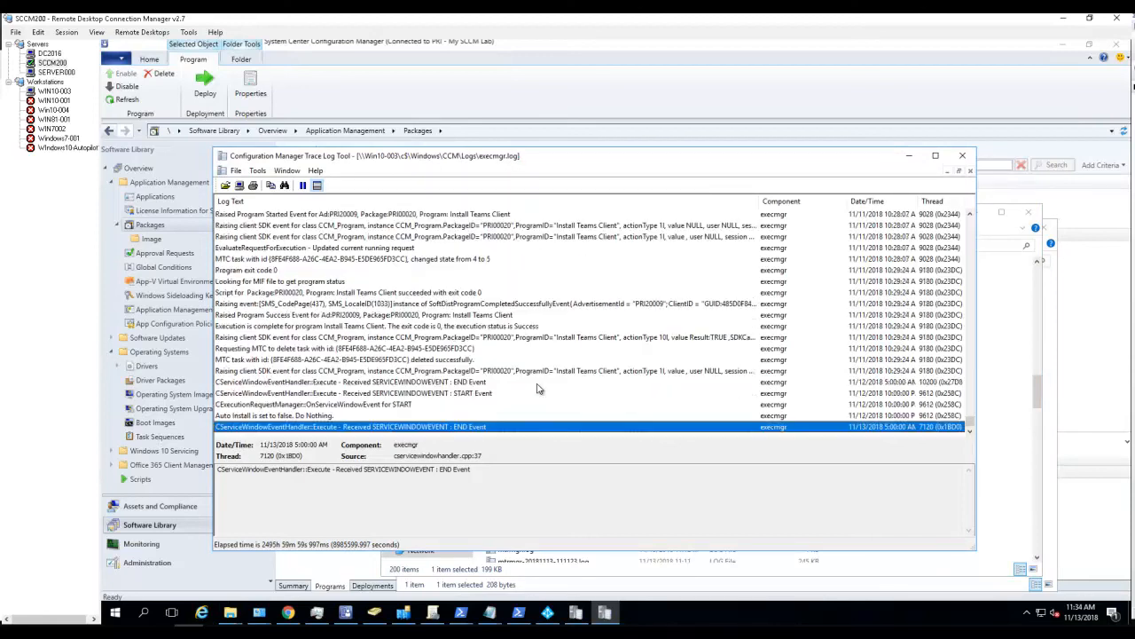
pyautogui.click(479, 337)
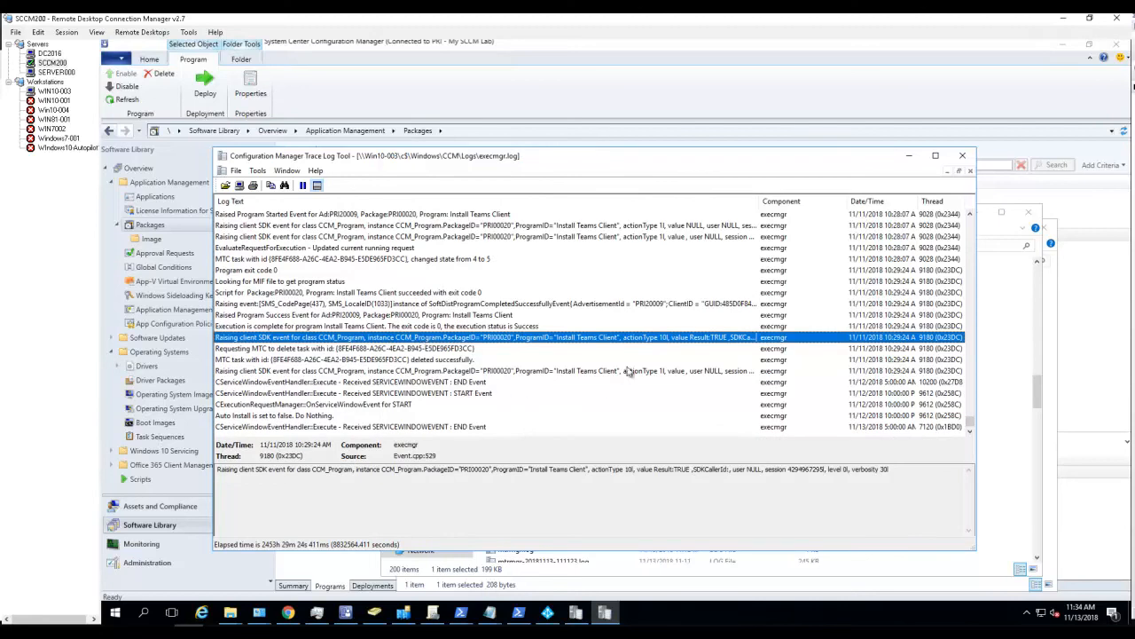
pyautogui.click(53, 90)
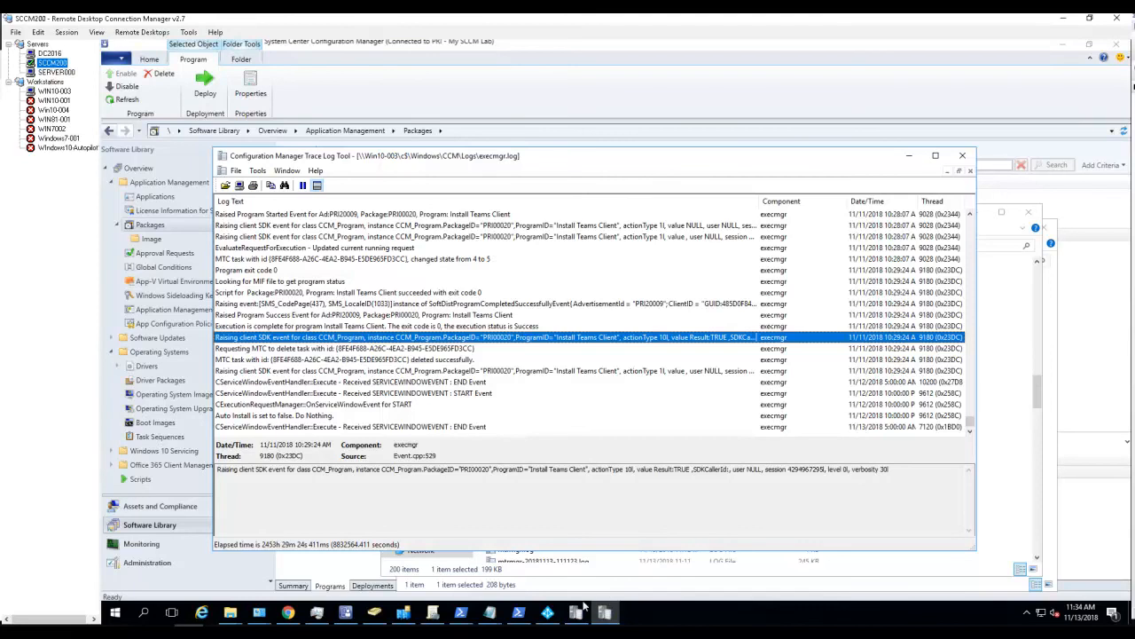
pyautogui.moveTo(490, 611)
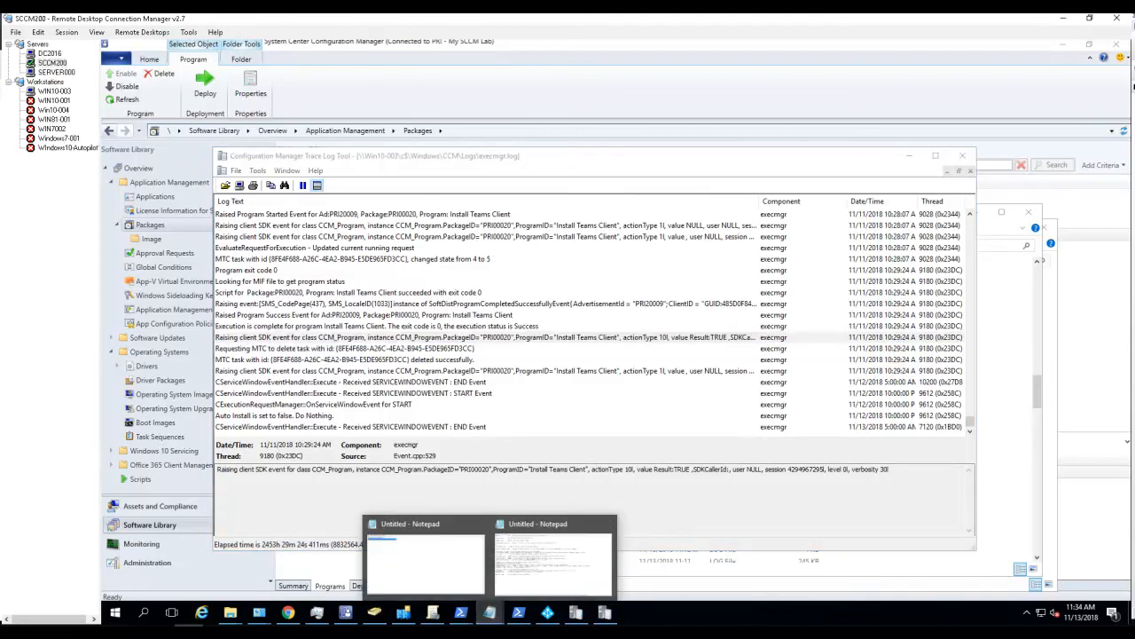